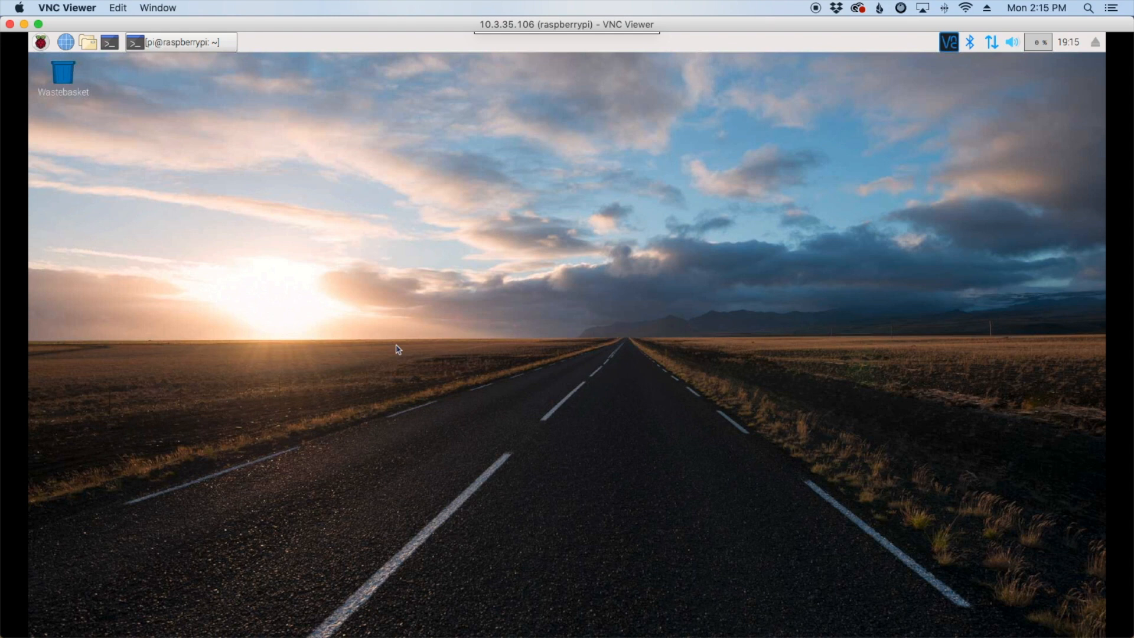
{"action": "mouse_move", "coordinate": [567, 383]}
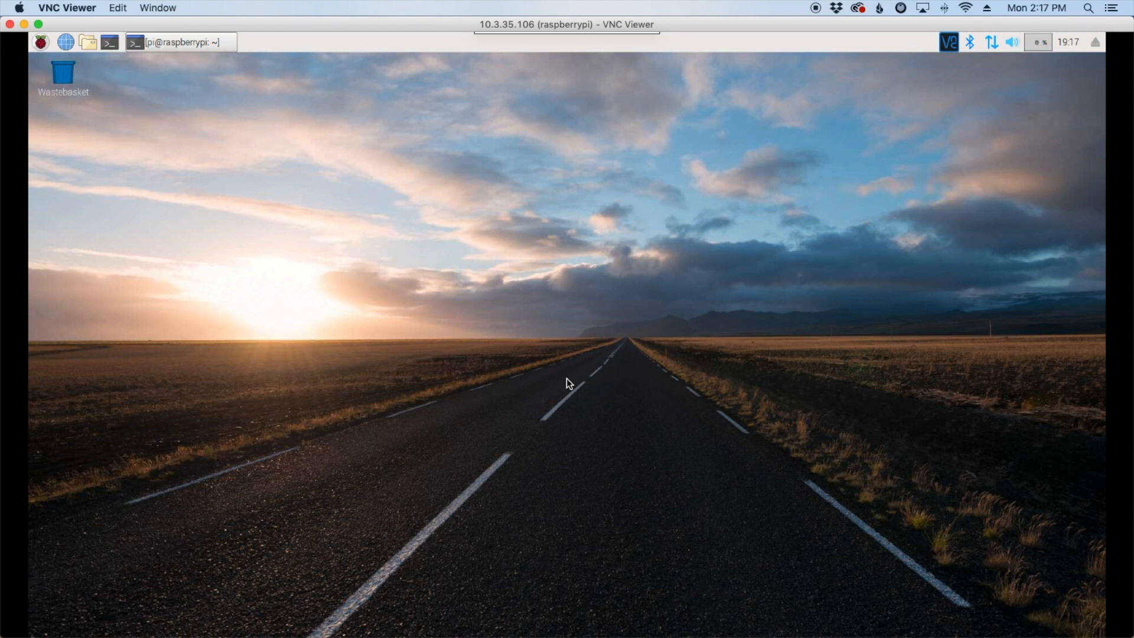
{"action": "mouse_move", "coordinate": [300, 181]}
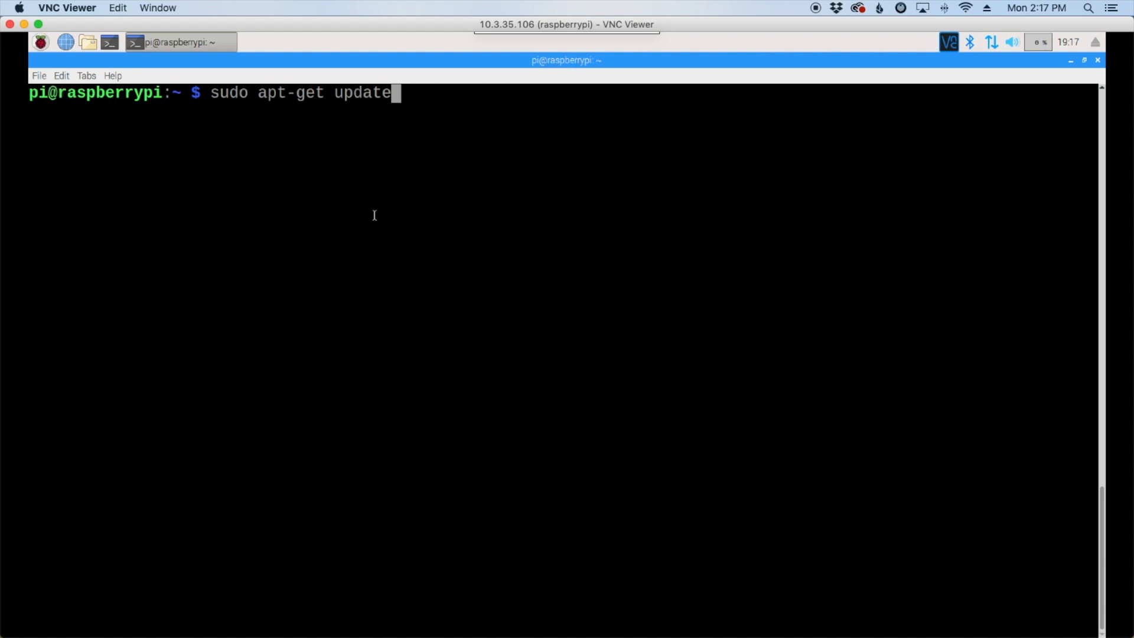
Refresh the package lists, then install Apache2 with 'sudo apt-get install -y apache2'.
{"action": "key", "text": "Return"}
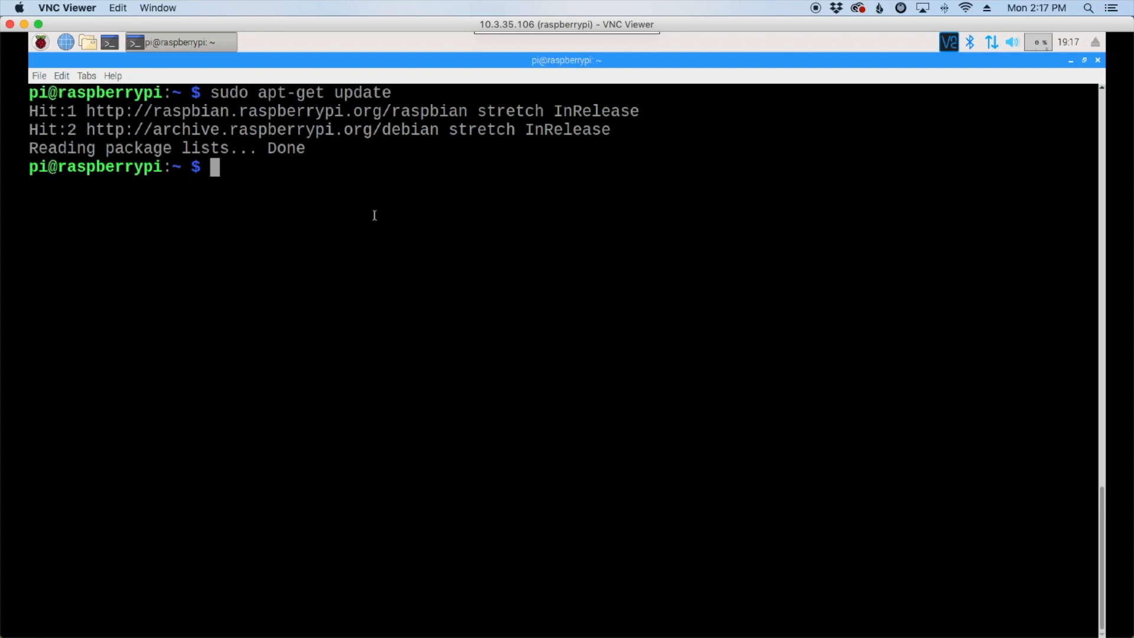
{"action": "type", "text": "sudo"}
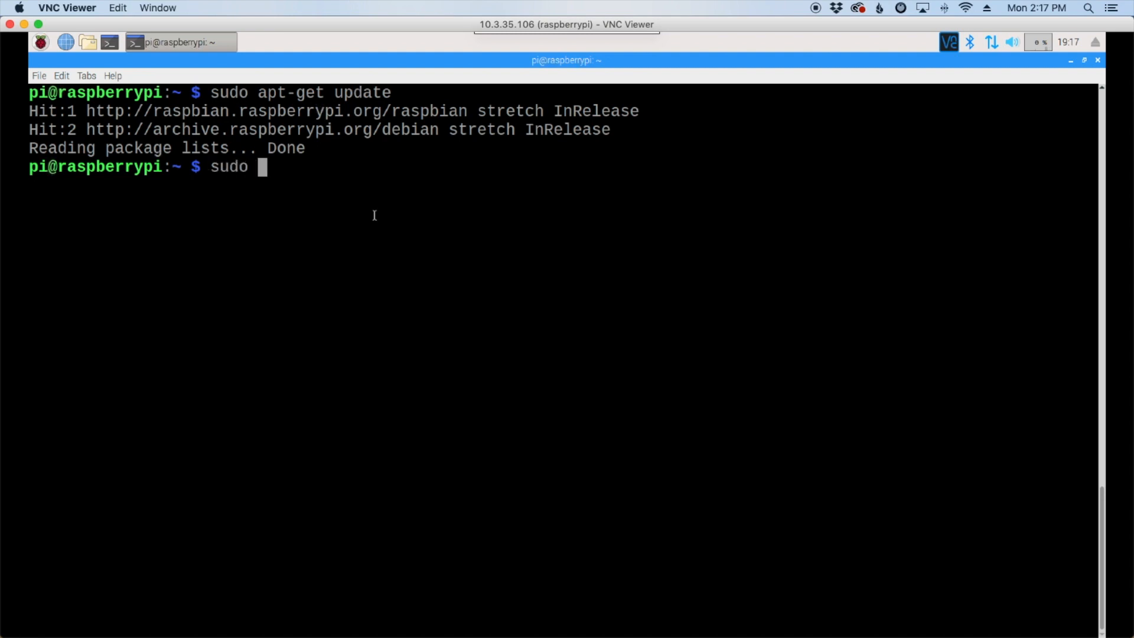
{"action": "type", "text": "apt-get in"}
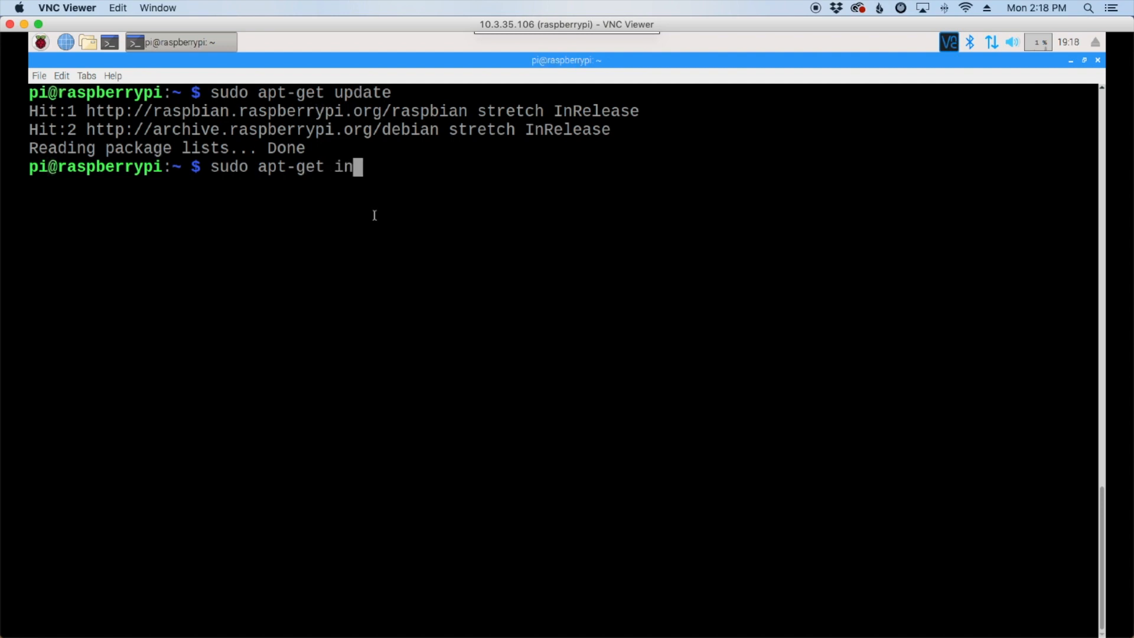
{"action": "type", "text": "stall -y"}
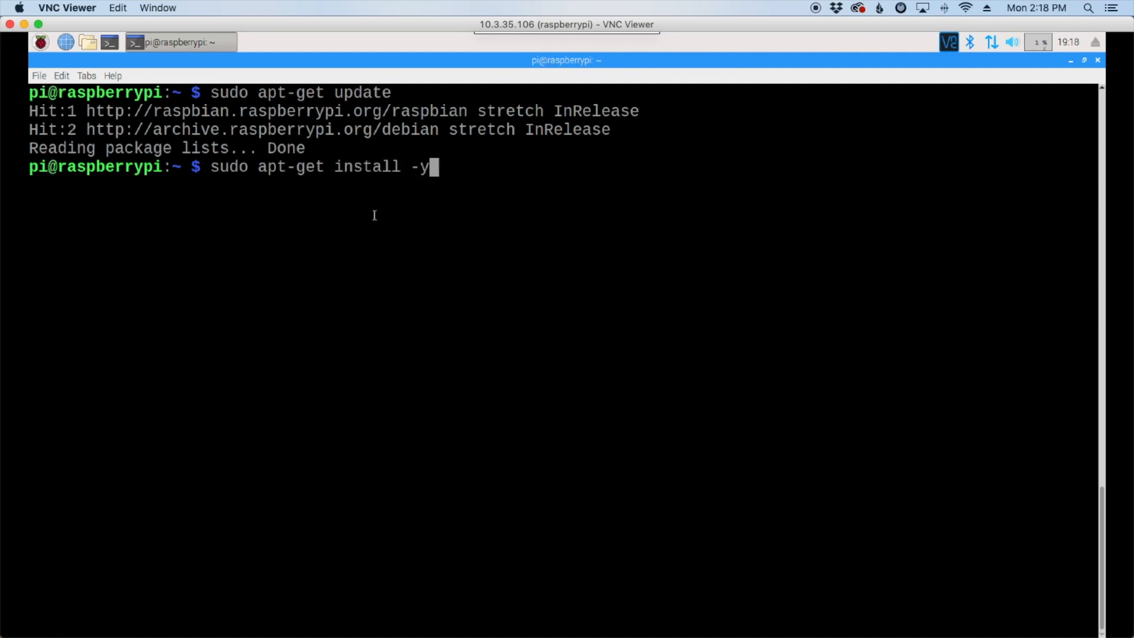
{"action": "type", "text": "apac"}
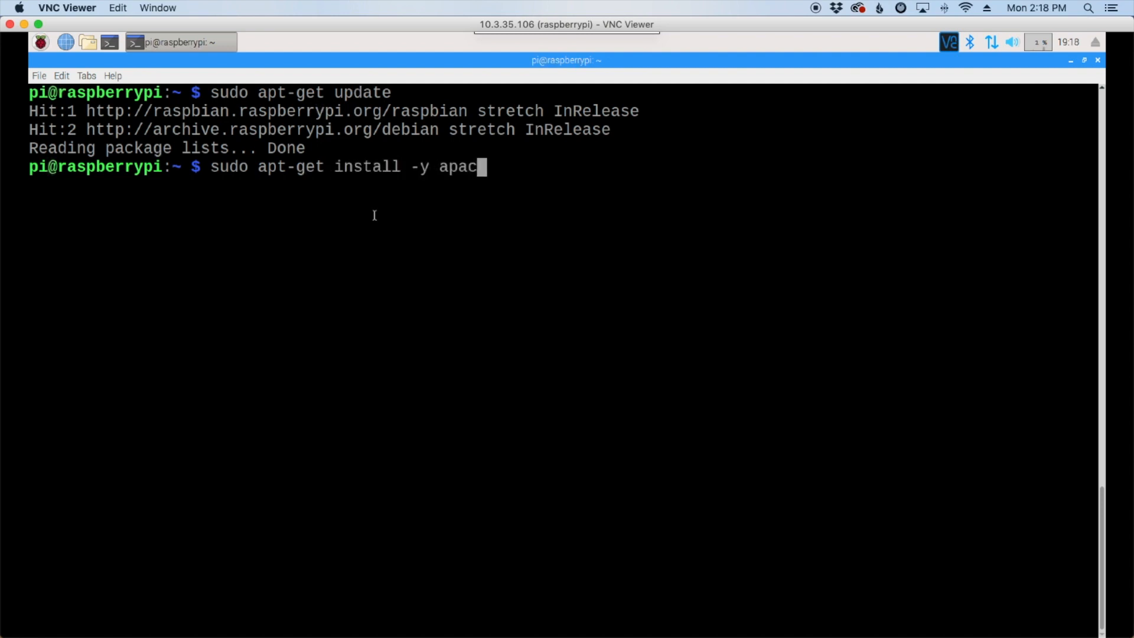
{"action": "type", "text": "he2"}
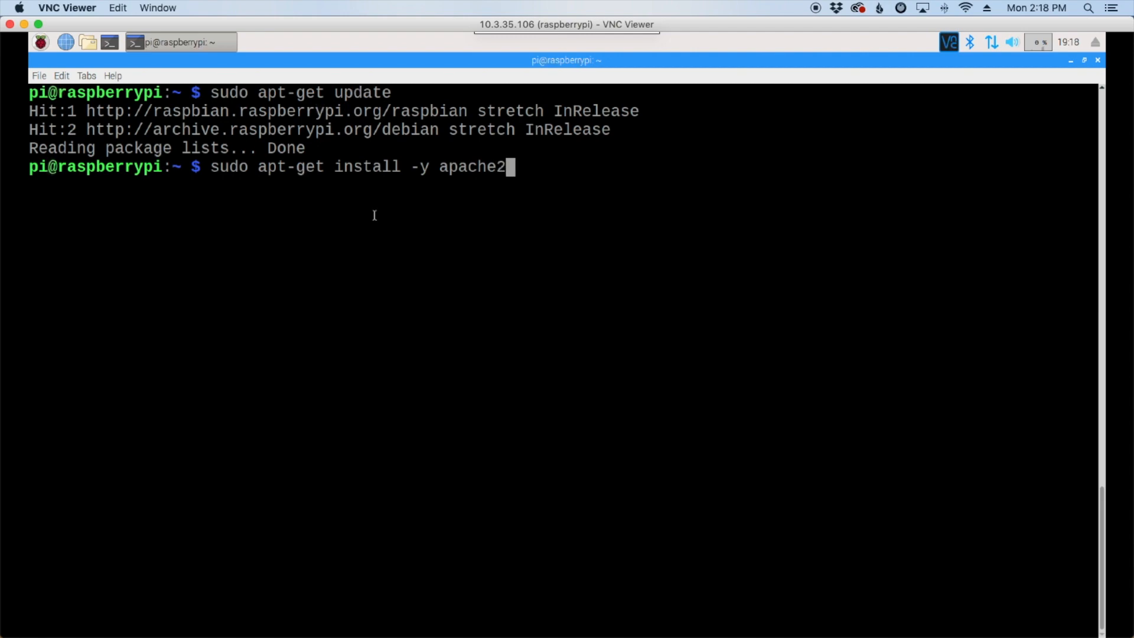
{"action": "key", "text": "Return"}
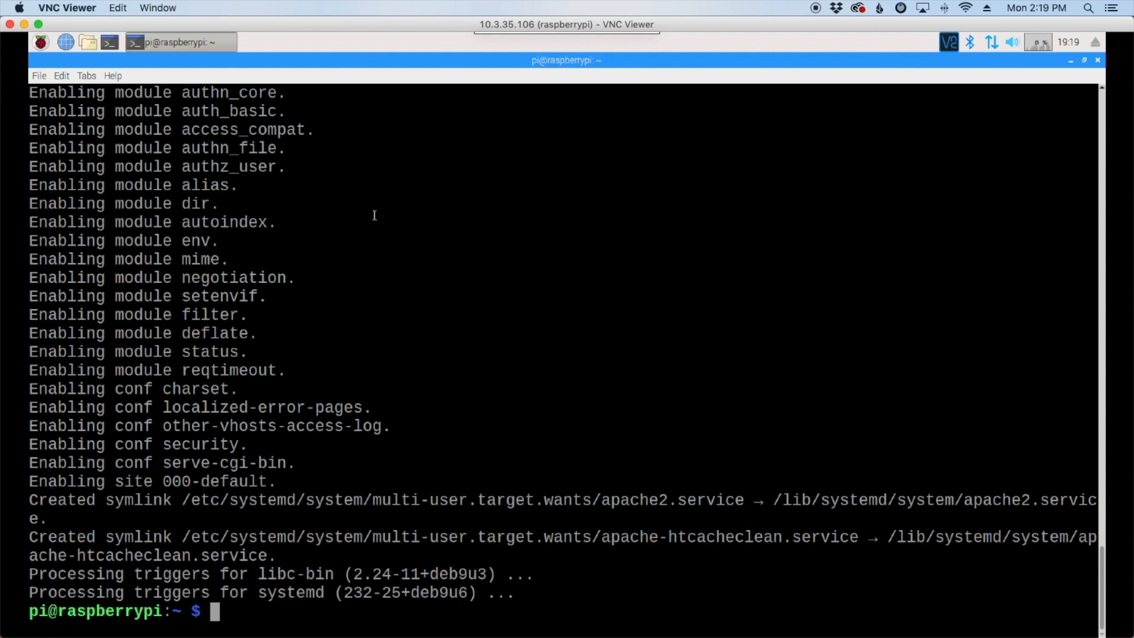
Install PHP 7.0 with 'sudo apt-get install -y php7.0', then enter 'cd Downloads'.
{"action": "type", "text": "s"}
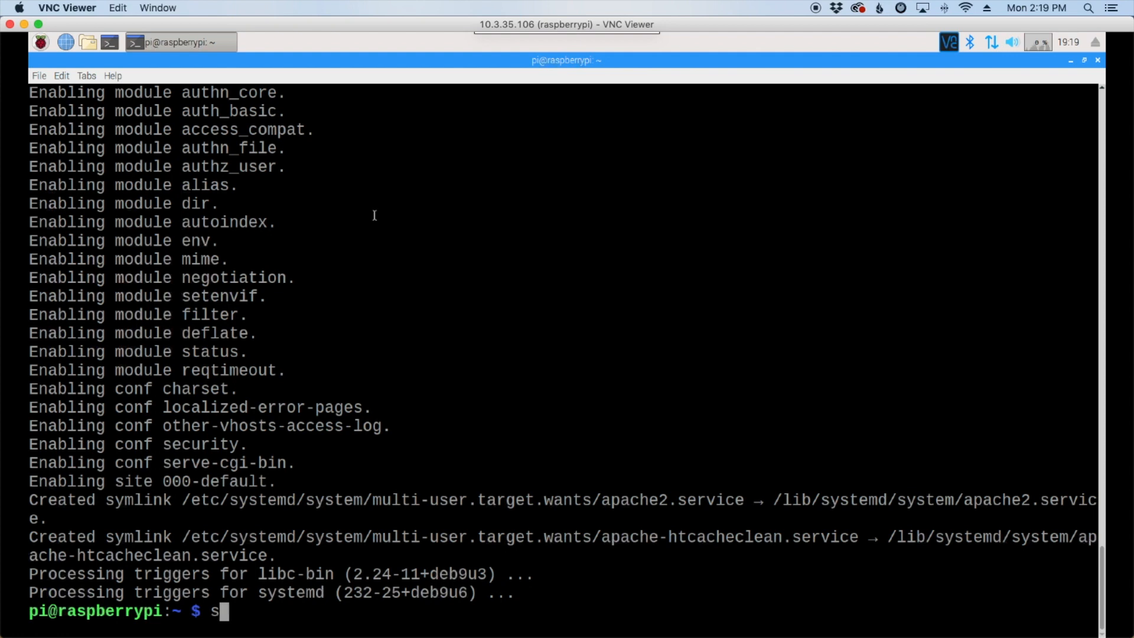
{"action": "type", "text": "udo apt-get"}
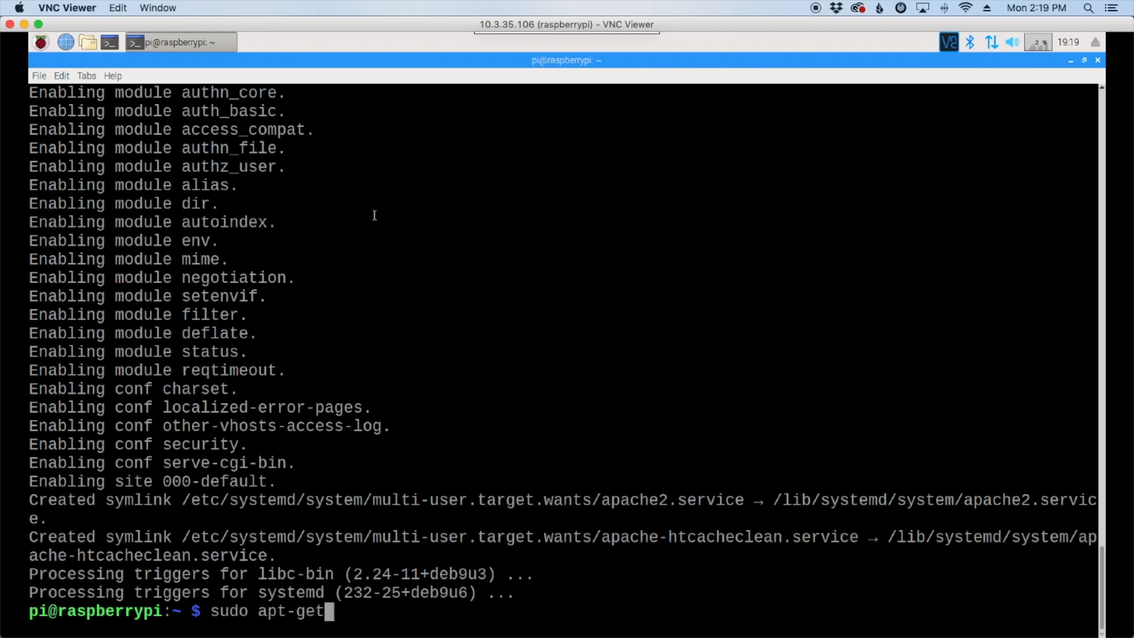
{"action": "type", "text": "install"}
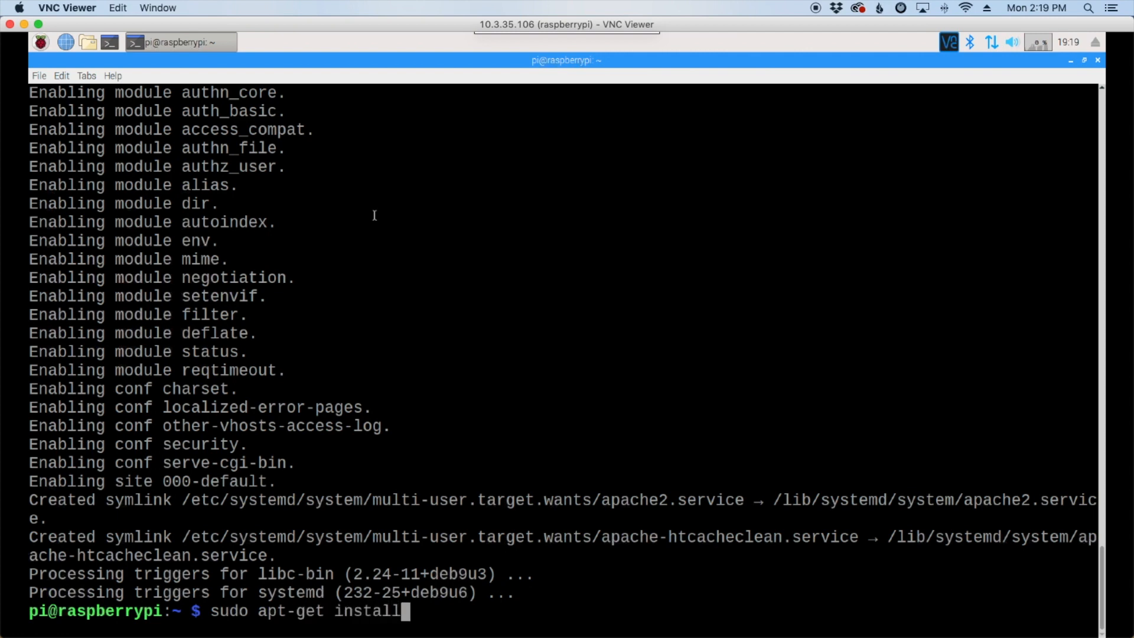
{"action": "type", "text": "-y php7."}
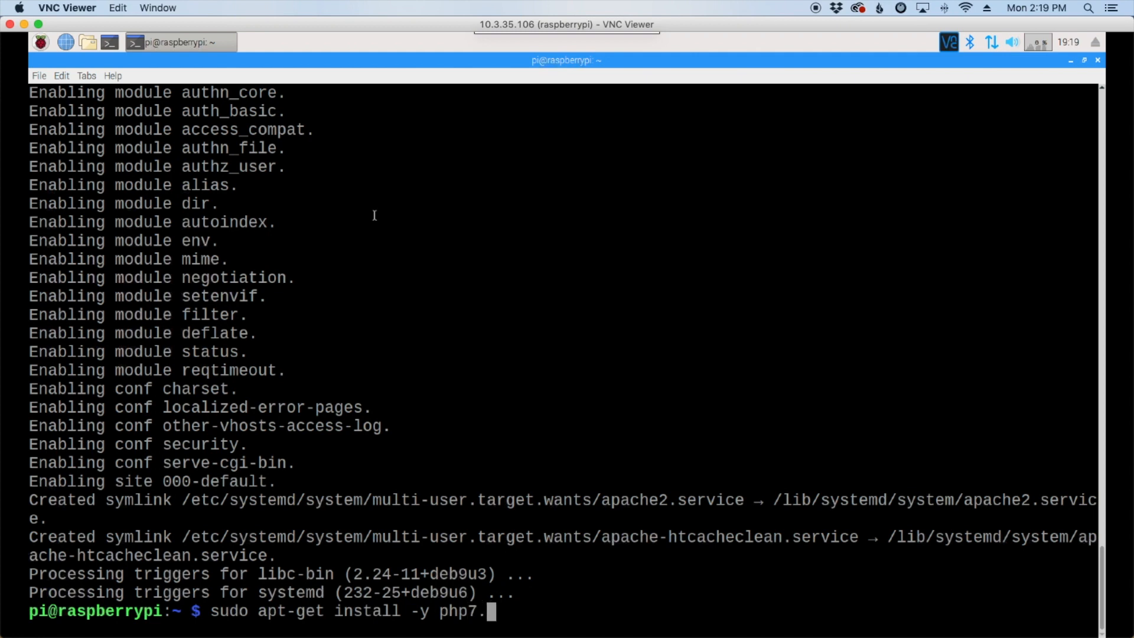
{"action": "type", "text": "0"}
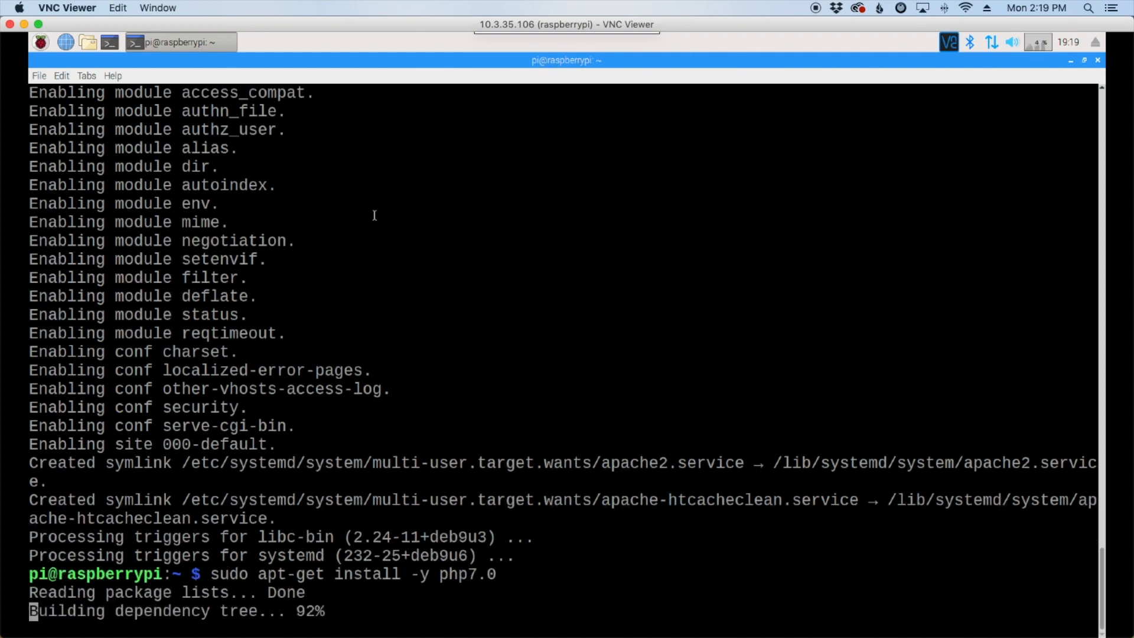
{"action": "scroll", "scroll_direction": "down", "scroll_amount": 3}
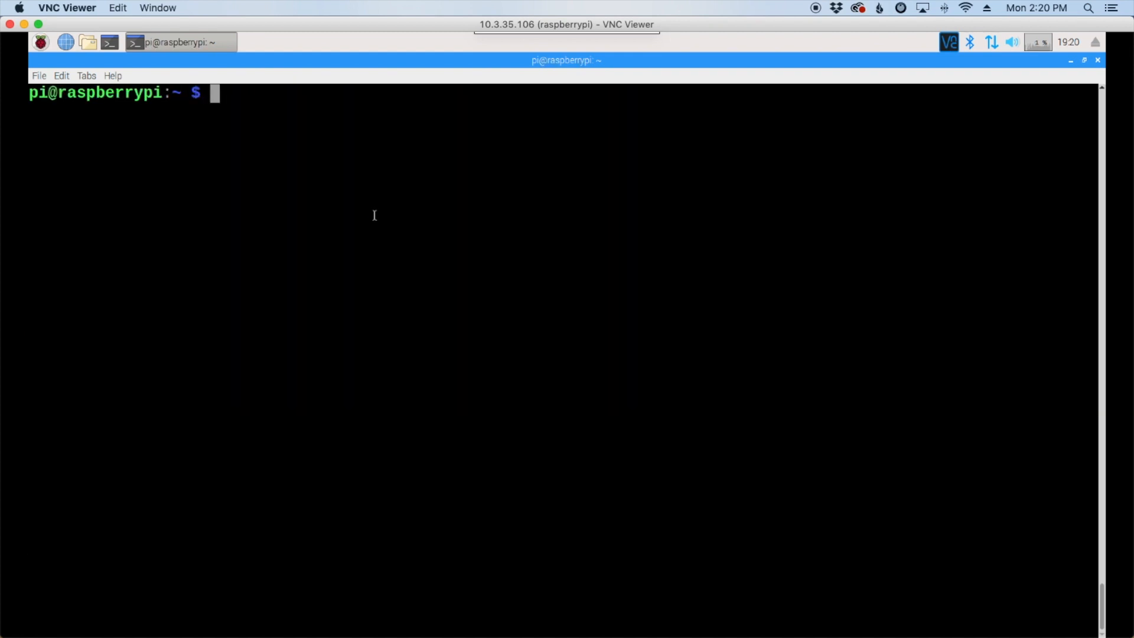
{"action": "type", "text": "cd Downloa"}
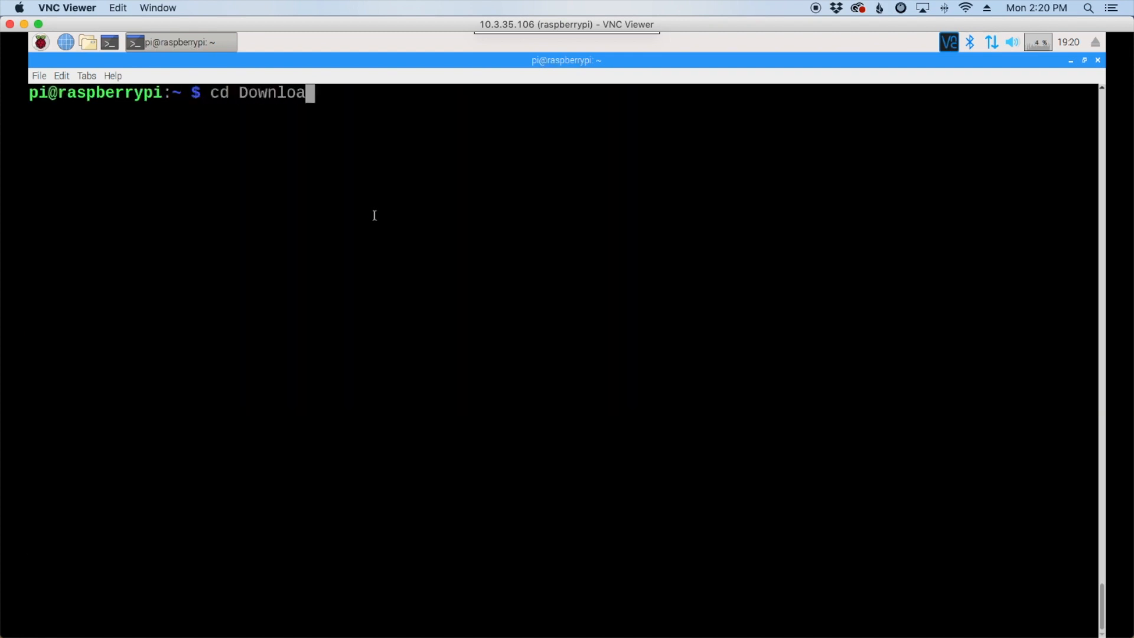
{"action": "type", "text": "ds"}
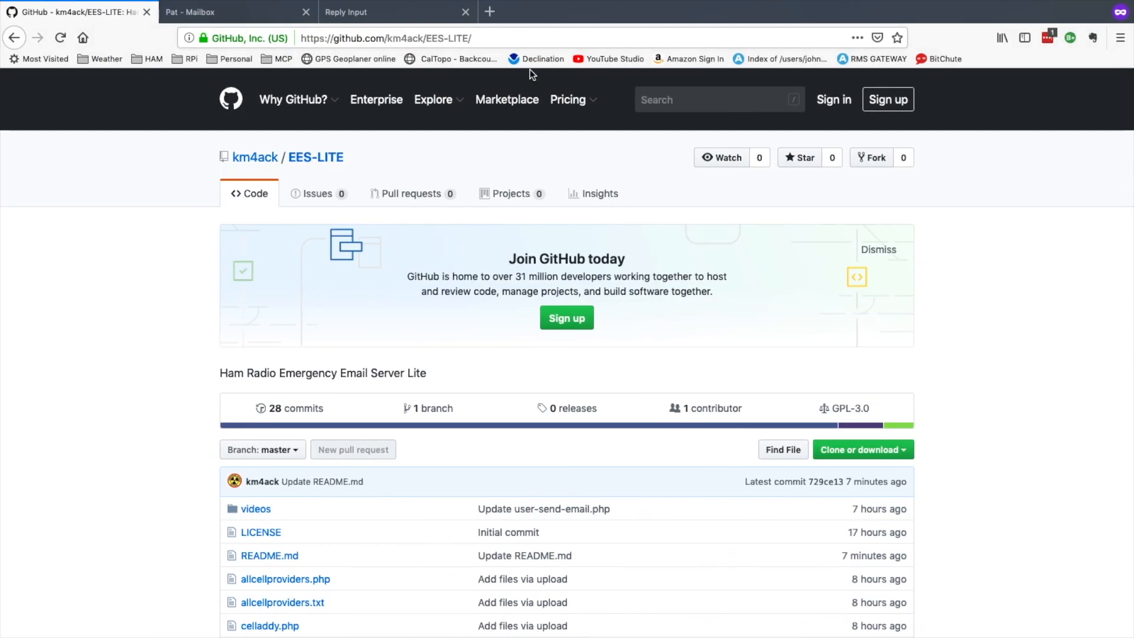
{"action": "mouse_move", "coordinate": [917, 301]}
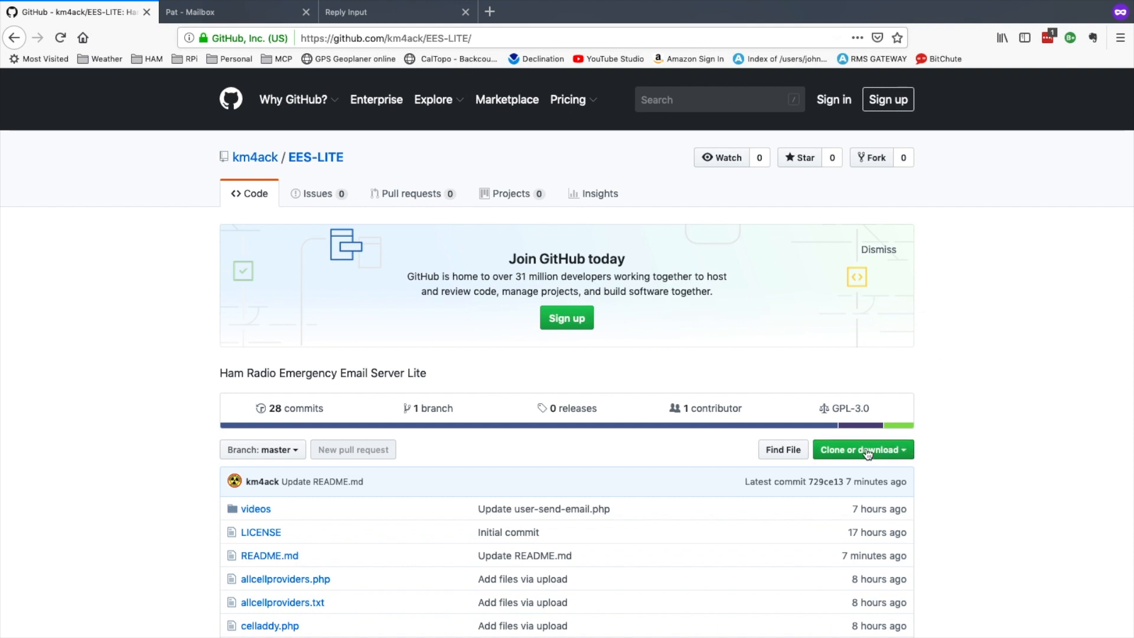
Reveal the EES-LITE 'Clone or download' options and copy the 'Download ZIP' link.
{"action": "scroll", "scroll_direction": "down", "scroll_amount": 3}
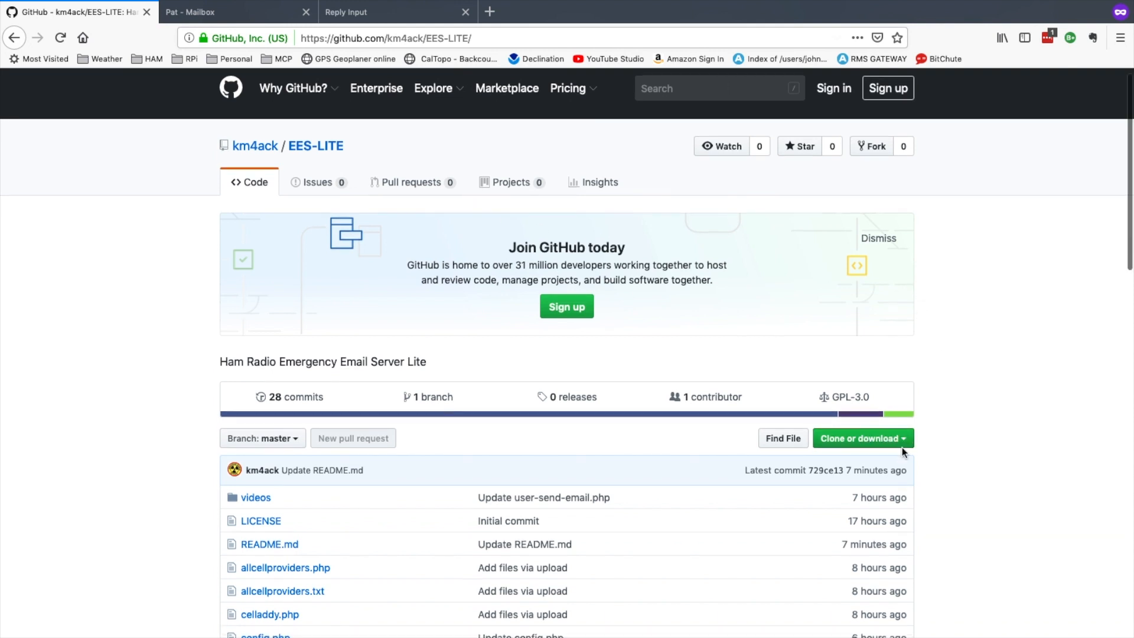
{"action": "left_click", "coordinate": [863, 437]}
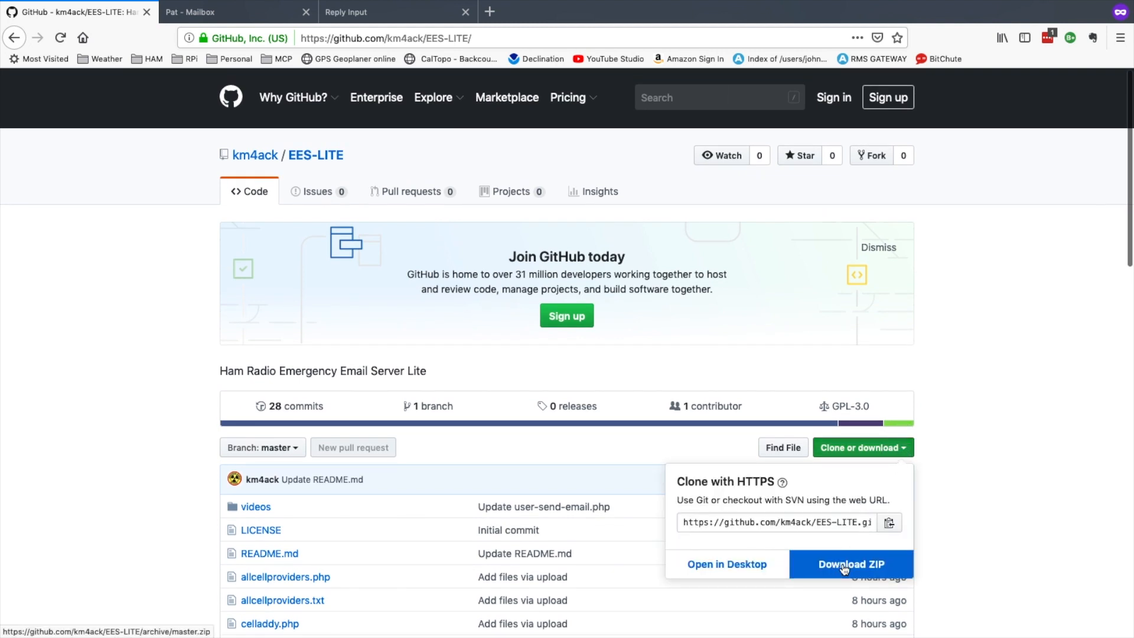
{"action": "right_click", "coordinate": [851, 564]}
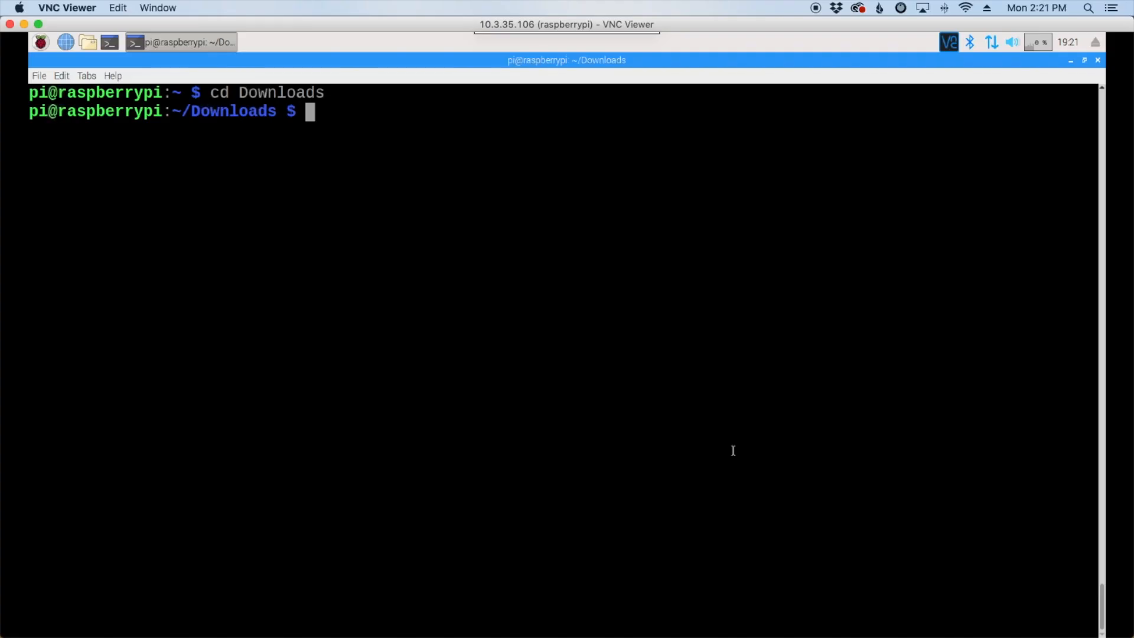
Fetch EES-LITE master.zip with wget and extract it with 'unzip master.zip'.
{"action": "type", "text": "w"}
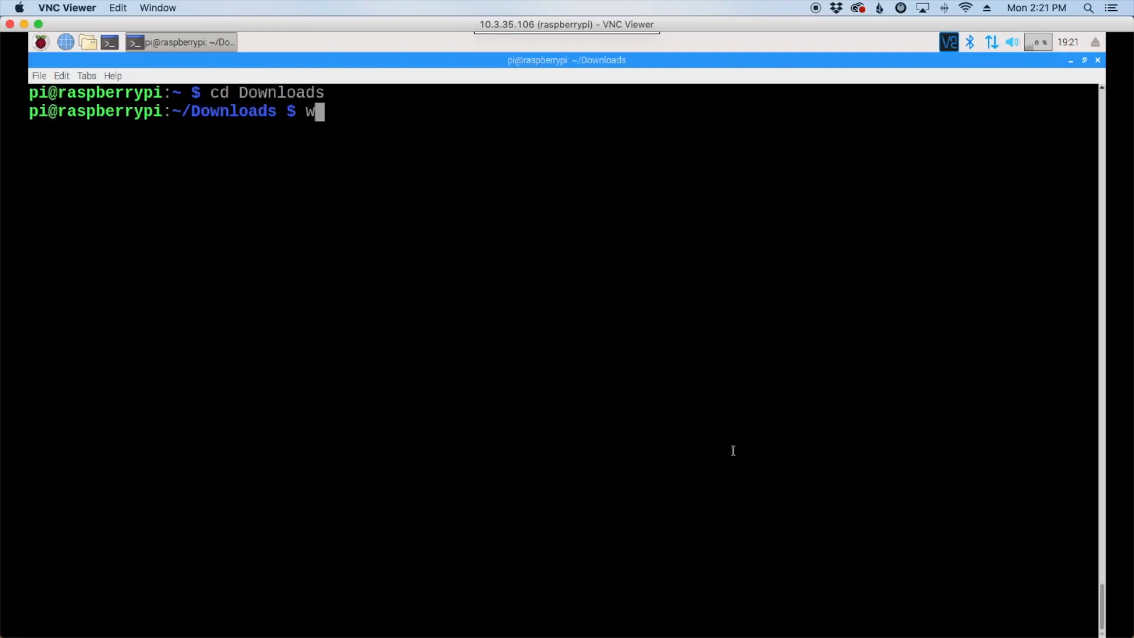
{"action": "type", "text": "get"}
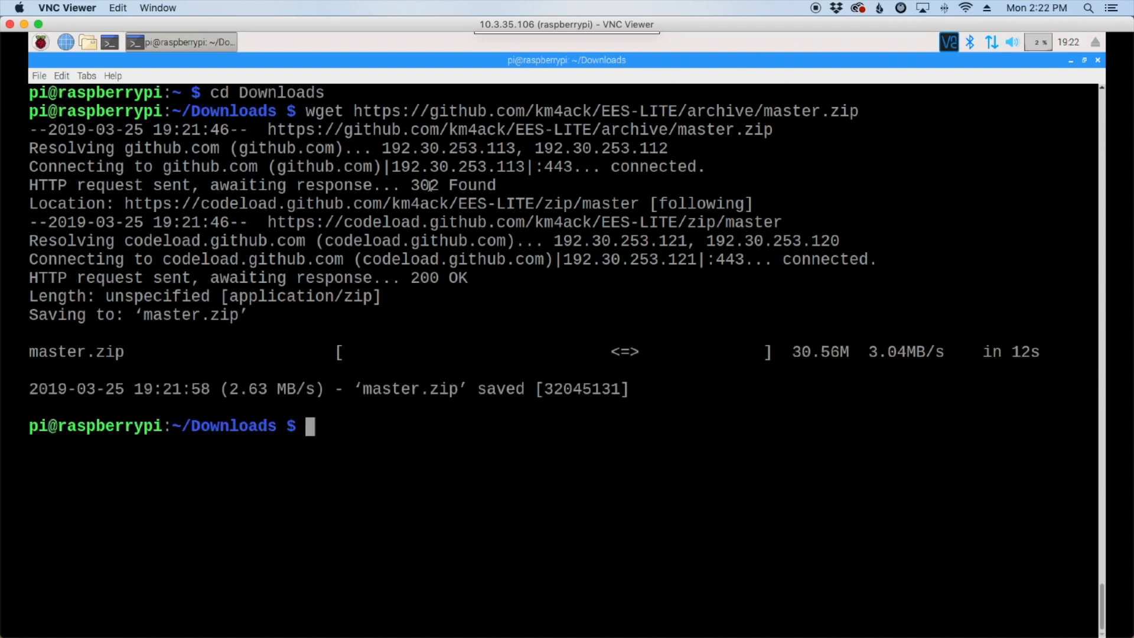
{"action": "type", "text": "unzip"}
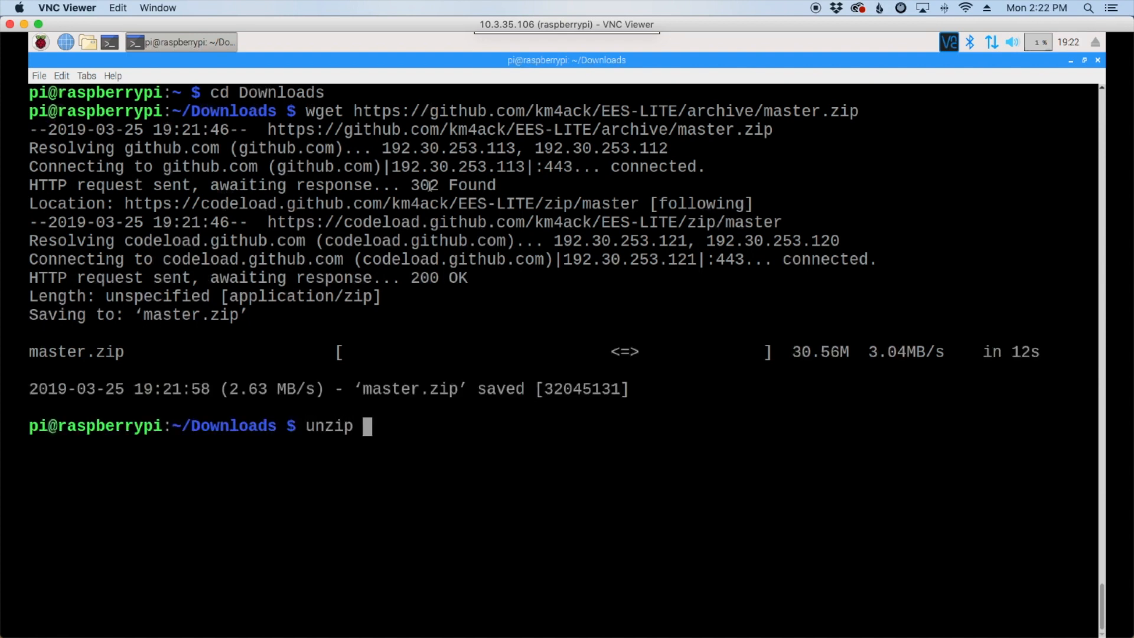
{"action": "type", "text": "master.zip"}
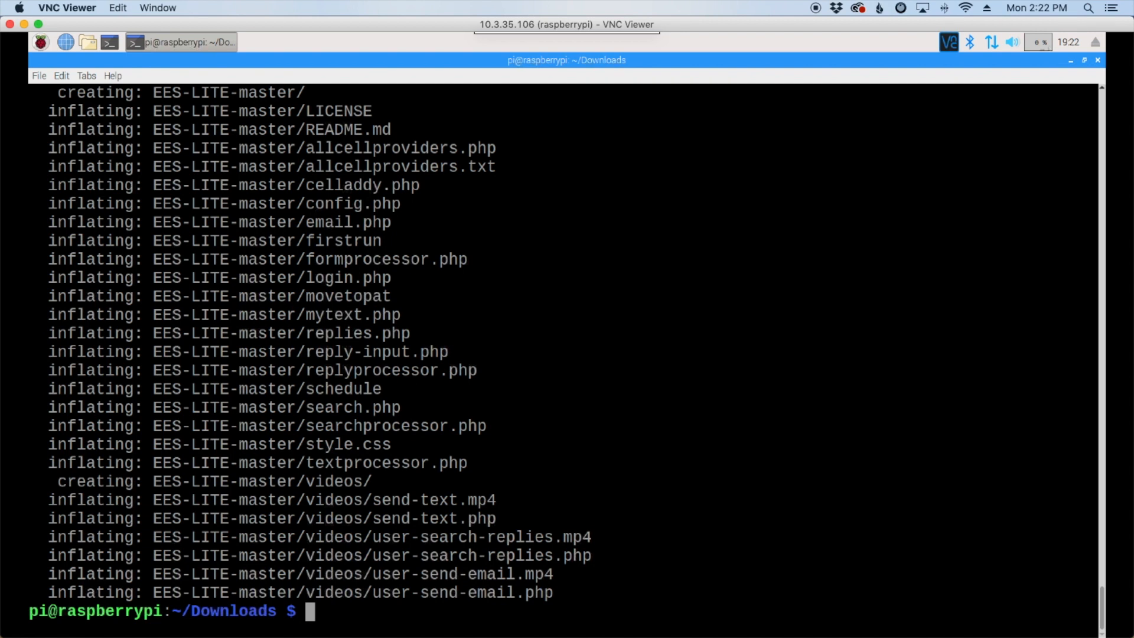
Clear the terminal and copy EES-LITE-master/* into /var/www/html/ with 'sudo cp -r'.
{"action": "type", "text": "clear"}
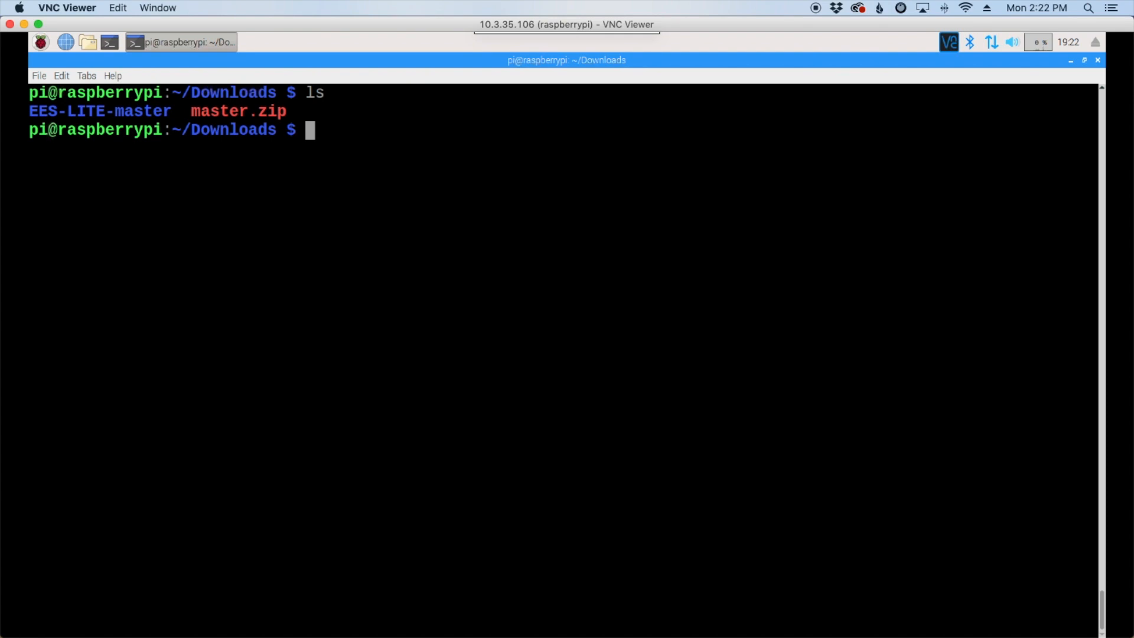
{"action": "type", "text": "sudo c"}
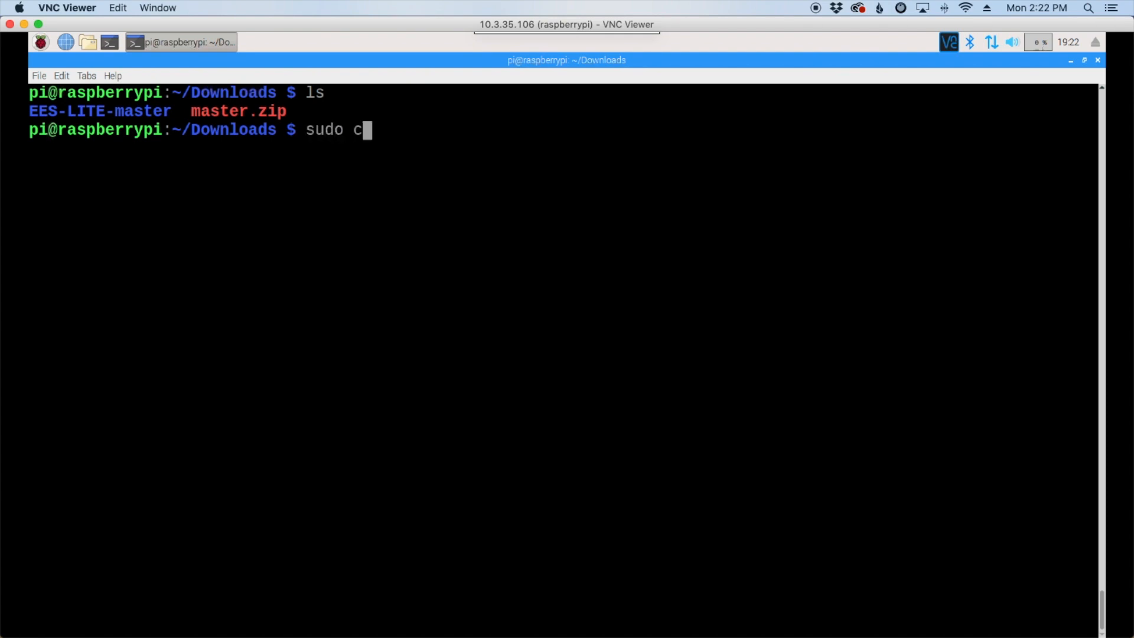
{"action": "type", "text": "p -"}
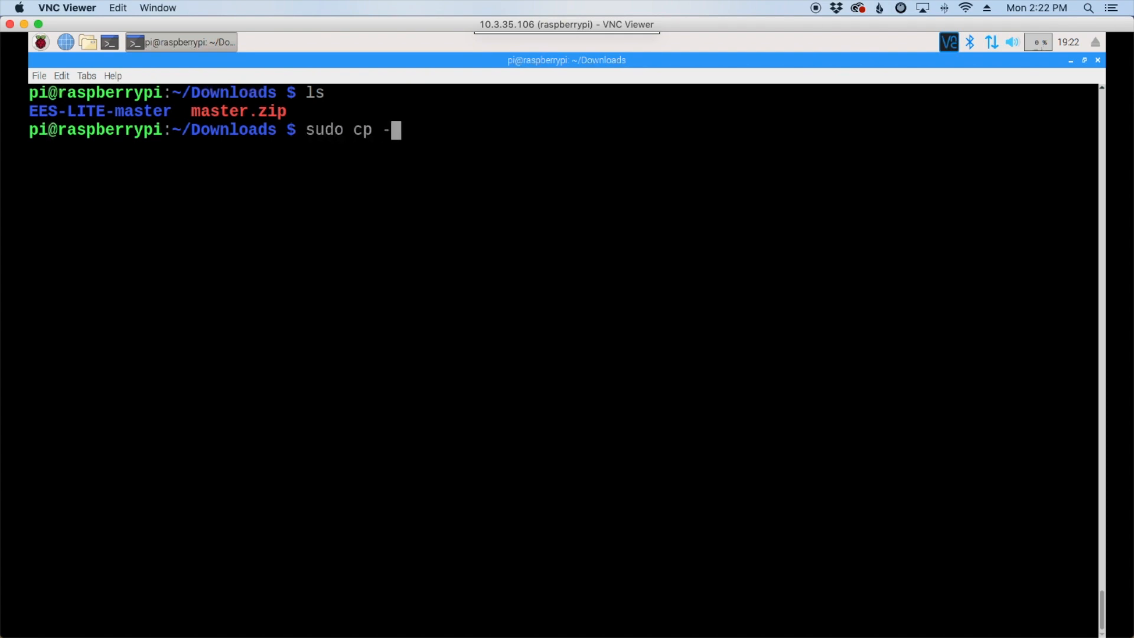
{"action": "type", "text": "r EE"}
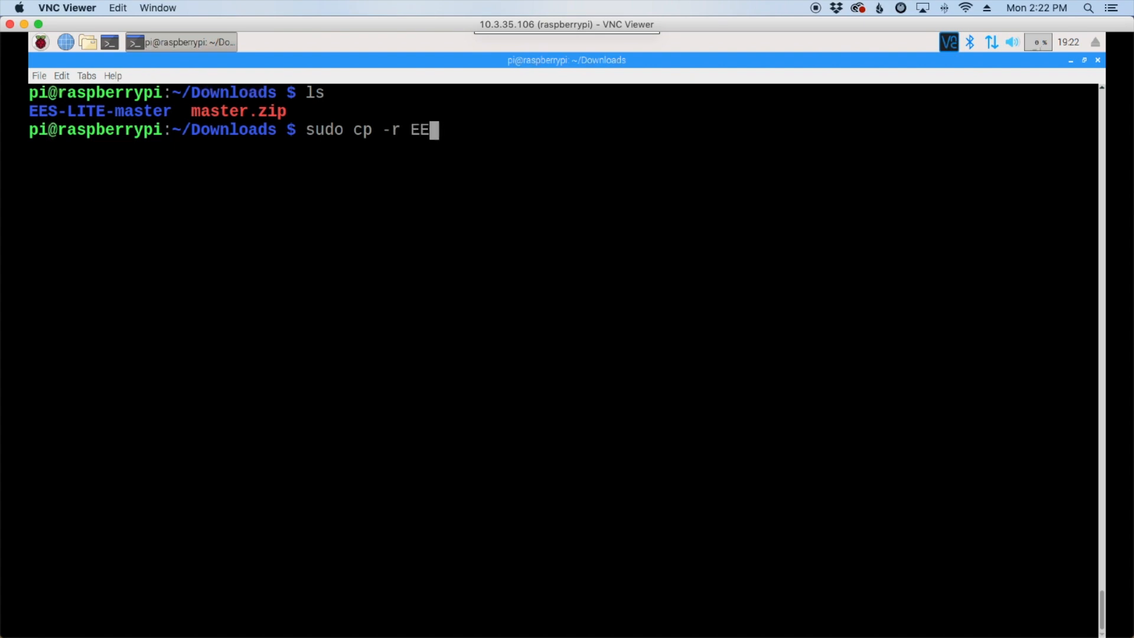
{"action": "key", "text": "Tab"}
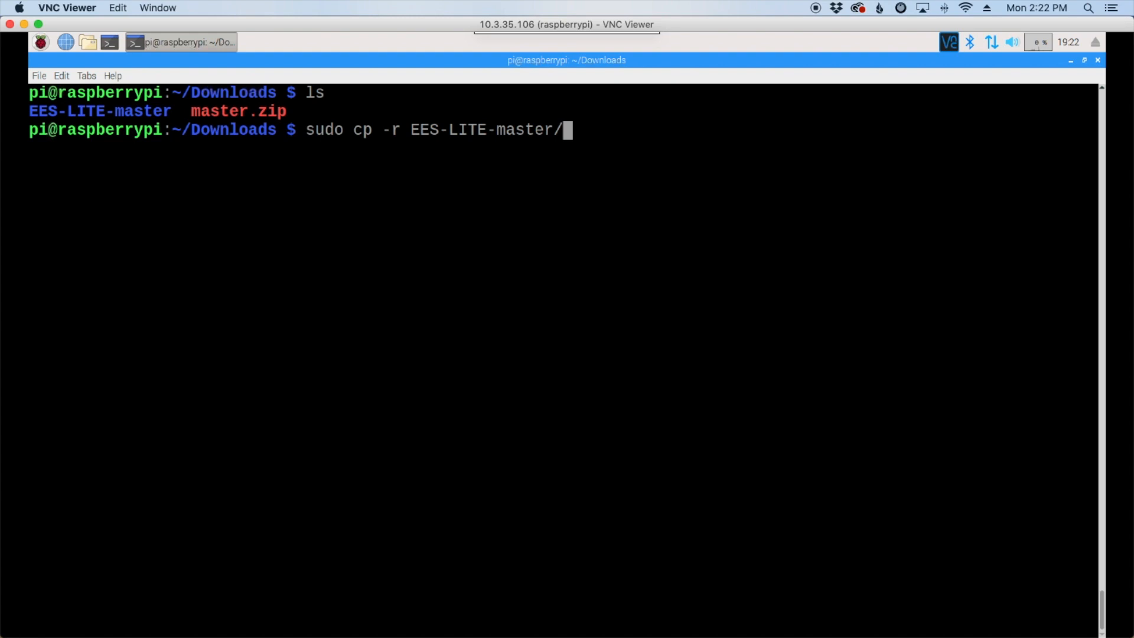
{"action": "type", "text": "*"}
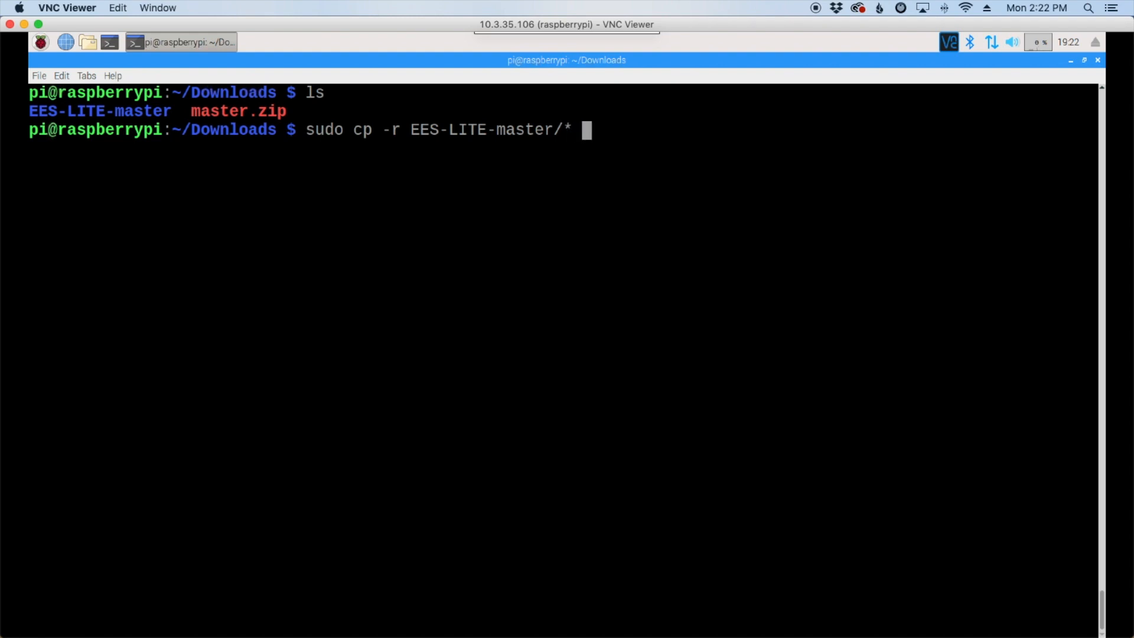
{"action": "type", "text": "/var/"}
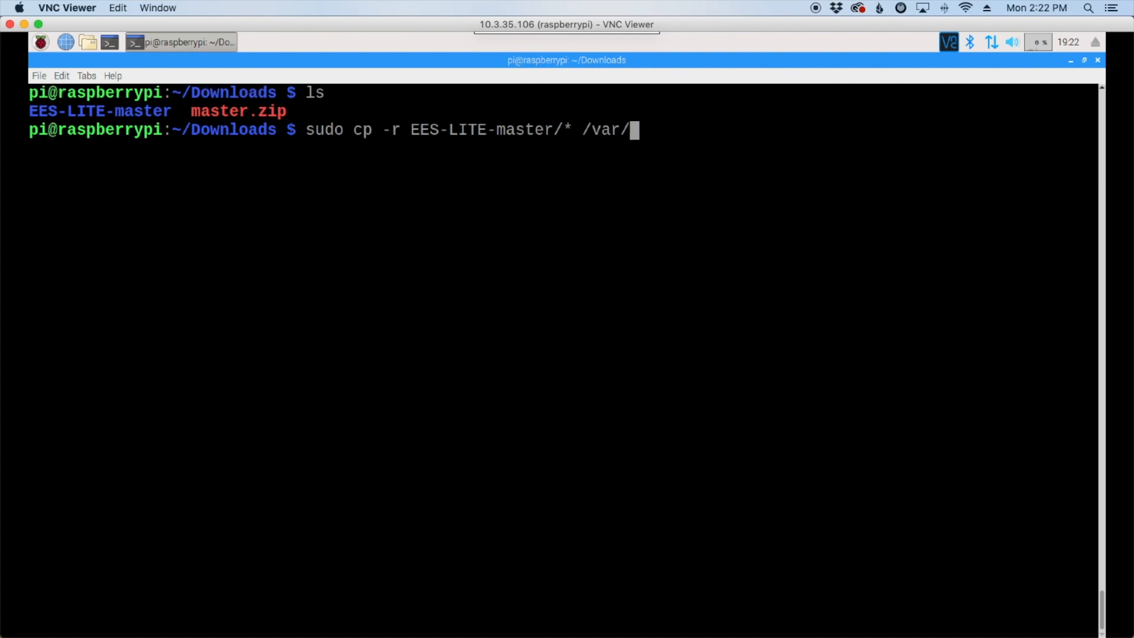
{"action": "type", "text": "www/ht"}
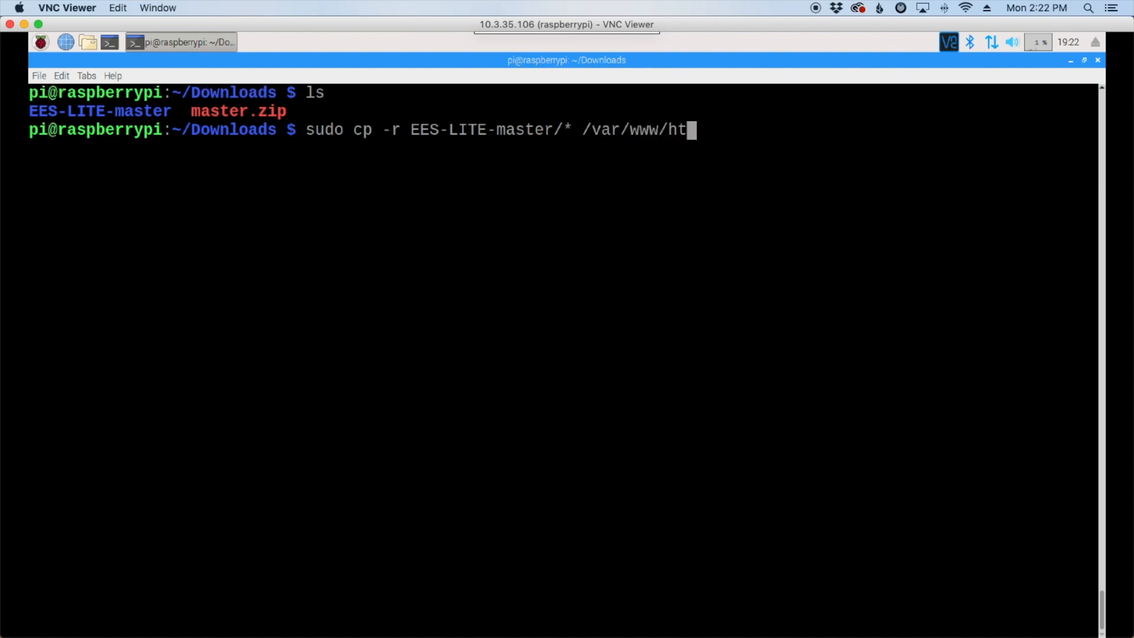
{"action": "type", "text": "ml/"}
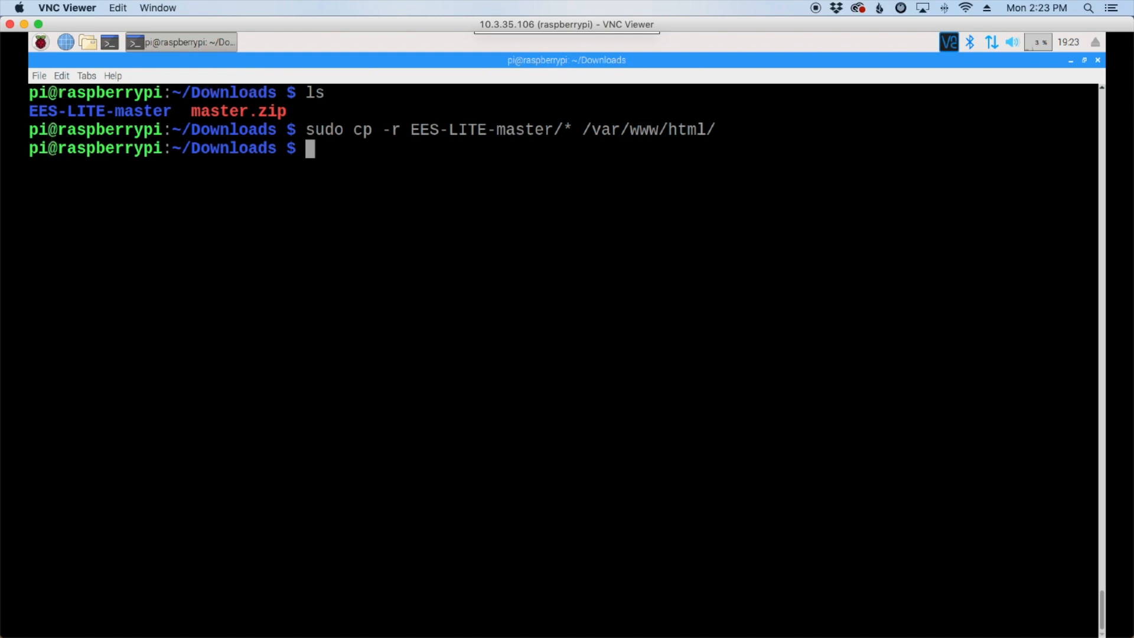
Change into /var/www/html and list its files.
{"action": "type", "text": "cd /var/"}
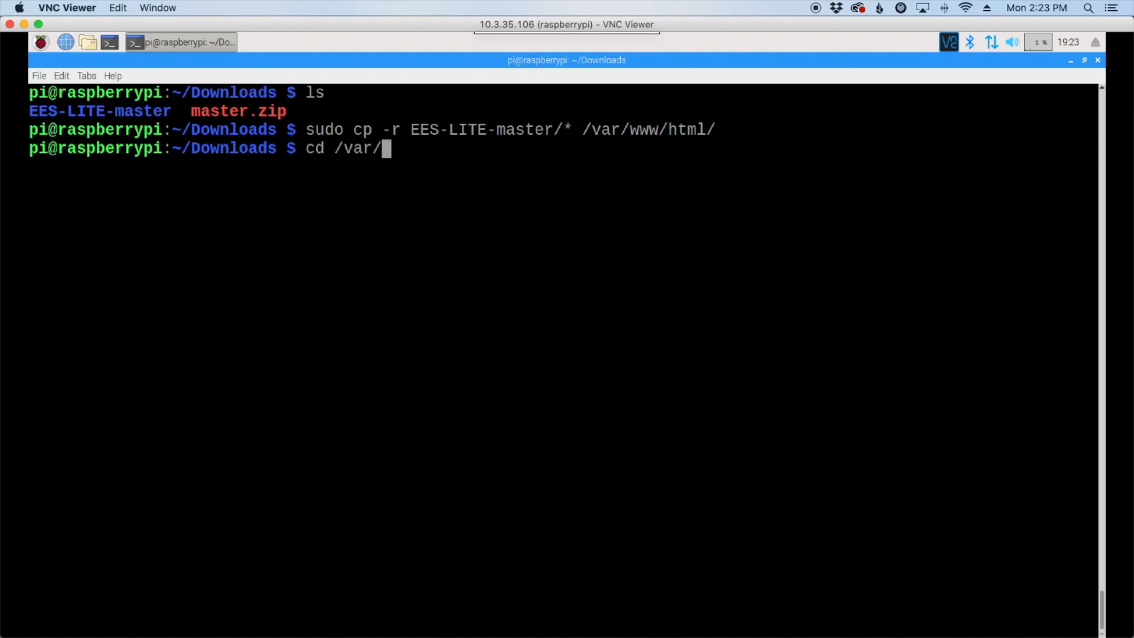
{"action": "type", "text": "www/html"}
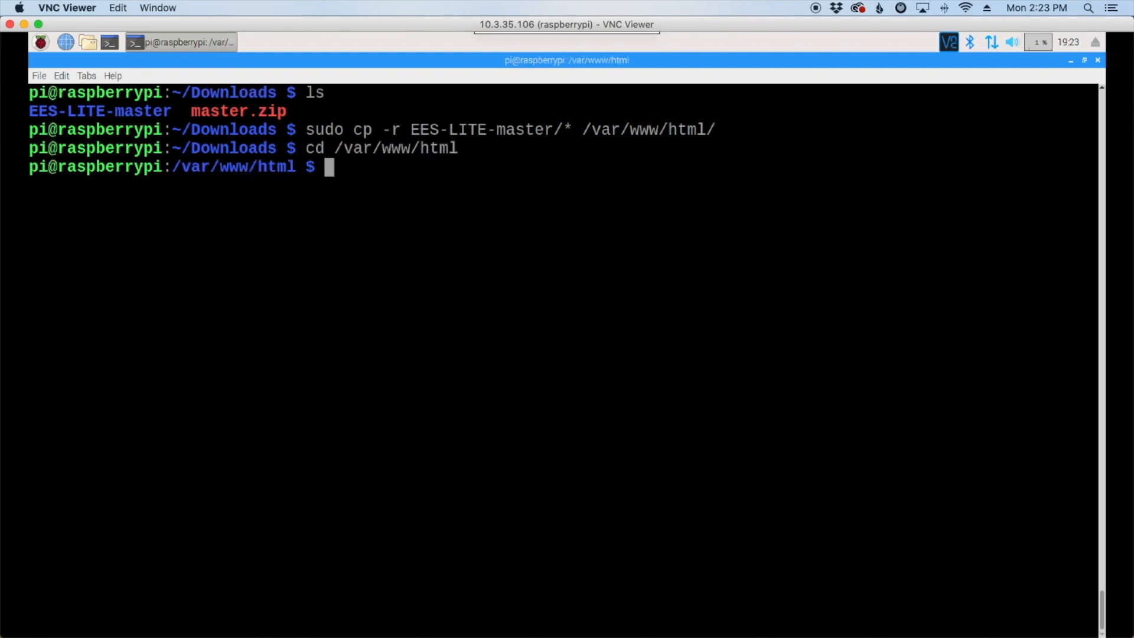
{"action": "type", "text": "ls"}
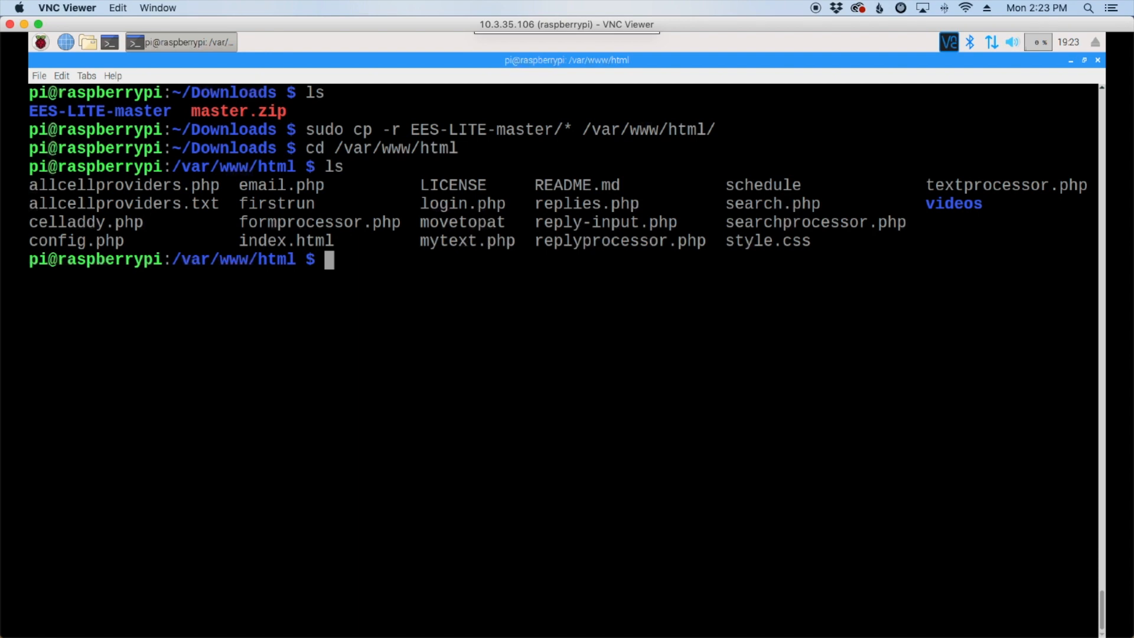
Make firstrun executable with 'sudo chmod +x firstrun'.
{"action": "type", "text": "sudo ch"}
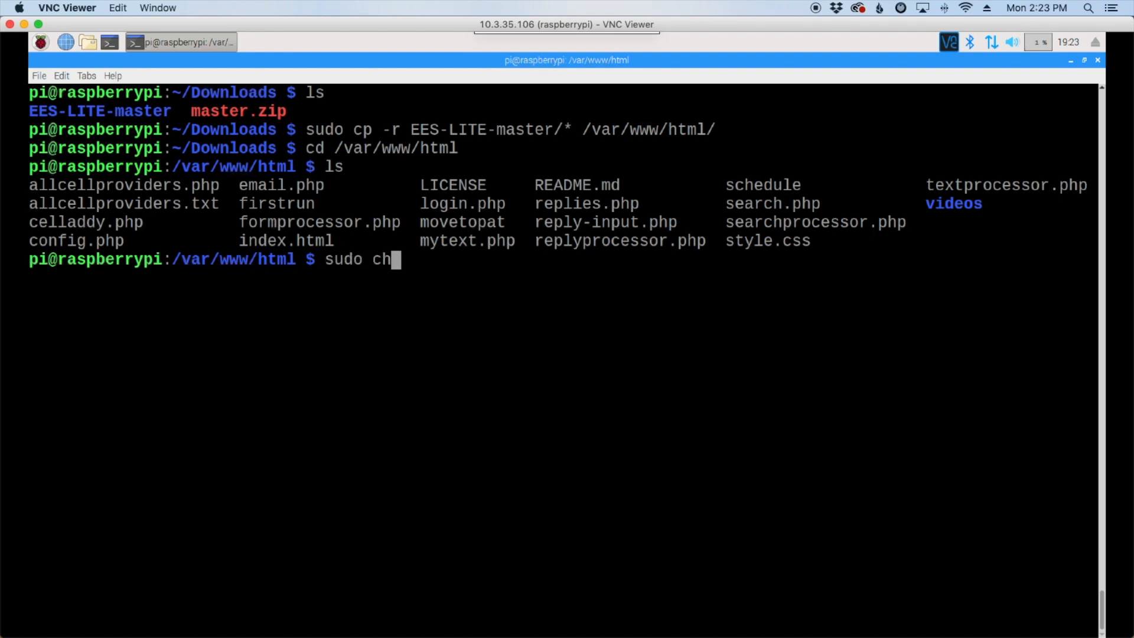
{"action": "type", "text": "mod +x"}
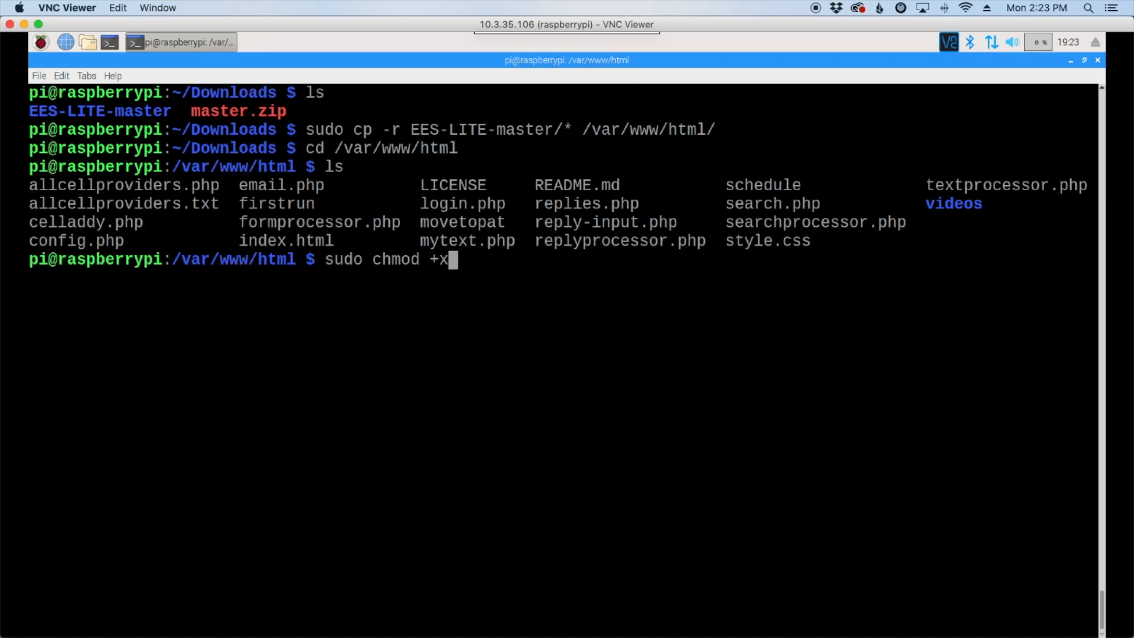
{"action": "type", "text": "firstrun"}
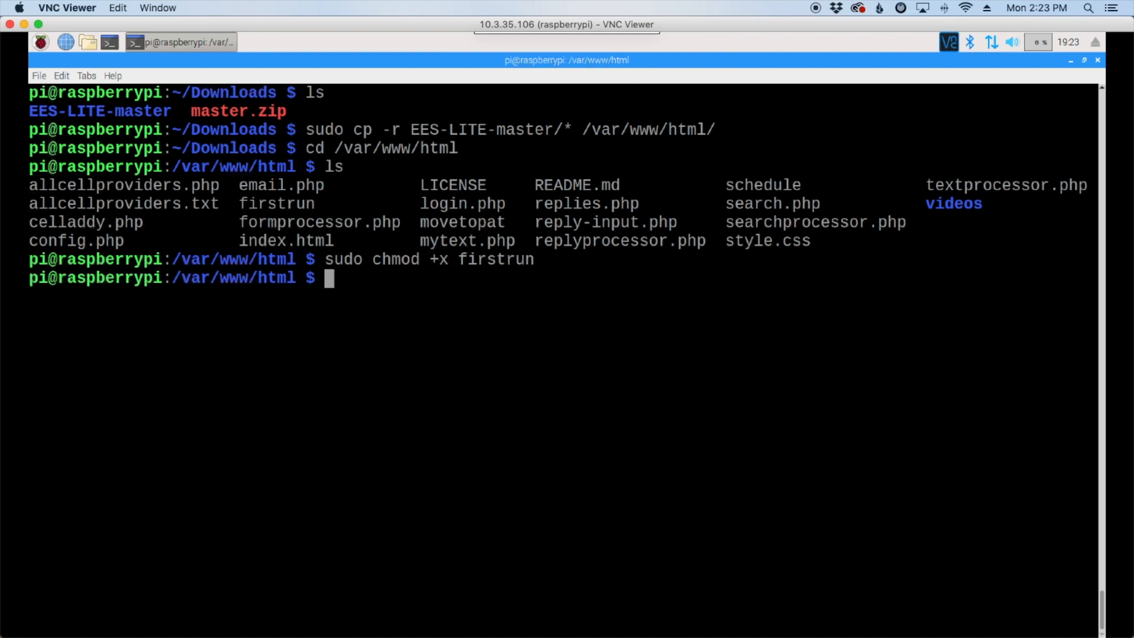
Run 'sudo ./firstrun', then run './schedule'.
{"action": "type", "text": "sudo"}
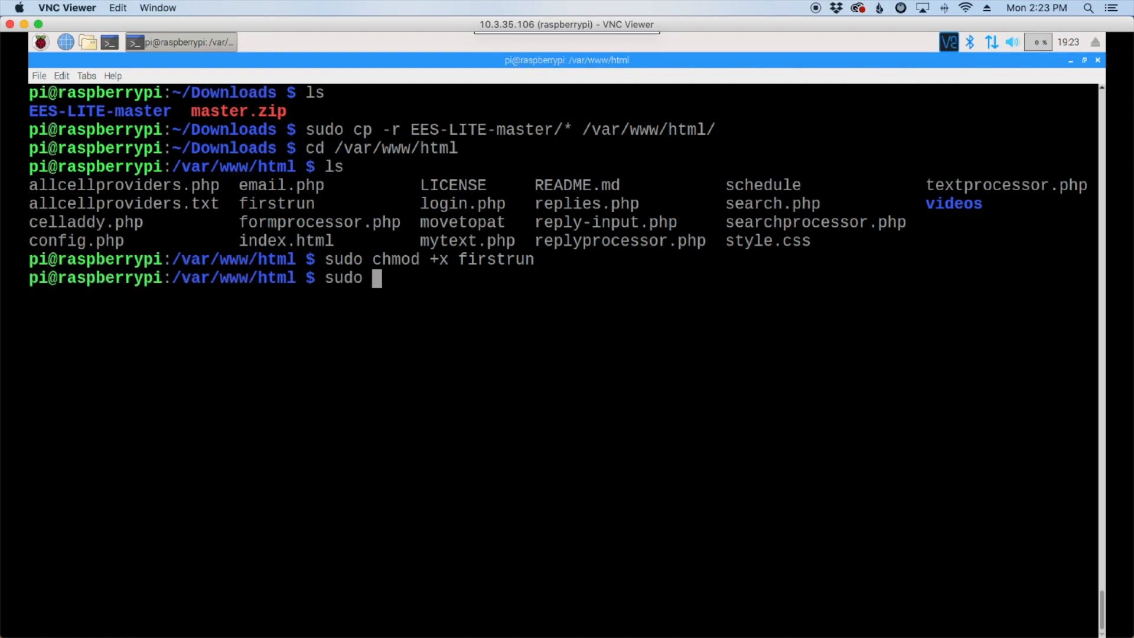
{"action": "type", "text": "./"}
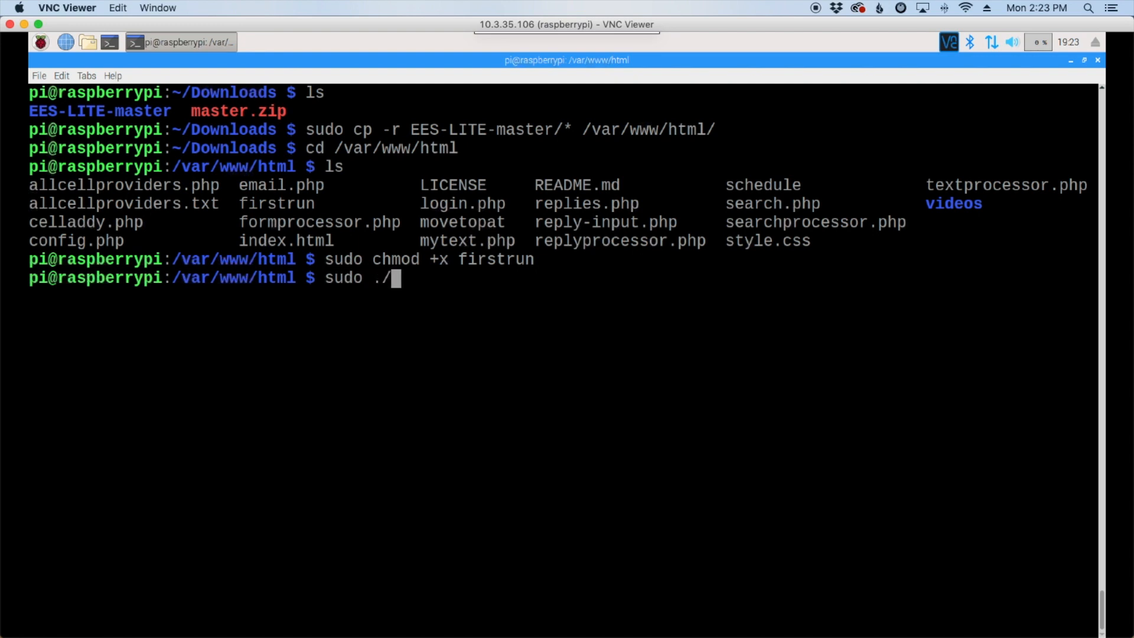
{"action": "type", "text": "firstrun"}
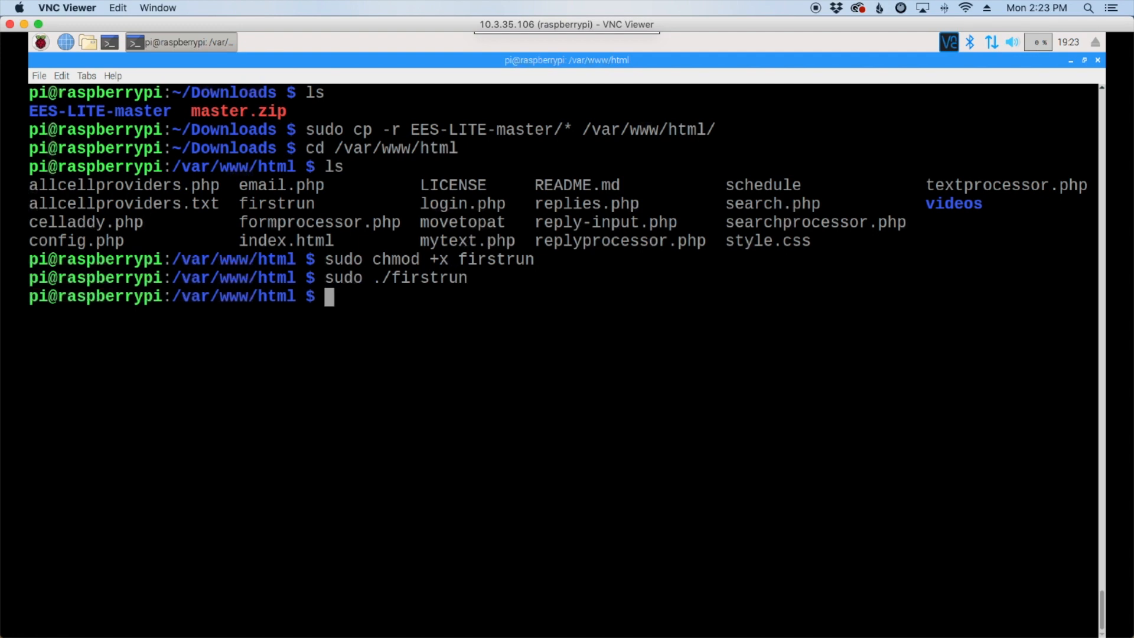
{"action": "type", "text": "./"}
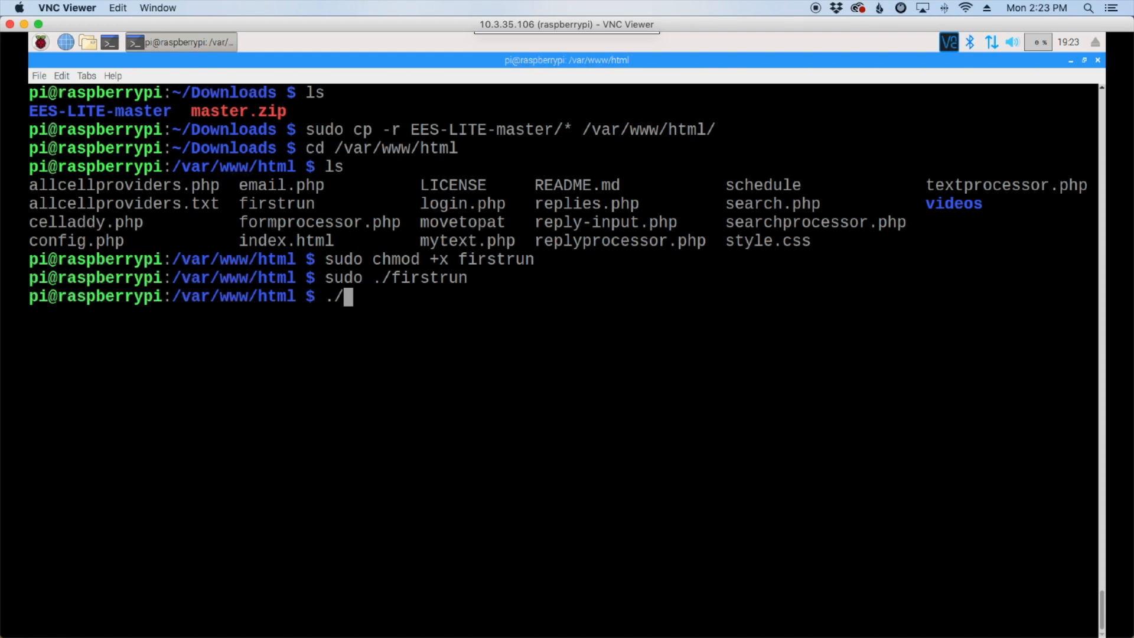
{"action": "type", "text": "schedule"}
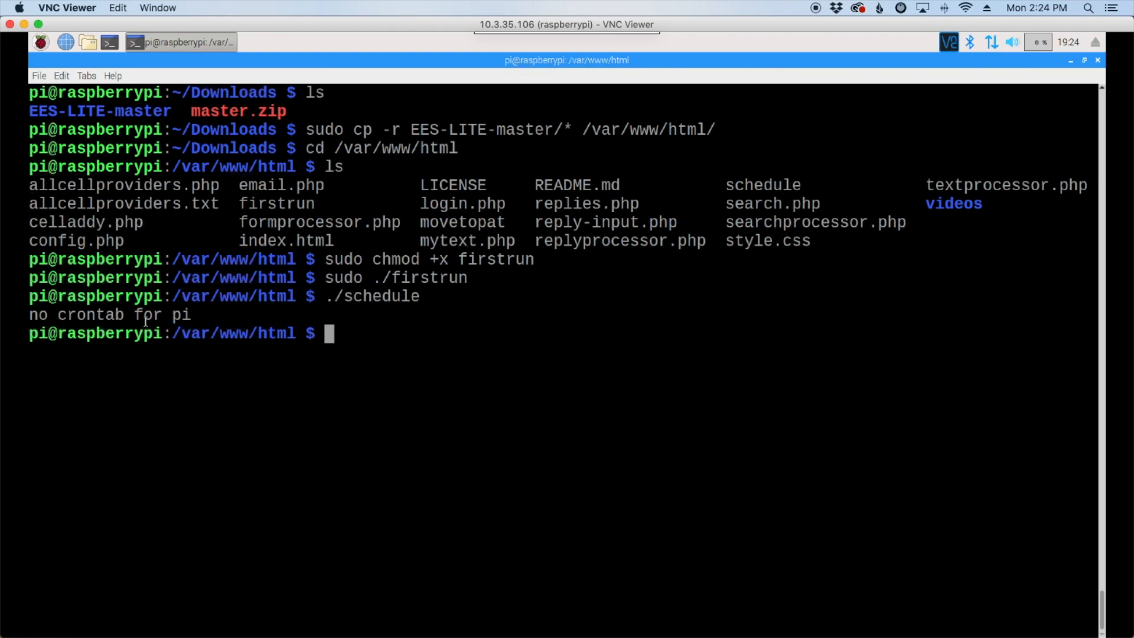
{"action": "mouse_move", "coordinate": [91, 378]}
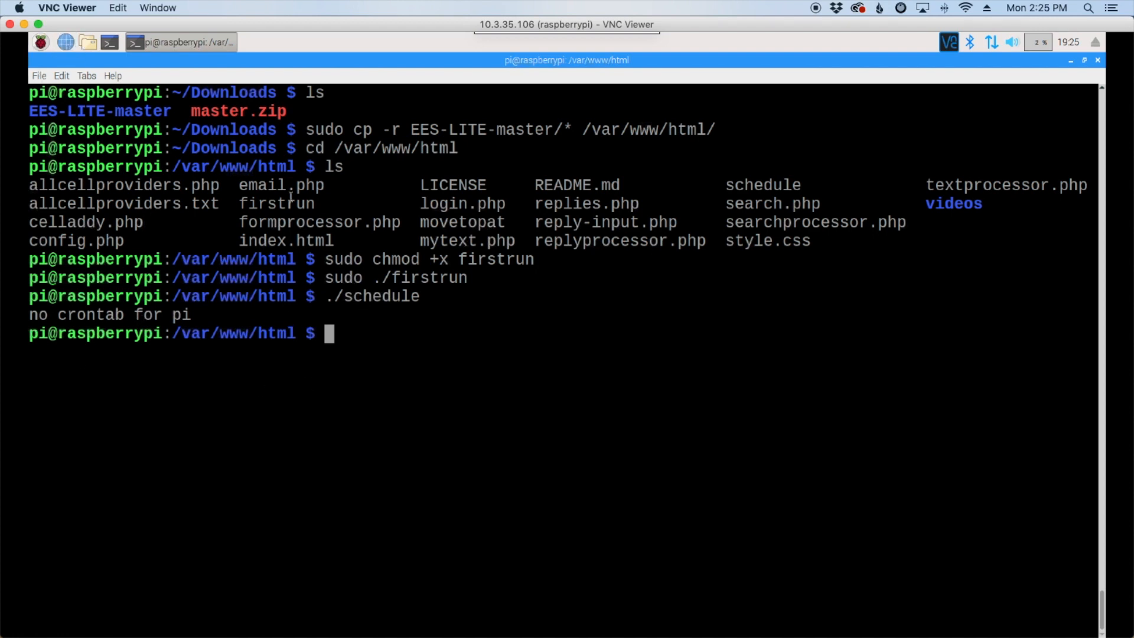
Load 127.0.0.1/email.php, select N0CALL in the heading, and open a new tab.
{"action": "left_click", "coordinate": [65, 41]}
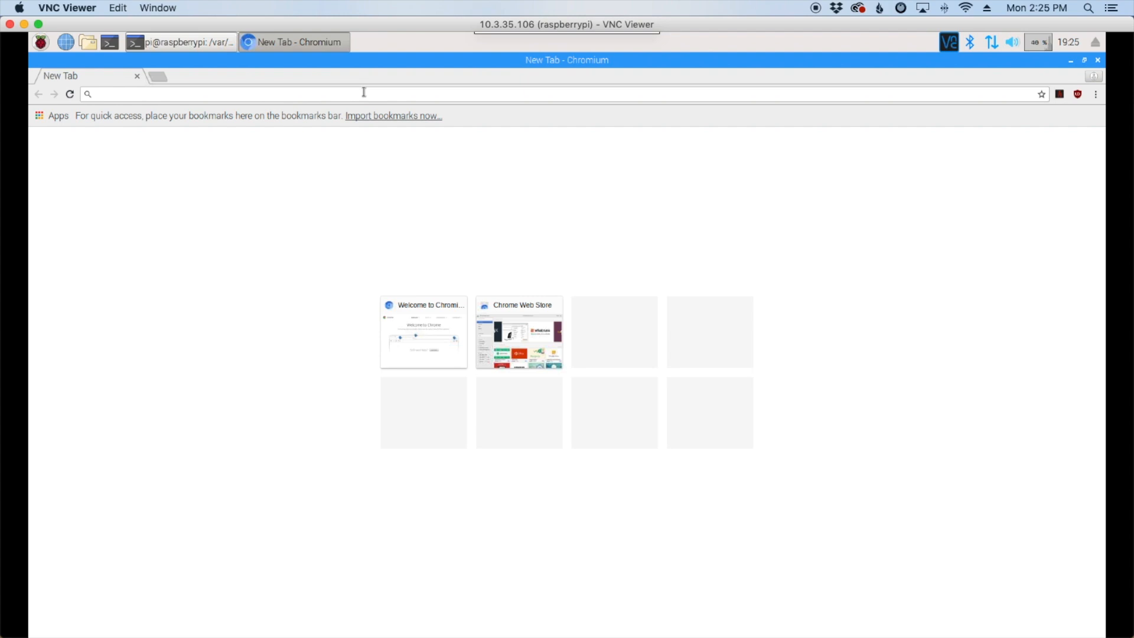
{"action": "type", "text": "127.0.0.1/email.ph"}
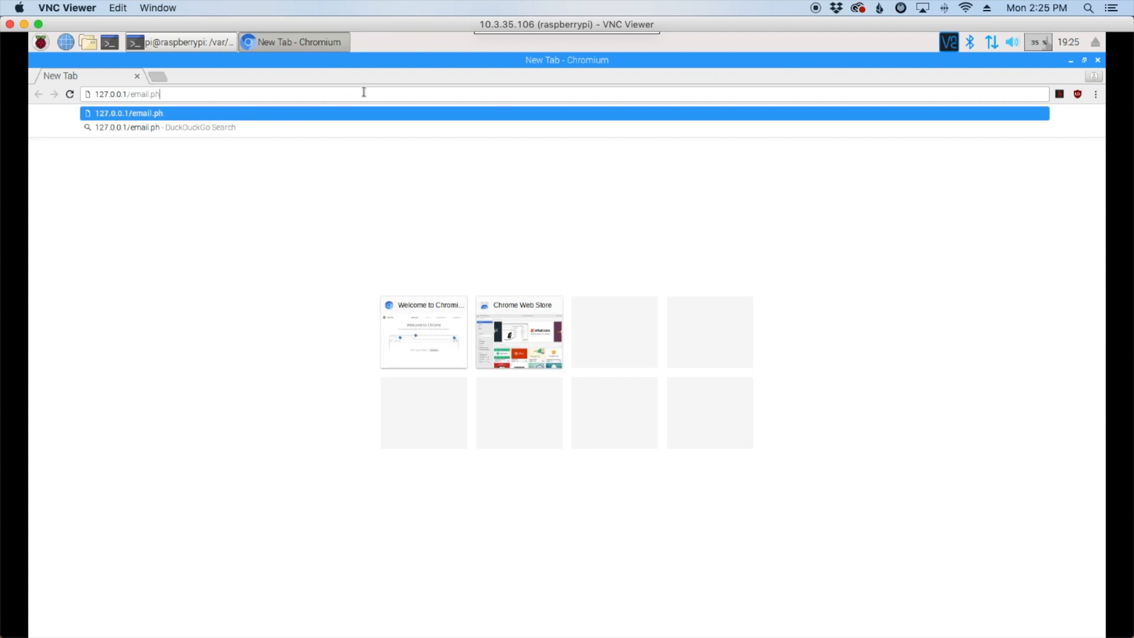
{"action": "type", "text": "p"}
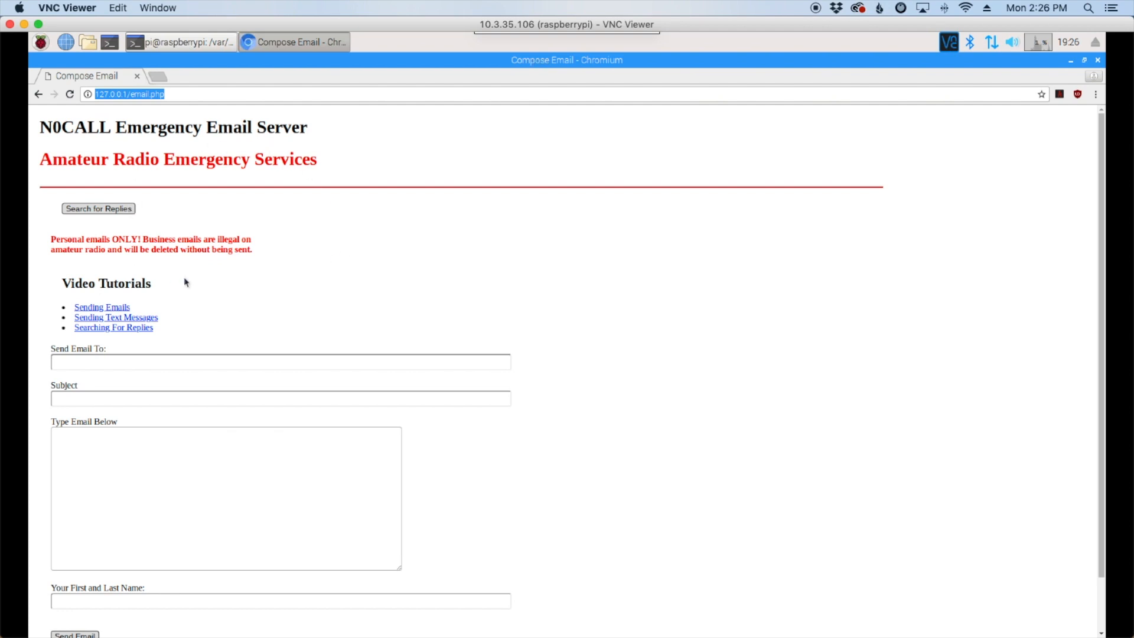
{"action": "mouse_move", "coordinate": [103, 128]}
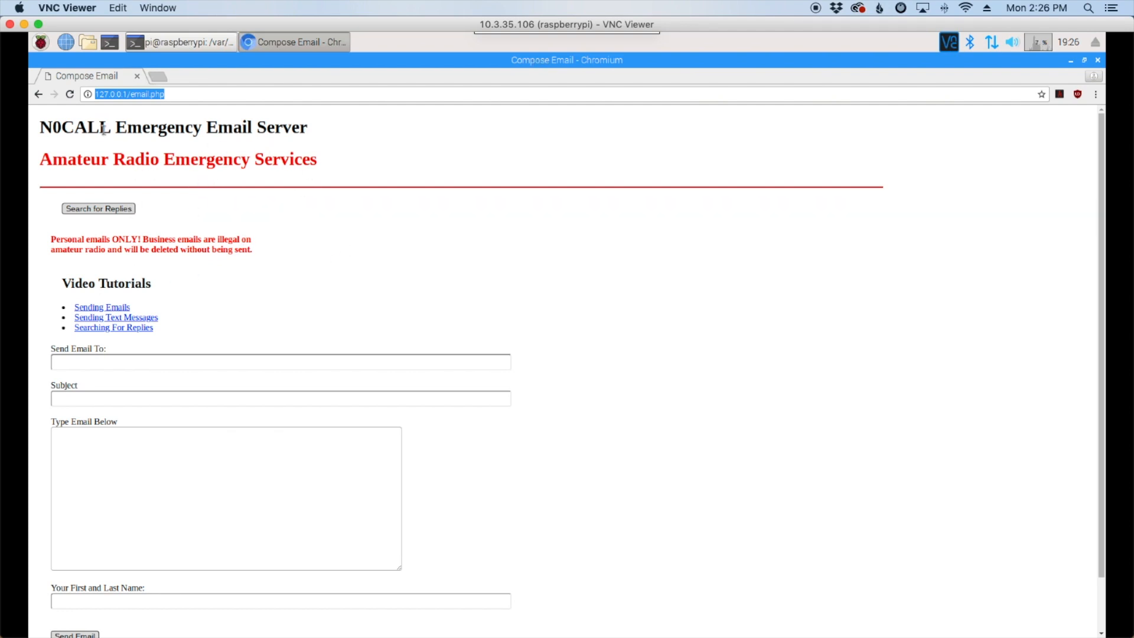
{"action": "double_click", "coordinate": [74, 126]}
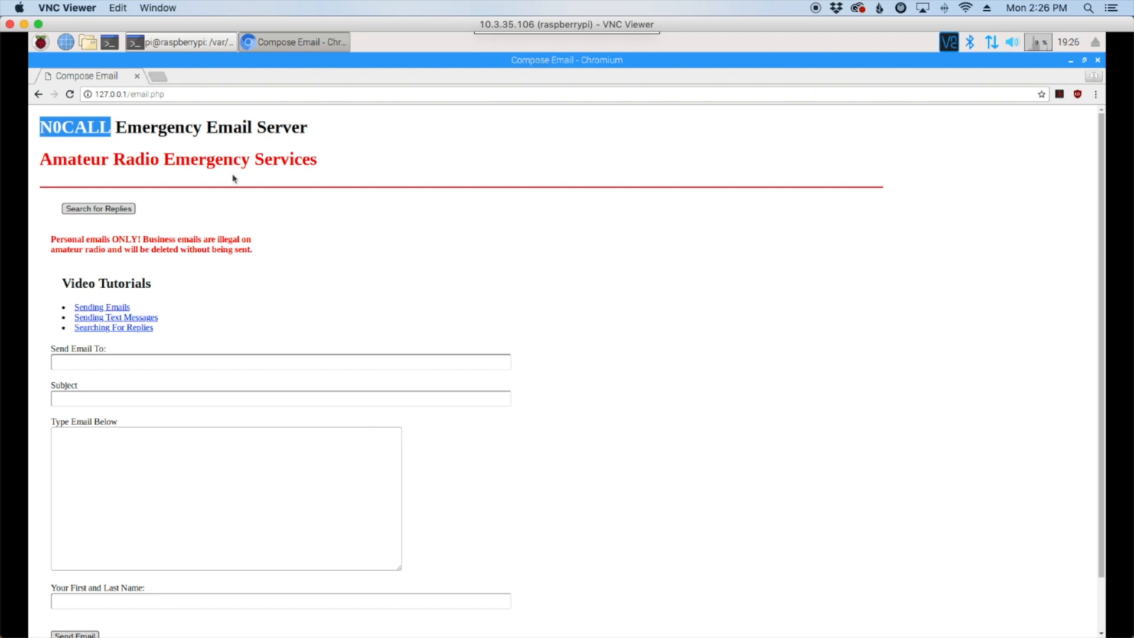
{"action": "left_click", "coordinate": [129, 94]}
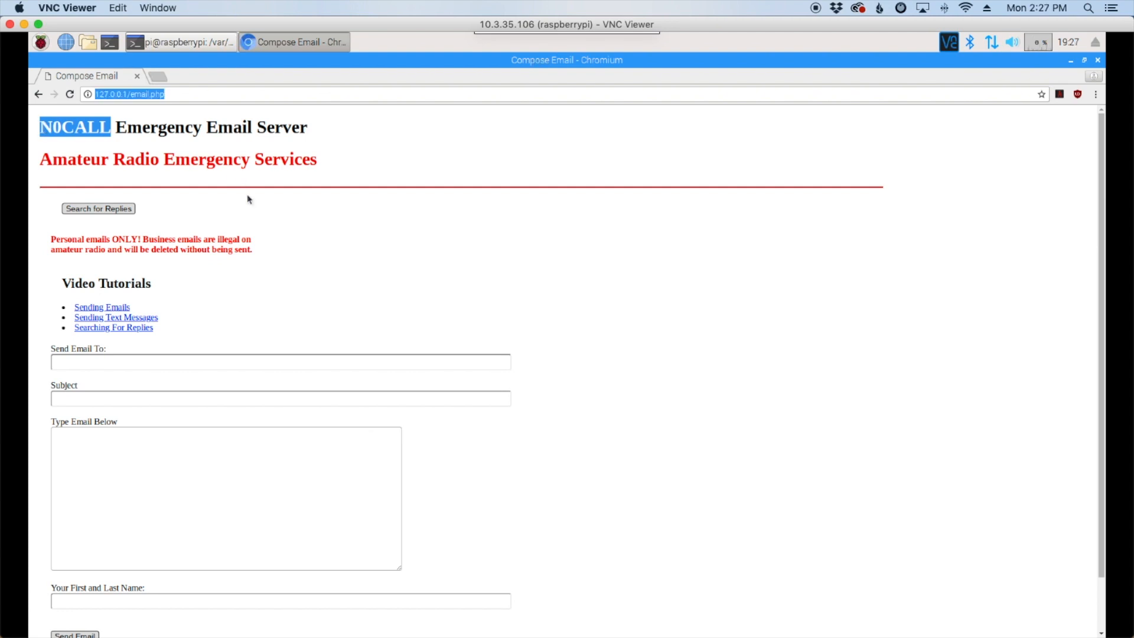
{"action": "mouse_move", "coordinate": [246, 204]}
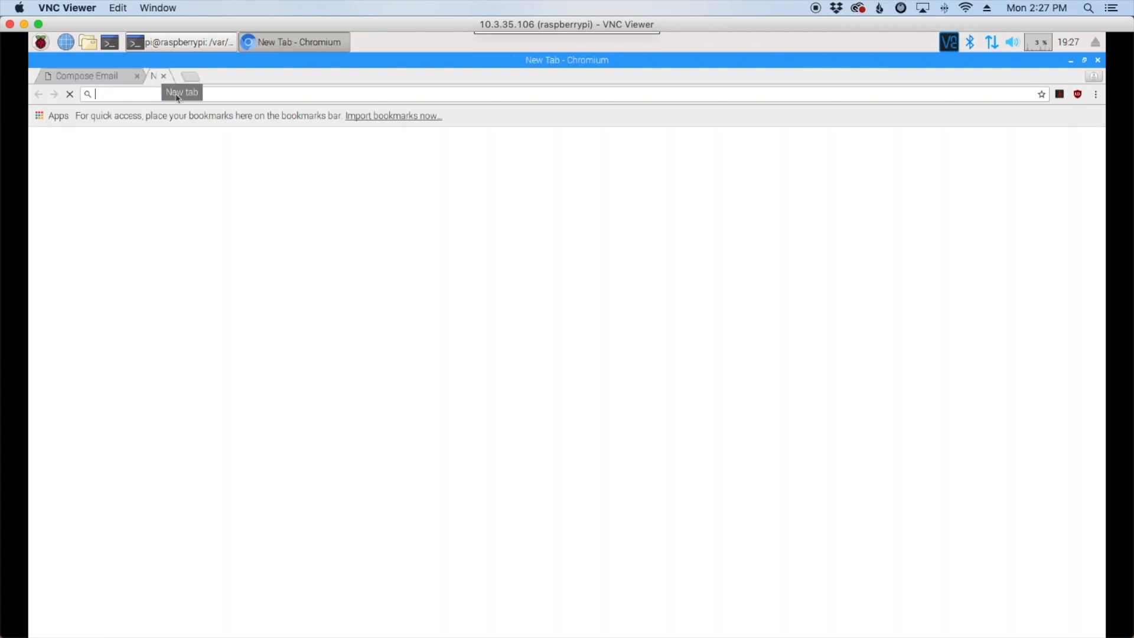
{"action": "type", "text": "127.0.0.1/reply-input.php"}
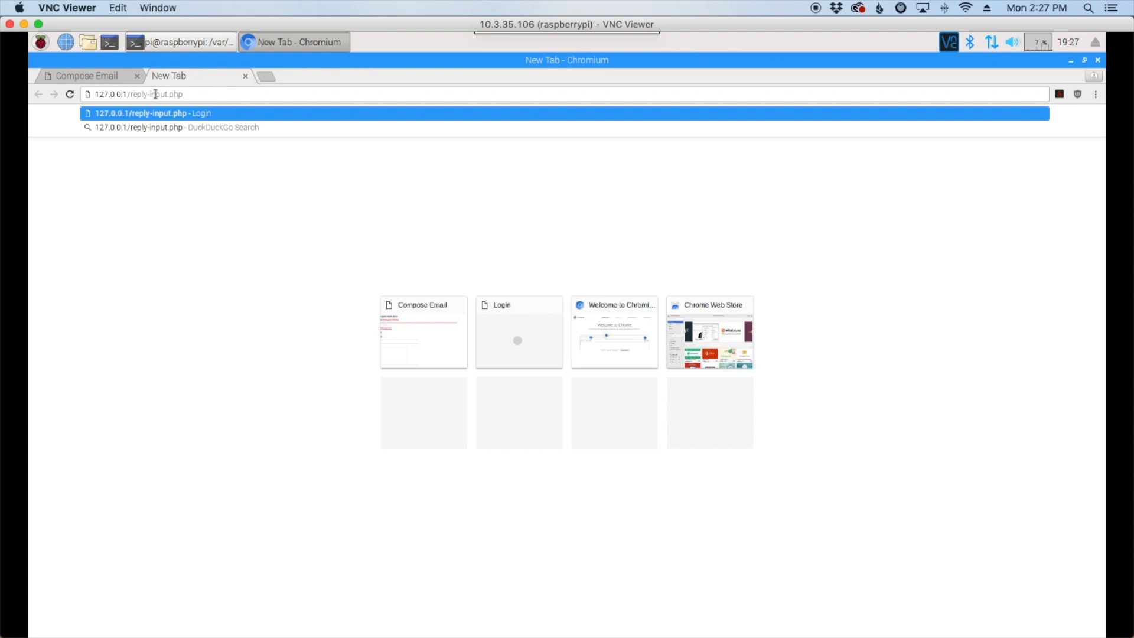
{"action": "mouse_move", "coordinate": [245, 170]}
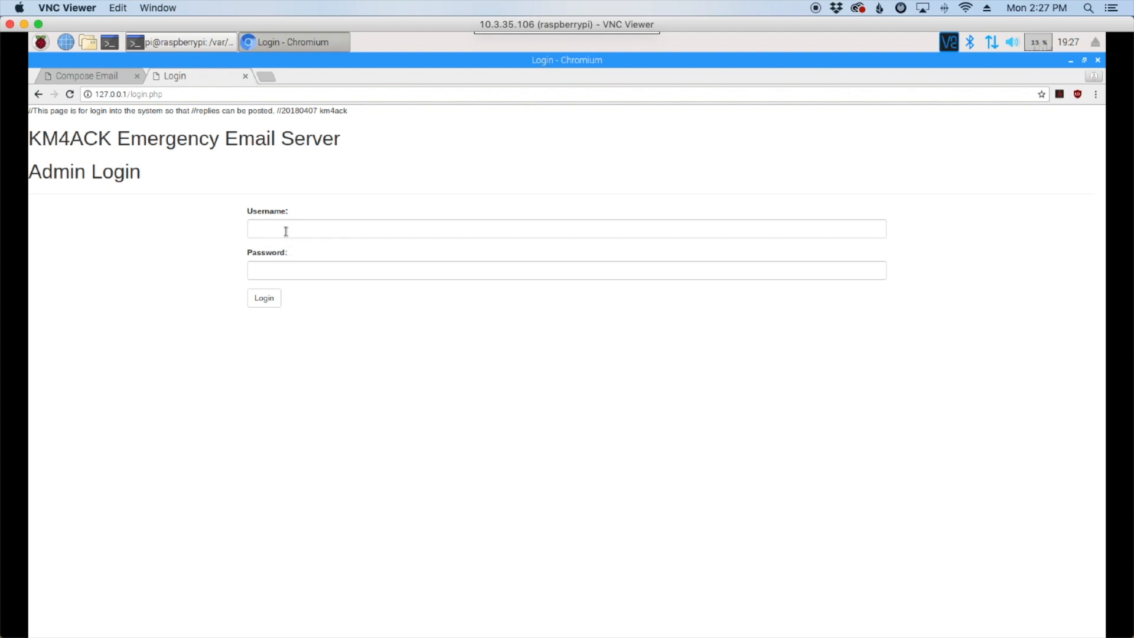
{"action": "left_click", "coordinate": [567, 229]}
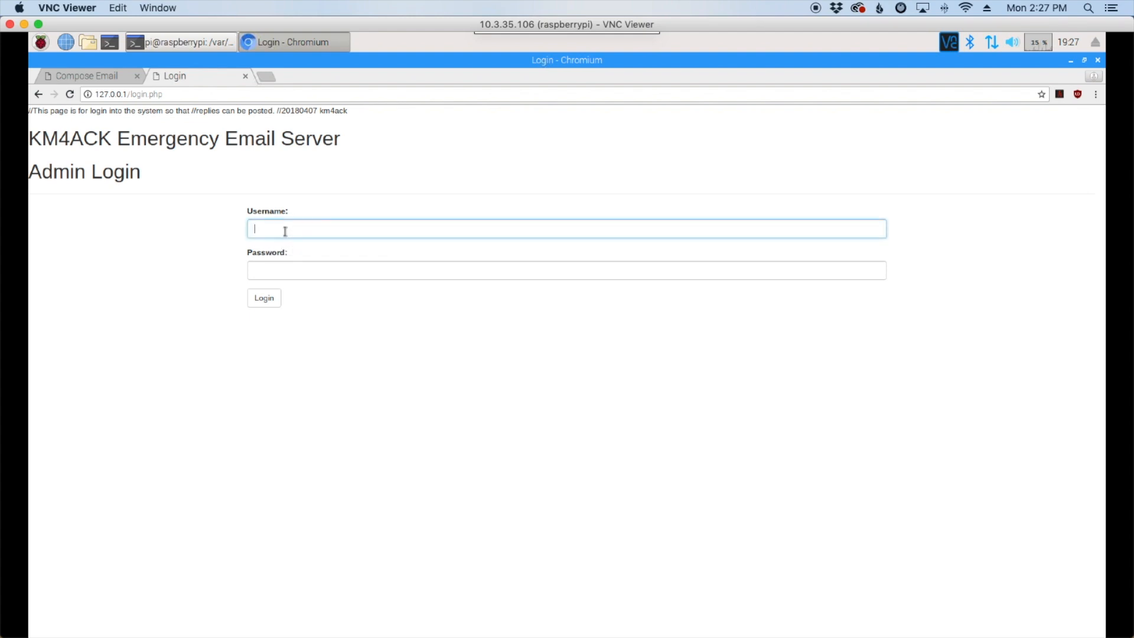
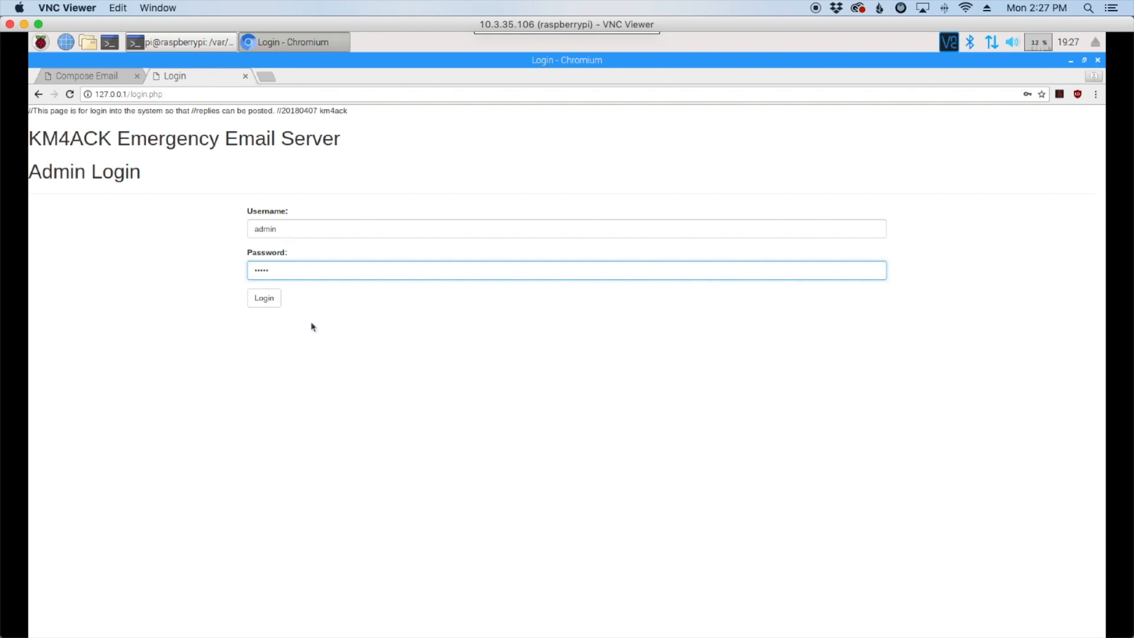
{"action": "left_click", "coordinate": [264, 297]}
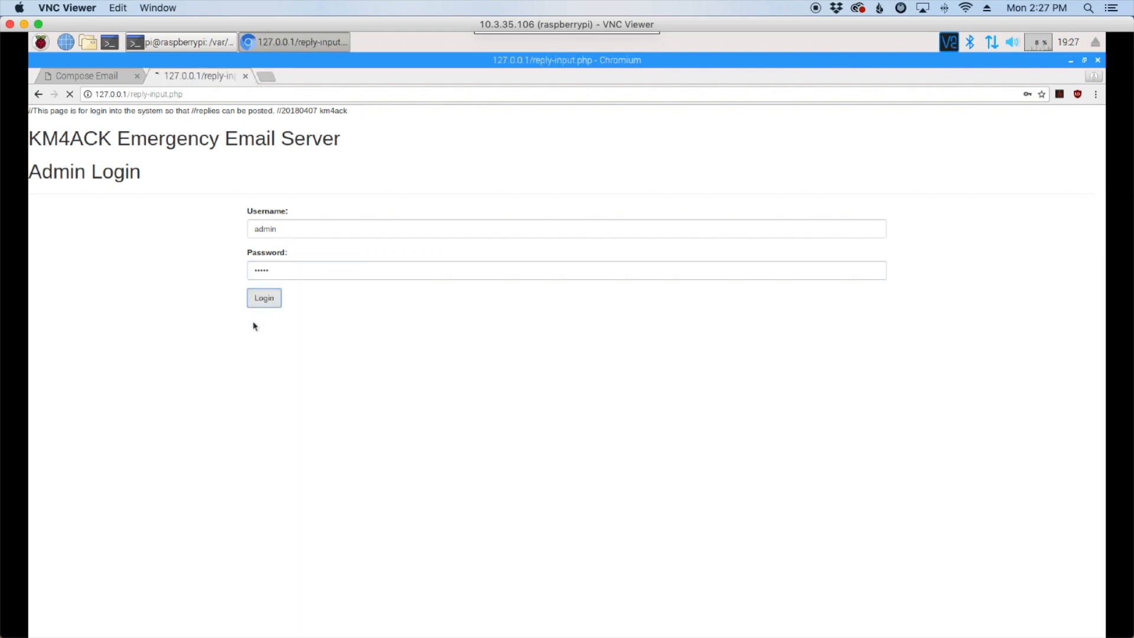
{"action": "left_click", "coordinate": [264, 297]}
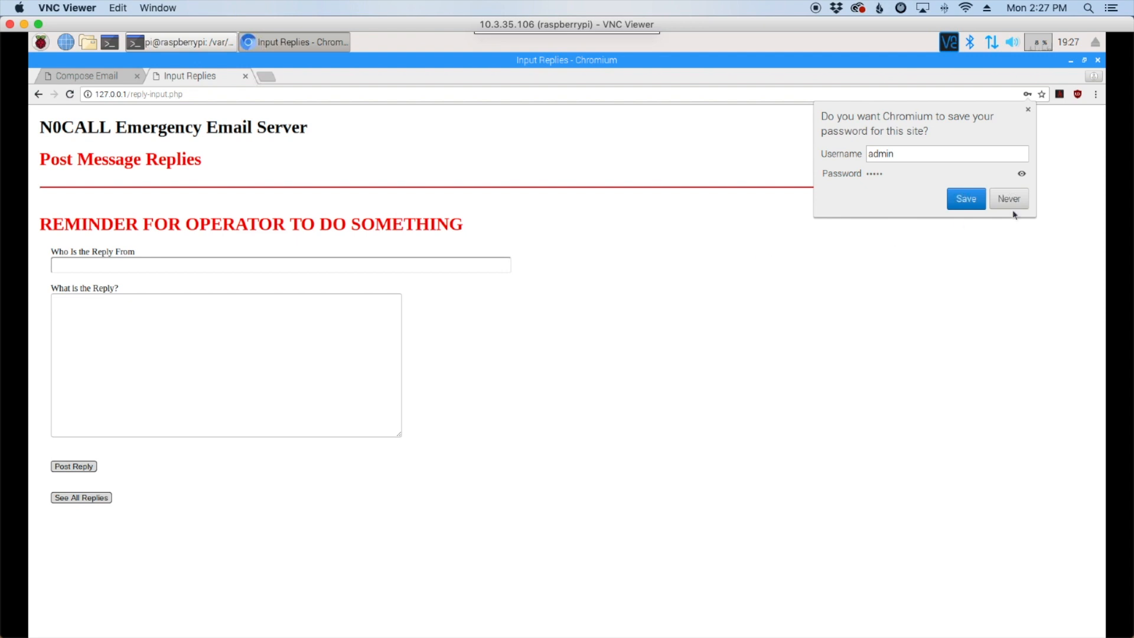
{"action": "left_click", "coordinate": [1007, 199]}
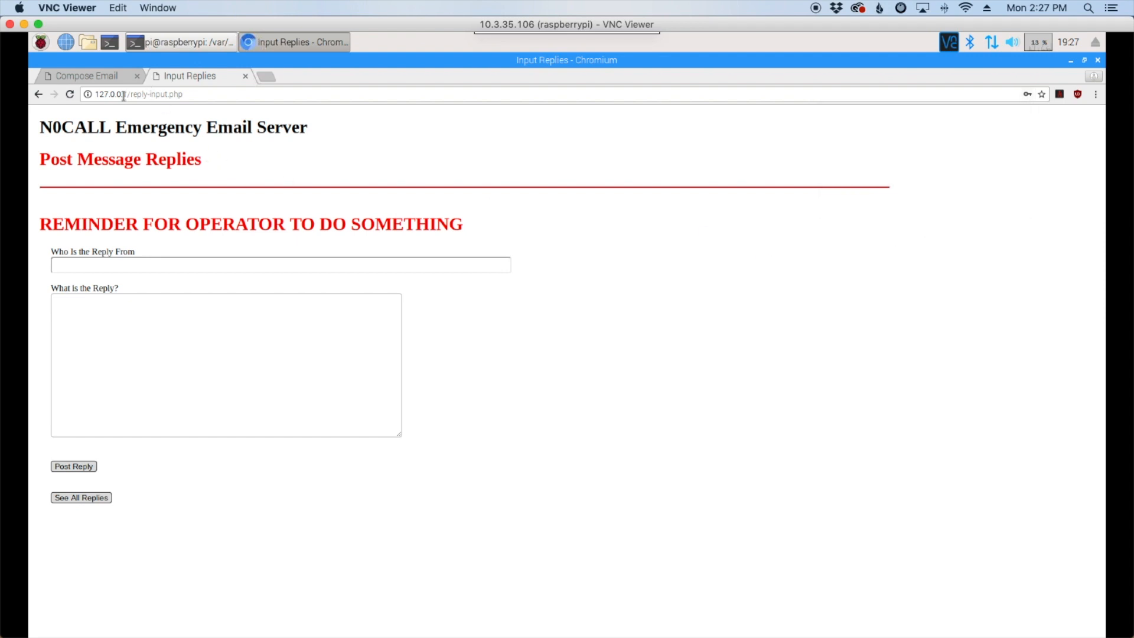
{"action": "mouse_move", "coordinate": [35, 225]}
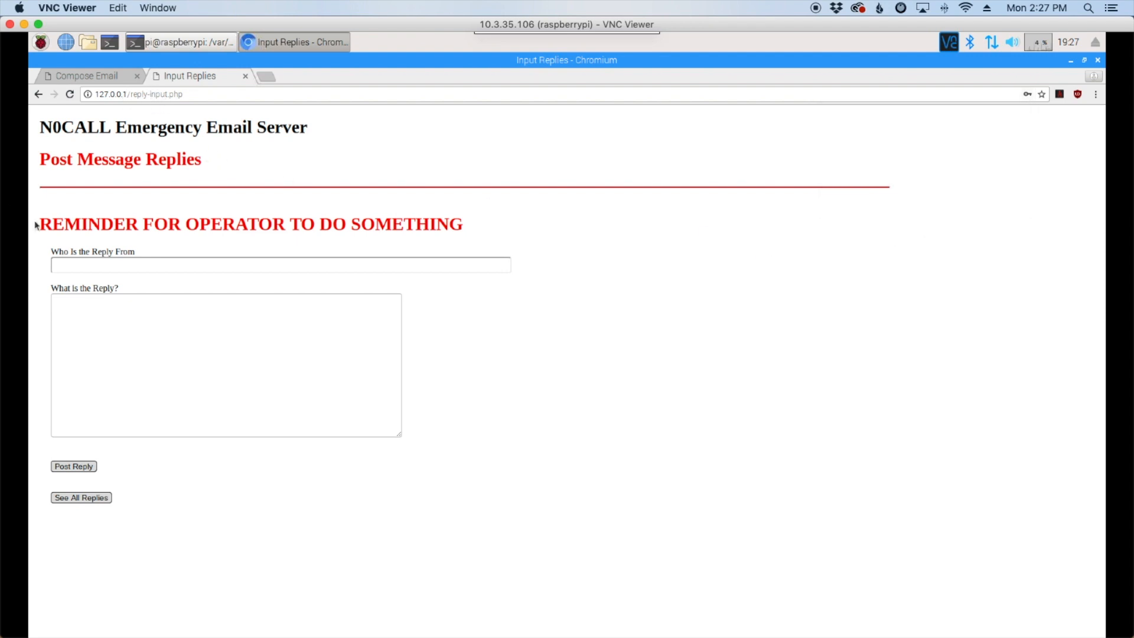
{"action": "left_click_drag", "start_coordinate": [36, 224], "coordinate": [216, 225]}
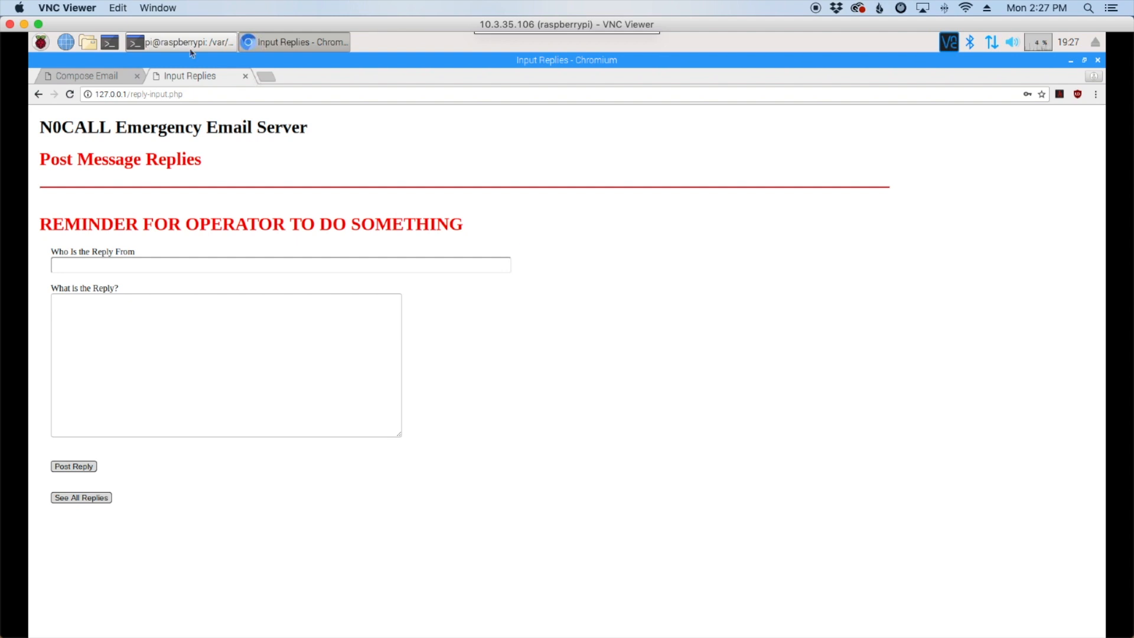
Open config.php with 'sudo nano config.php' and compare its reminder with the reply page.
{"action": "left_click", "coordinate": [181, 41]}
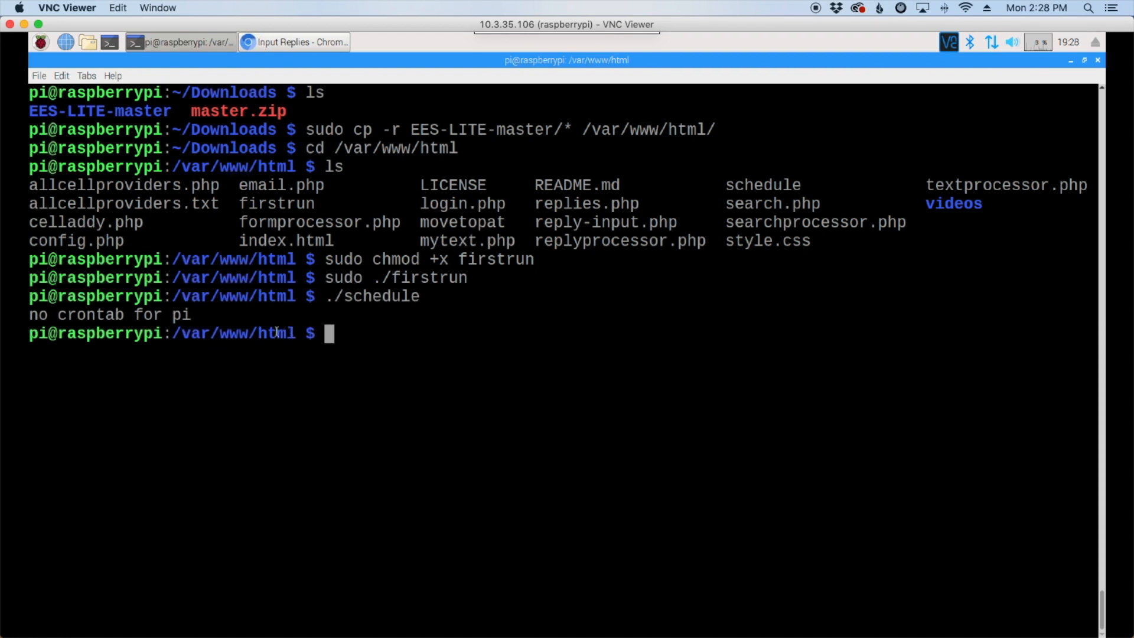
{"action": "mouse_move", "coordinate": [365, 399]}
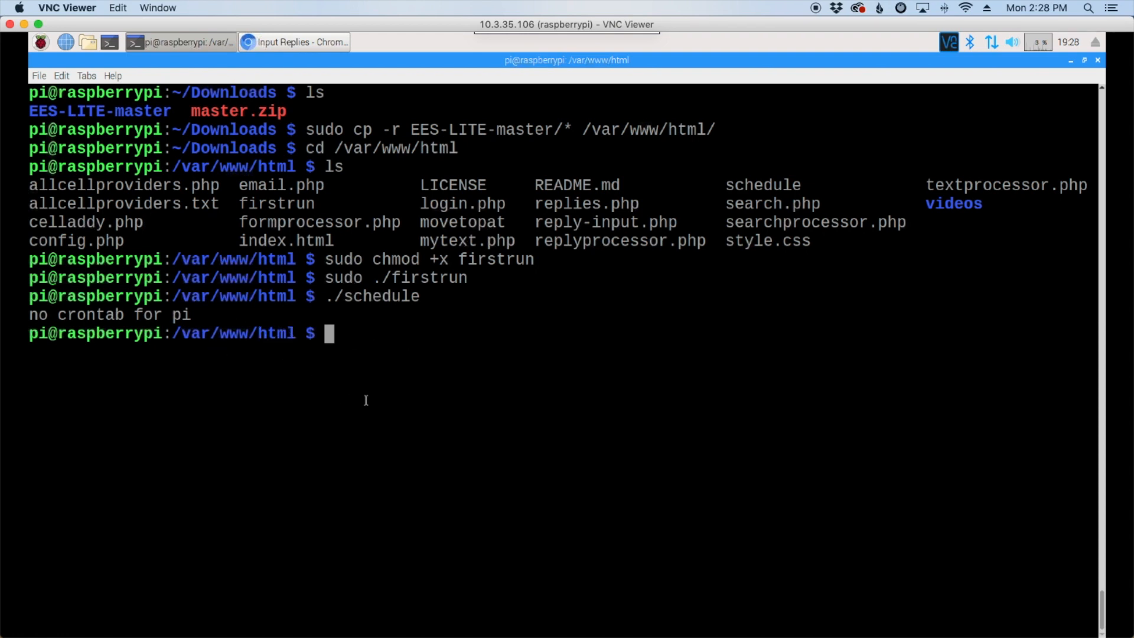
{"action": "type", "text": "sudo na"}
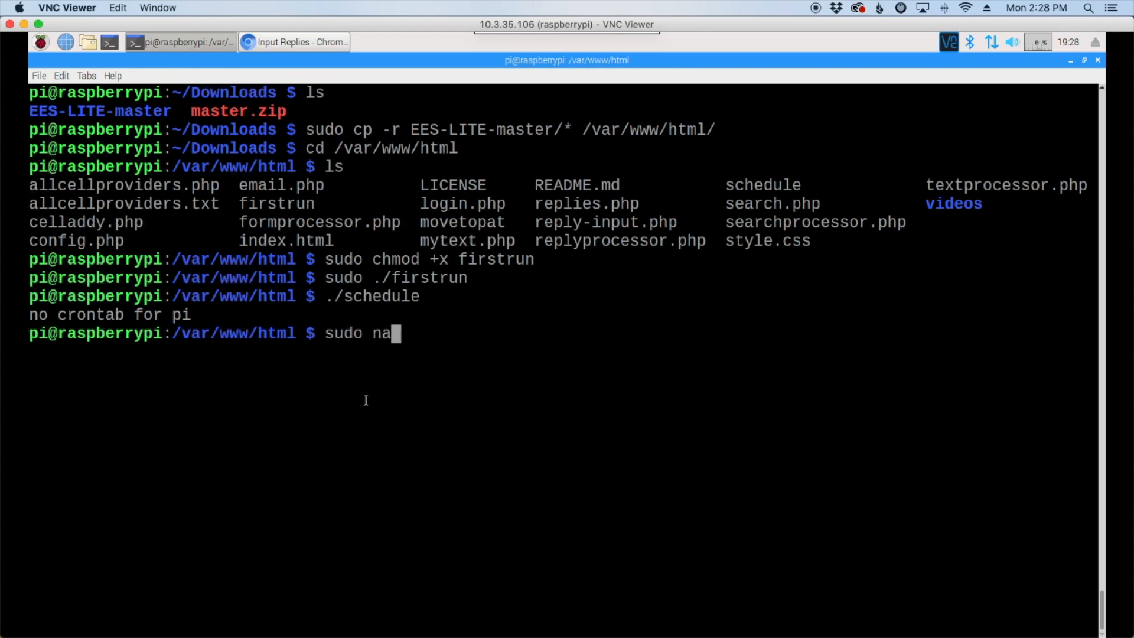
{"action": "type", "text": "no con"}
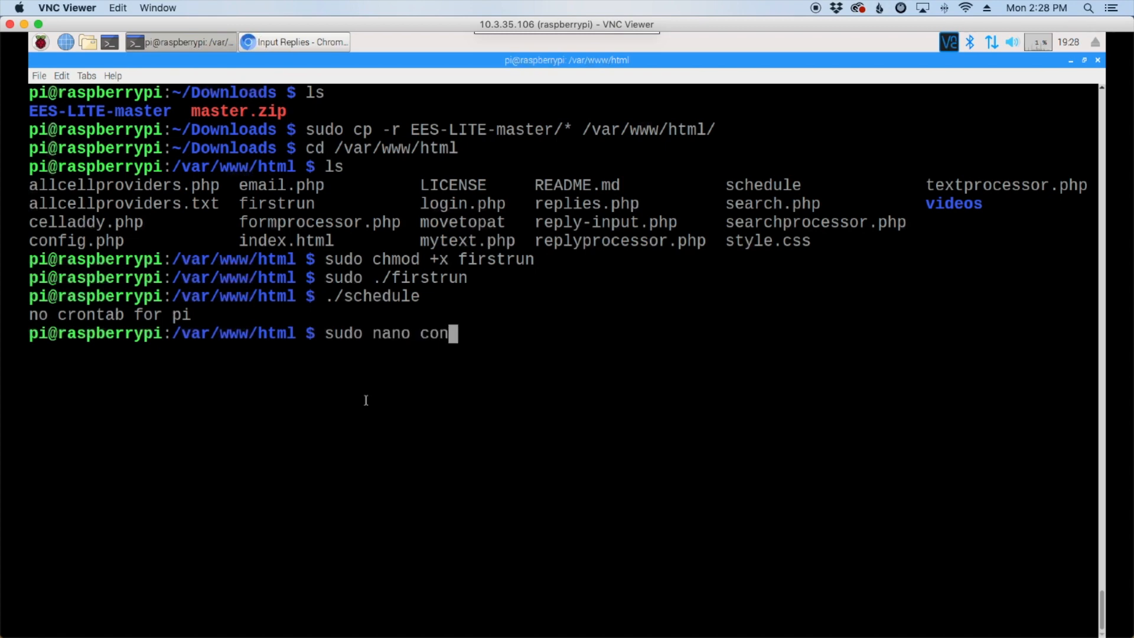
{"action": "type", "text": "fig.php"}
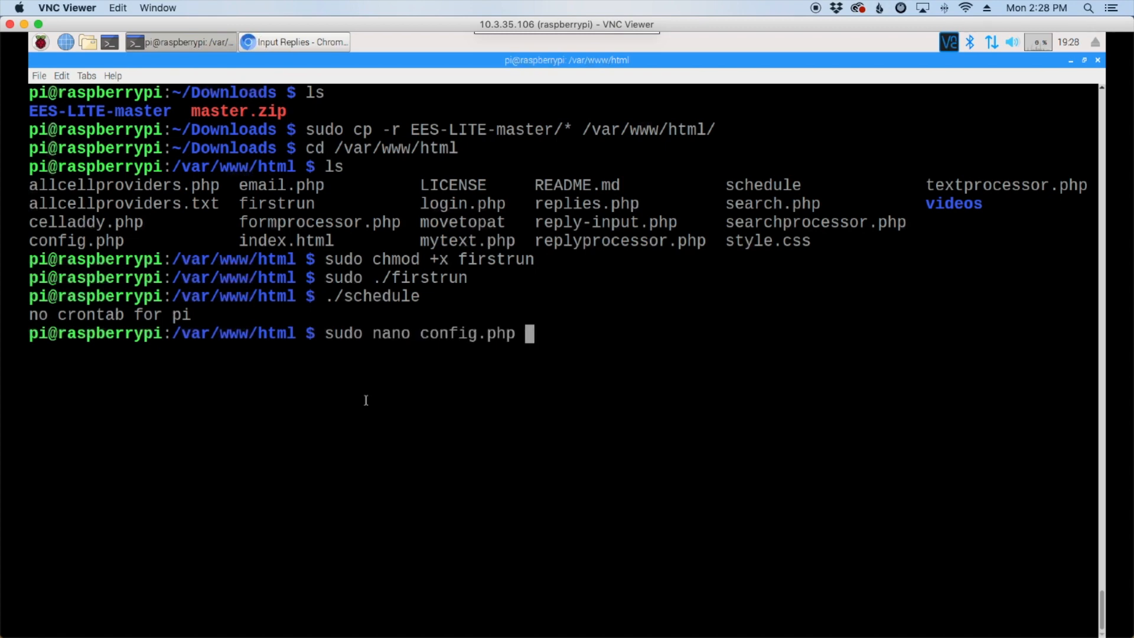
{"action": "key", "text": "enter"}
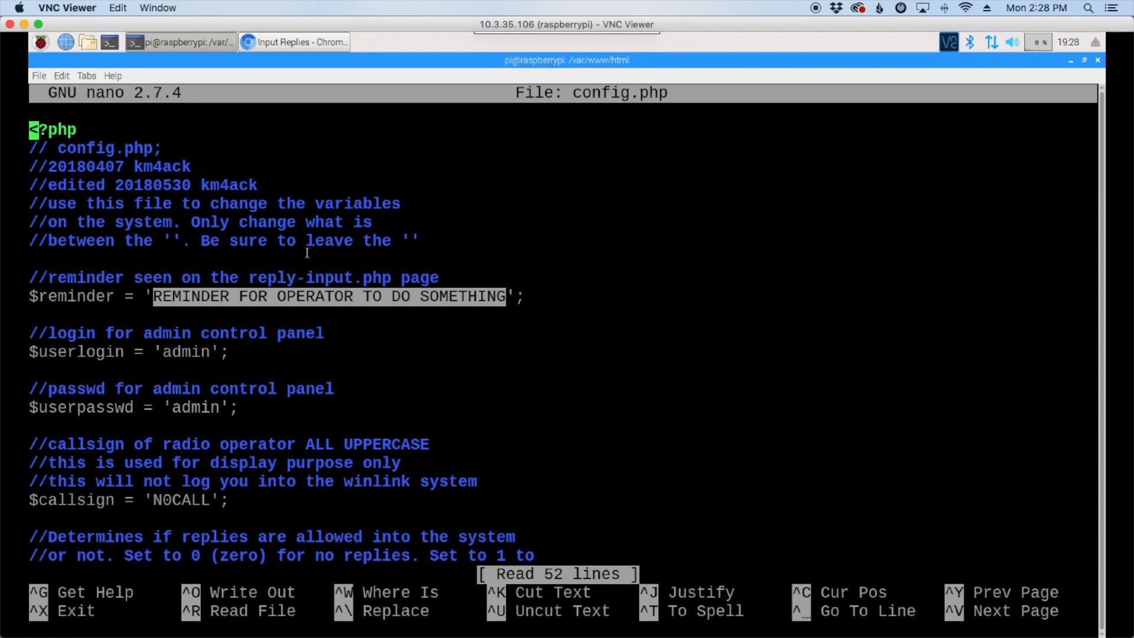
{"action": "left_click", "coordinate": [295, 41]}
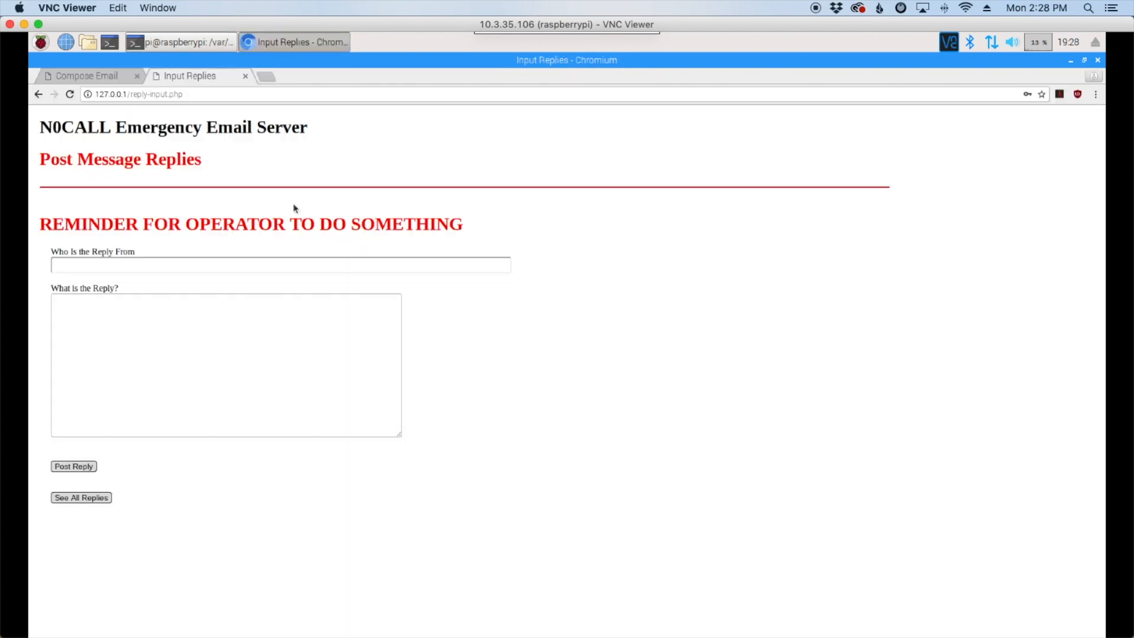
{"action": "left_click", "coordinate": [180, 42]}
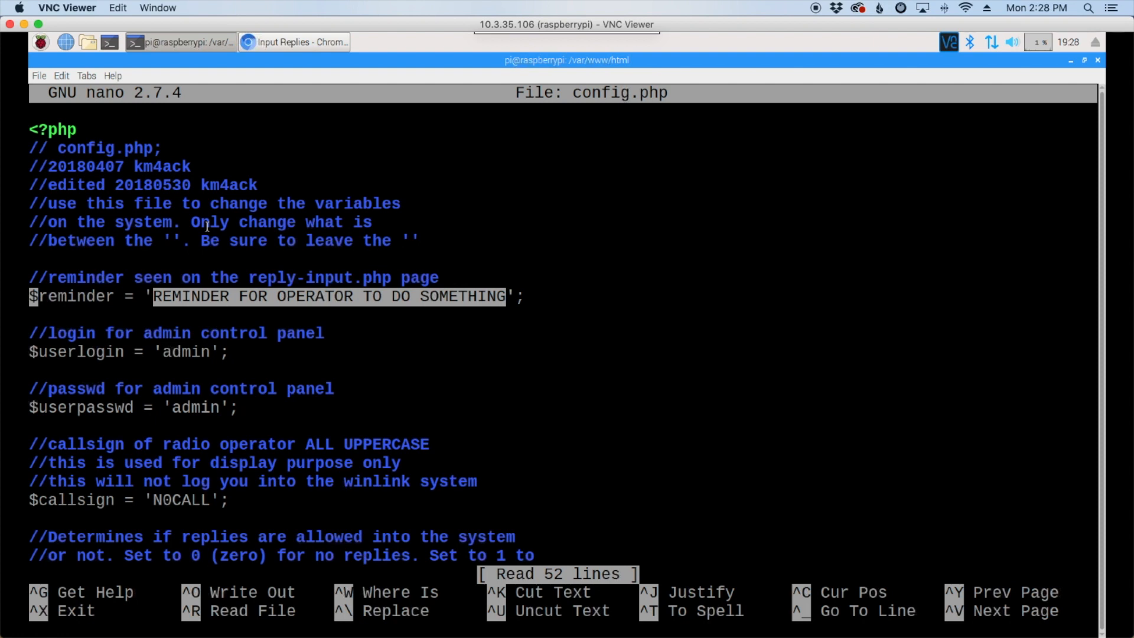
Prefix the $reminder line with //, change the callsign to KM4ACK, then save and exit nano.
{"action": "type", "text": "//"}
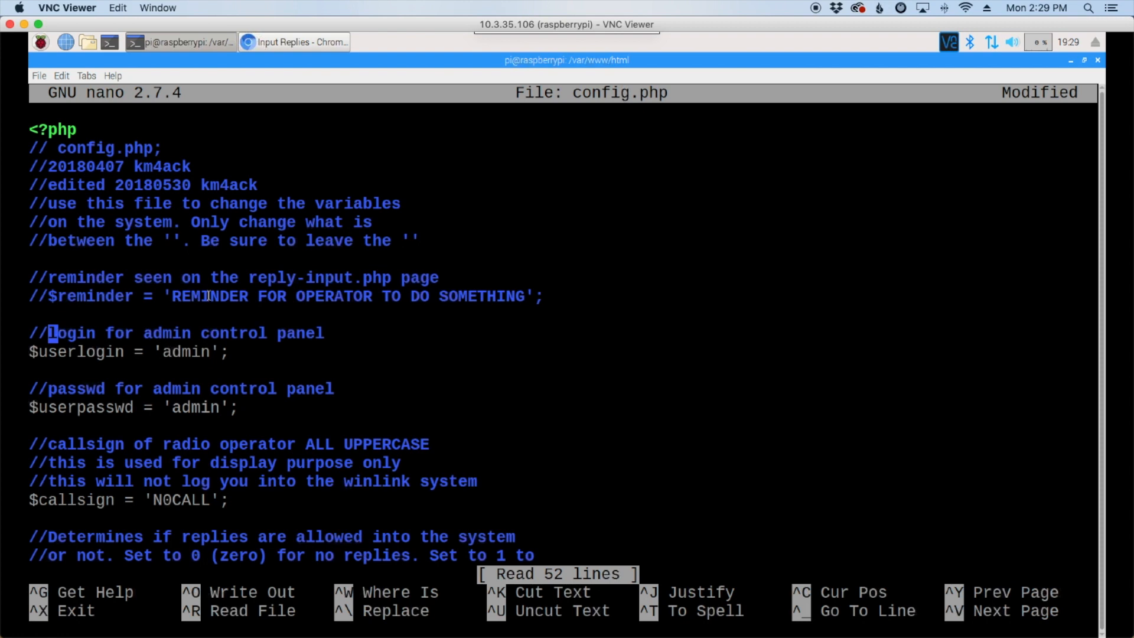
{"action": "mouse_move", "coordinate": [52, 351]}
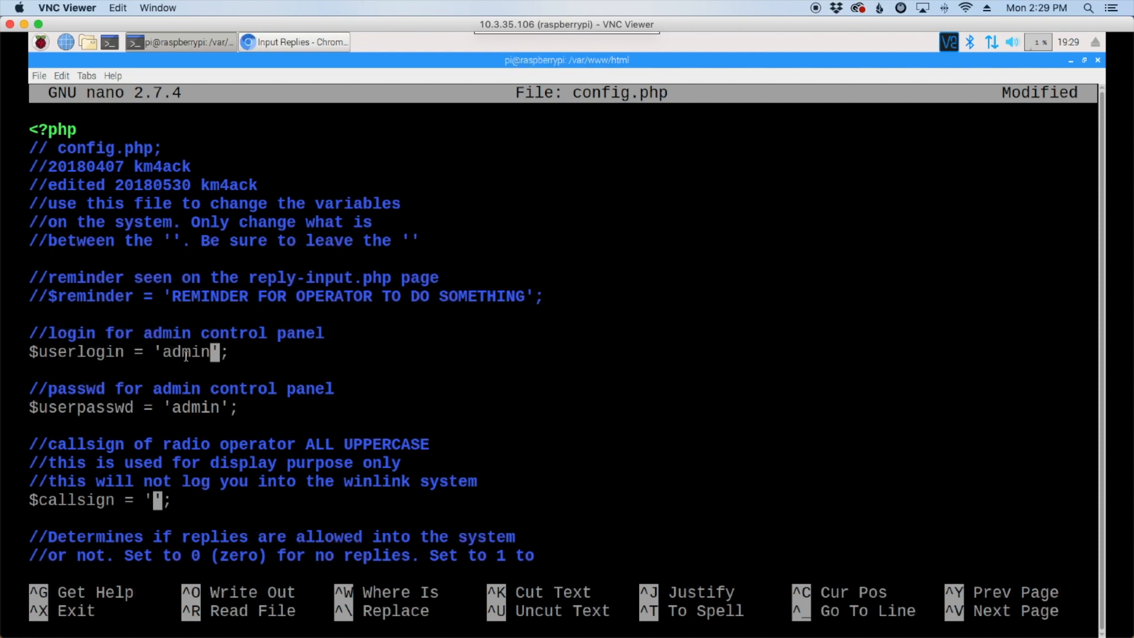
{"action": "type", "text": "KM4ACK"}
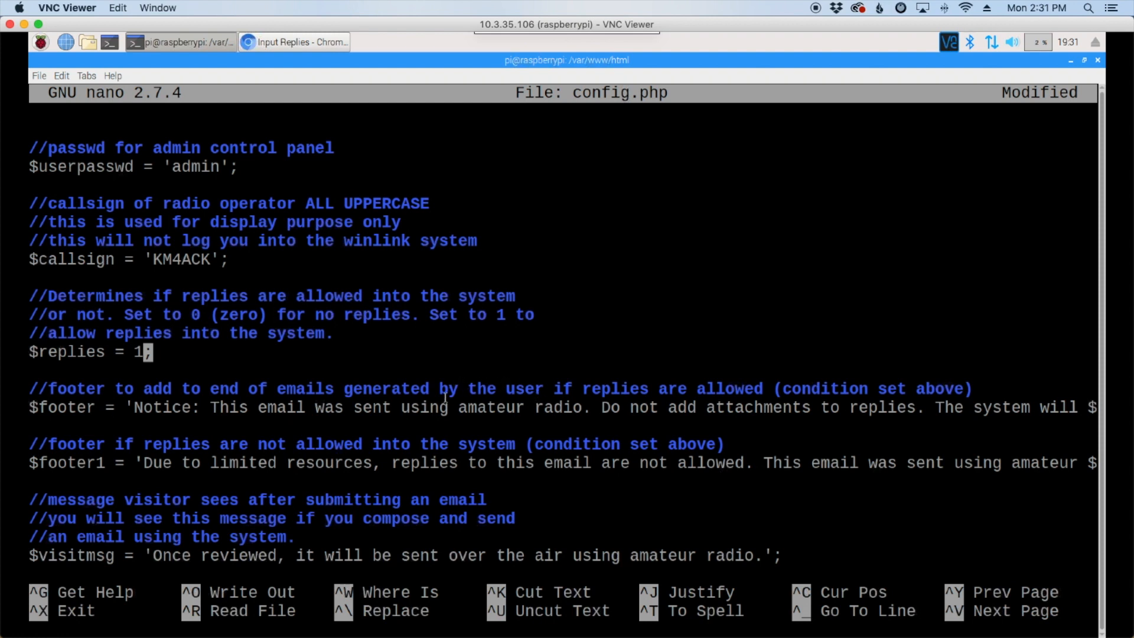
{"action": "double_click", "coordinate": [593, 390]}
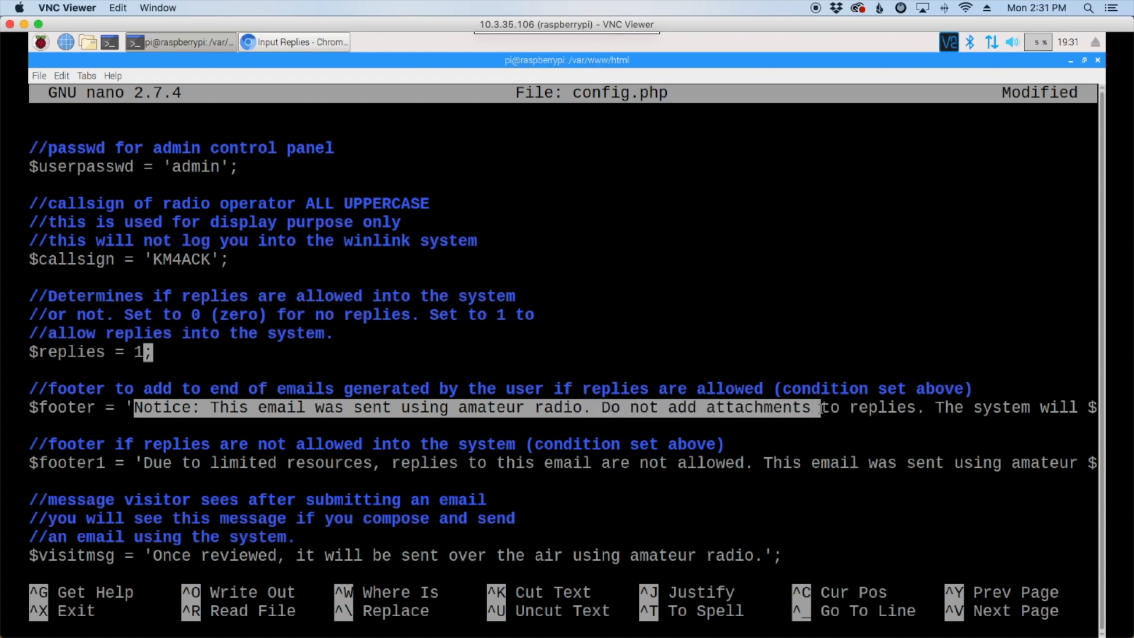
{"action": "mouse_move", "coordinate": [465, 432]}
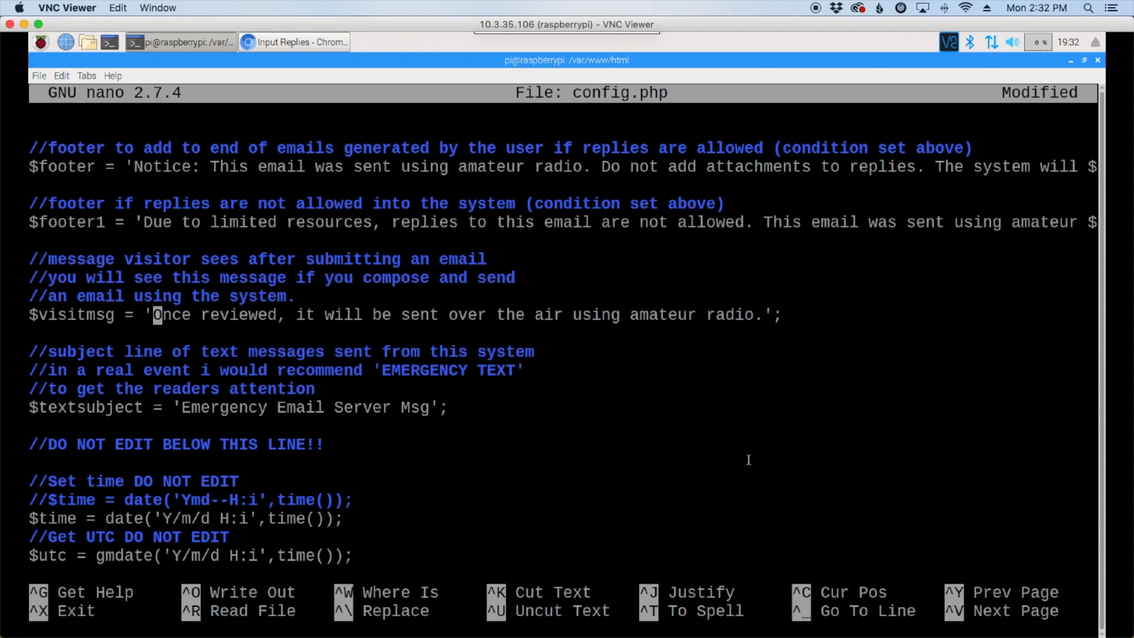
{"action": "mouse_move", "coordinate": [178, 332]}
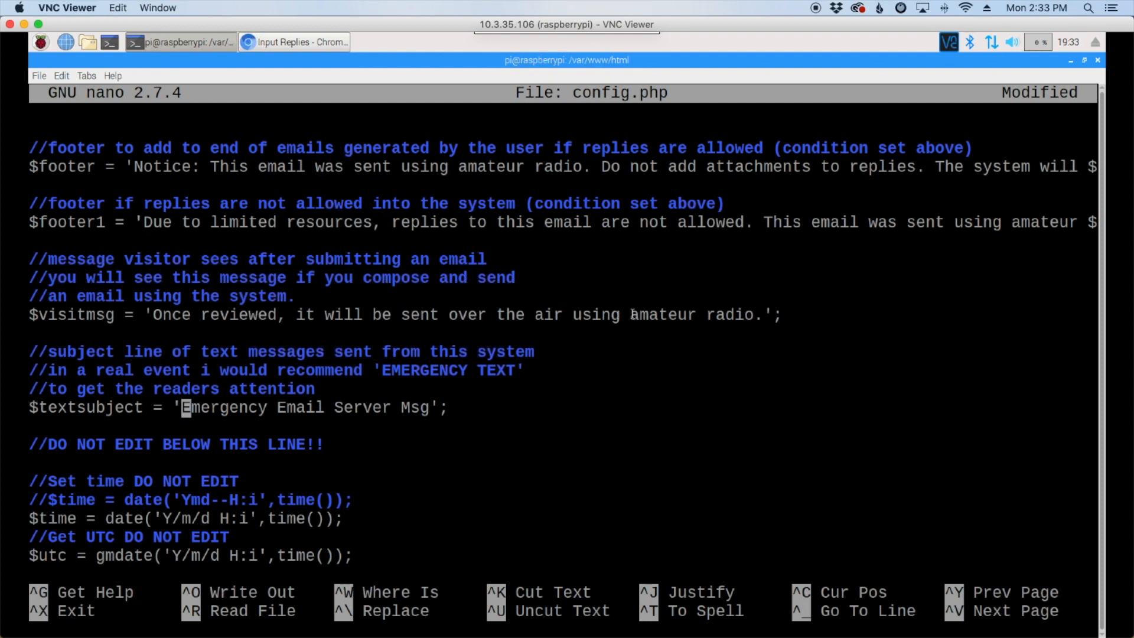
{"action": "key", "text": "ctrl+x"}
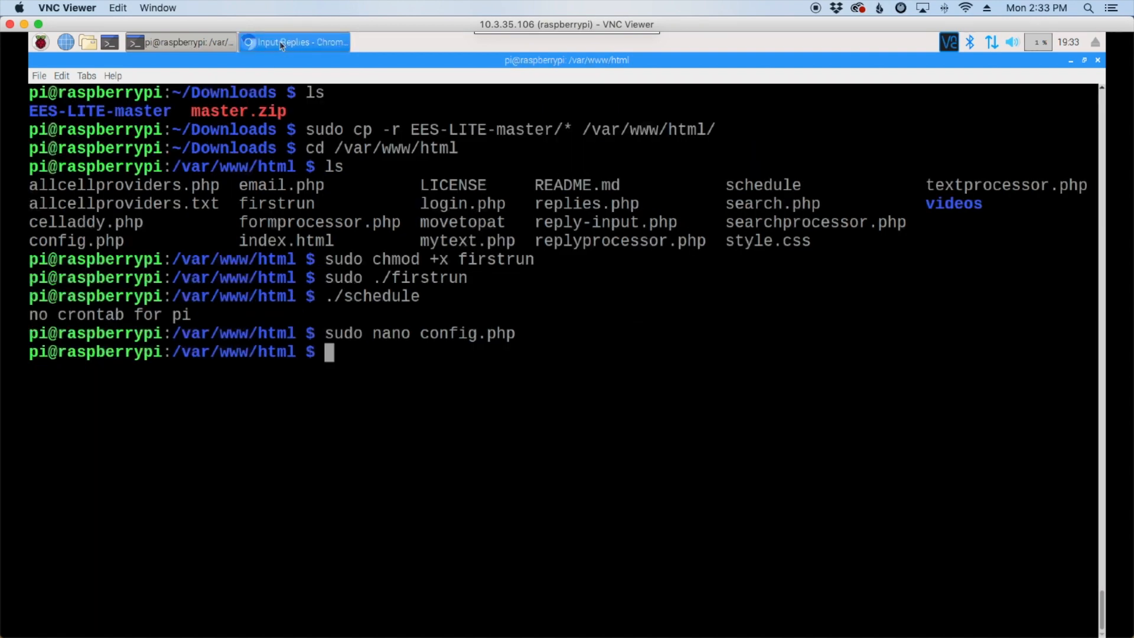
Reload the reply page to show the KM4ACK heading, then bring up Compose Email.
{"action": "left_click", "coordinate": [293, 41]}
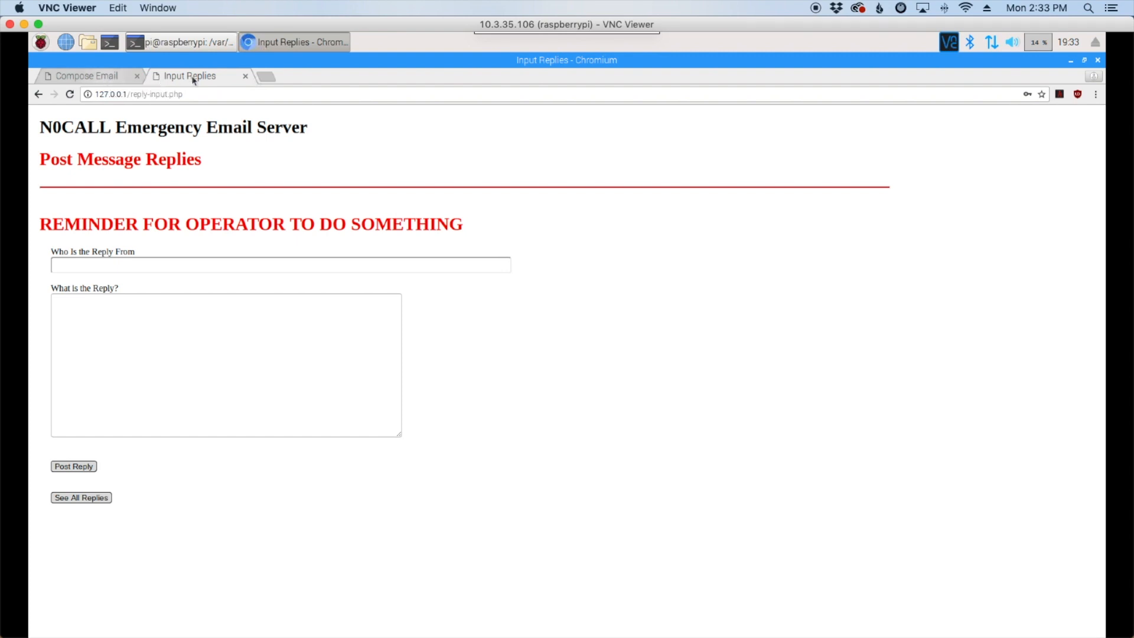
{"action": "mouse_move", "coordinate": [70, 94]}
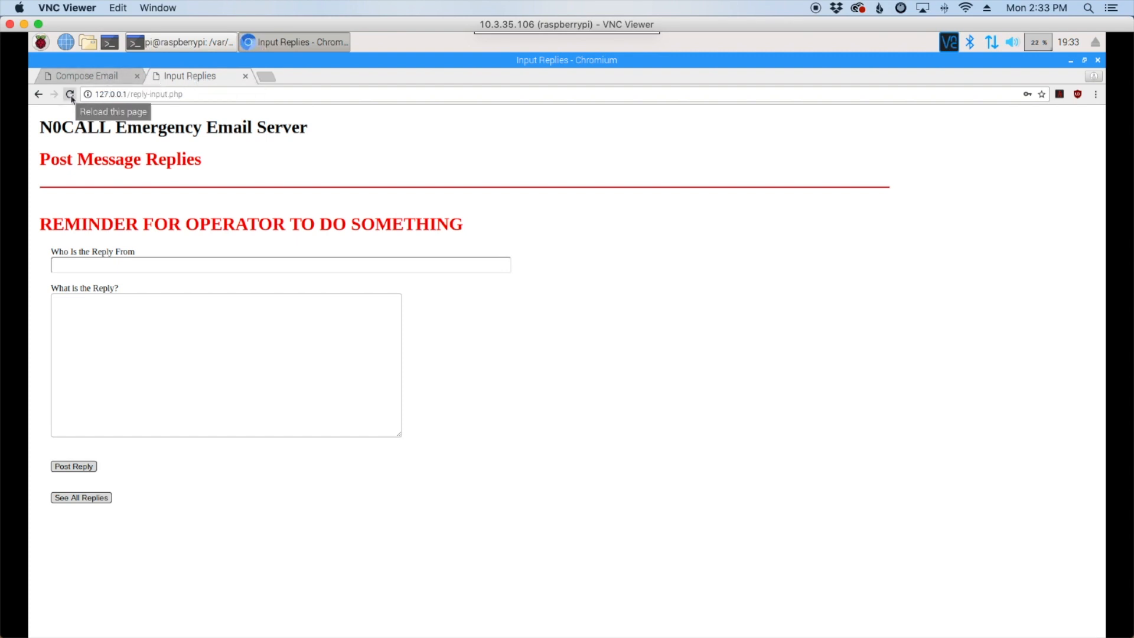
{"action": "left_click", "coordinate": [69, 94]}
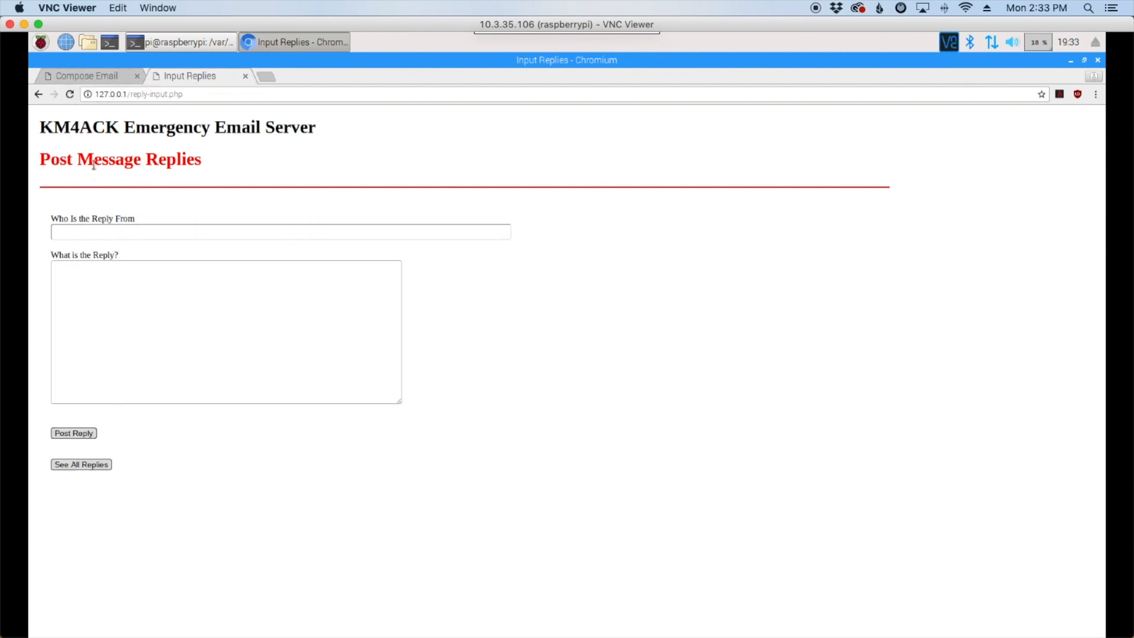
{"action": "double_click", "coordinate": [79, 127]}
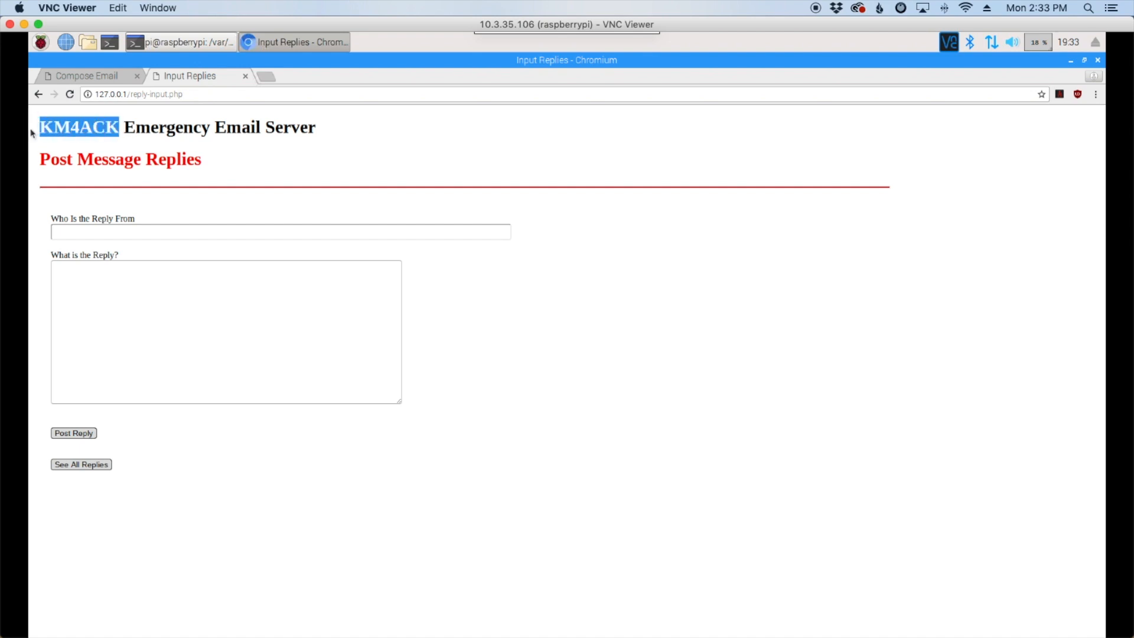
{"action": "mouse_move", "coordinate": [45, 200]}
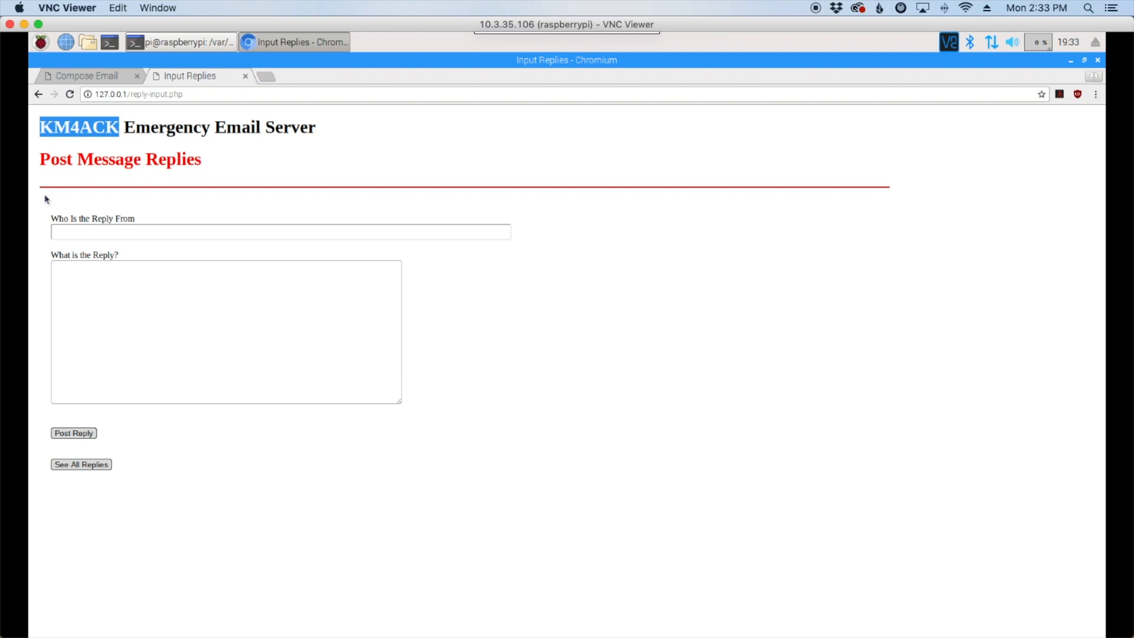
{"action": "mouse_move", "coordinate": [119, 212]}
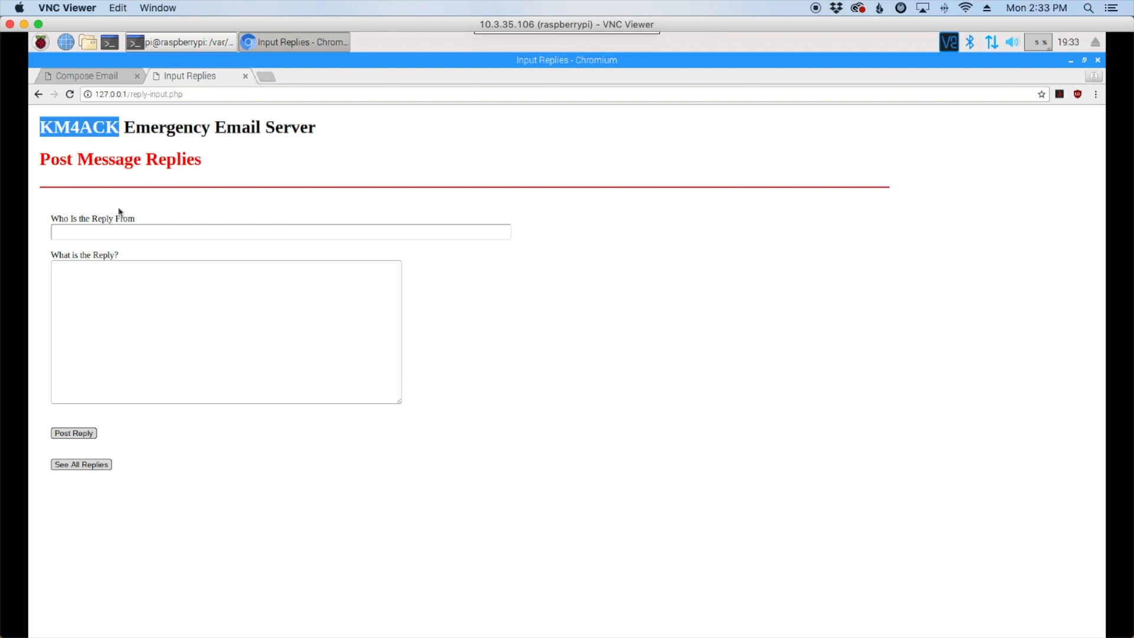
{"action": "mouse_move", "coordinate": [96, 76]}
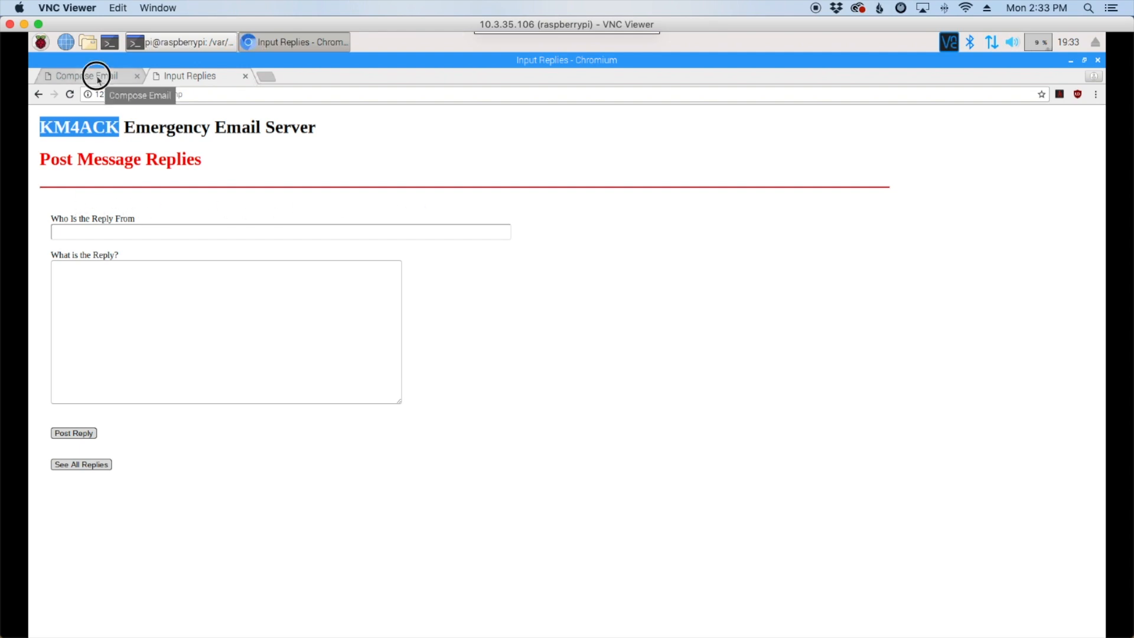
{"action": "left_click", "coordinate": [82, 75]}
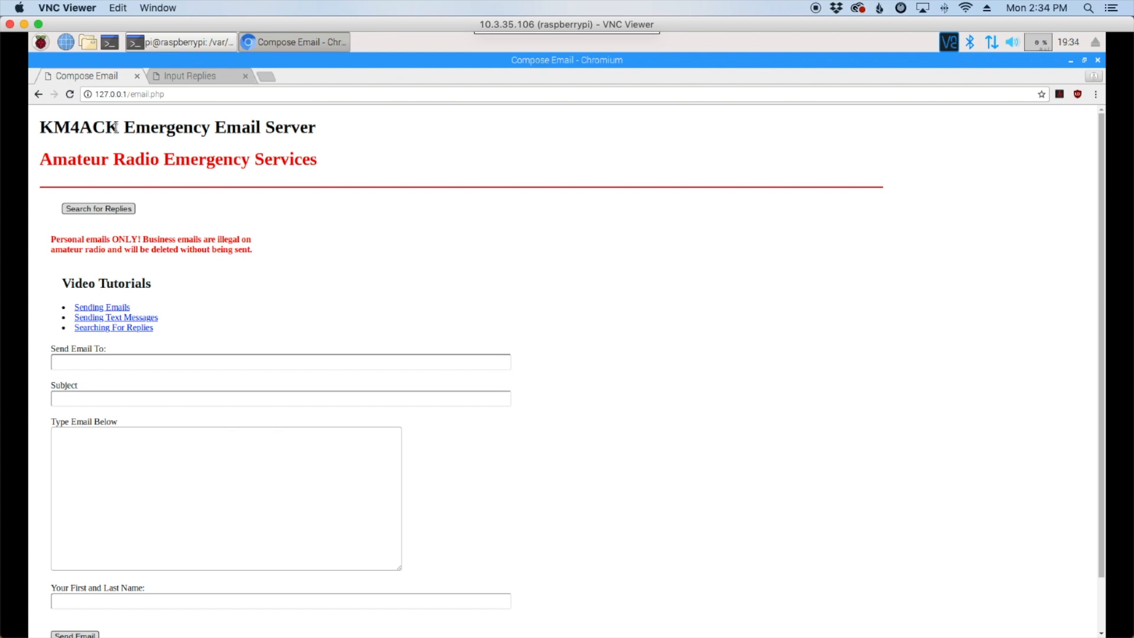
{"action": "mouse_move", "coordinate": [484, 188]}
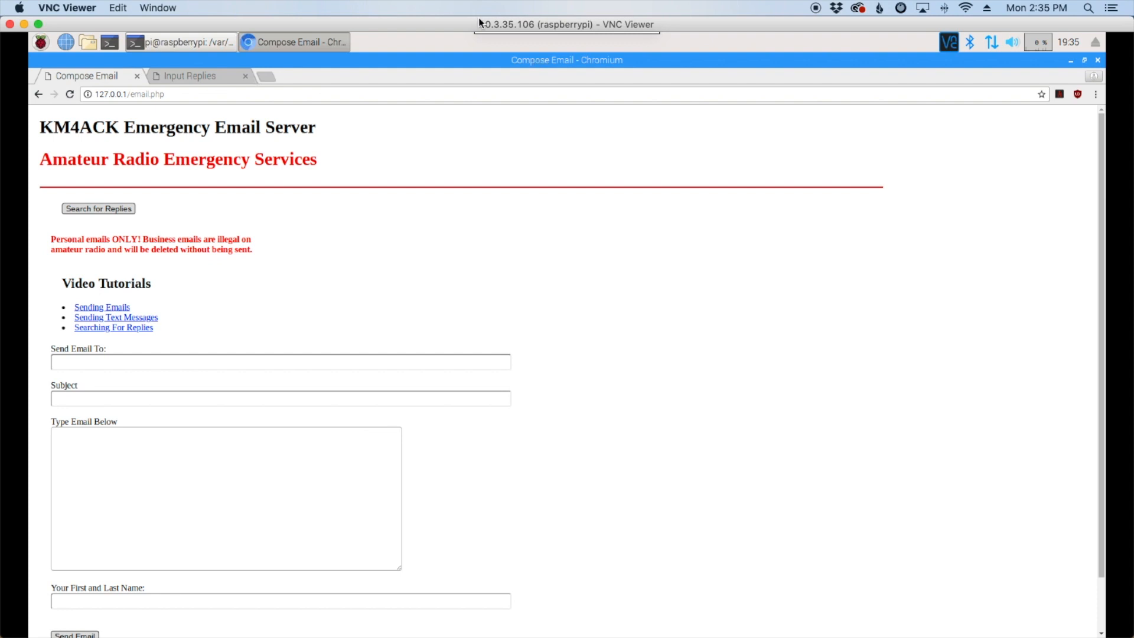
{"action": "mouse_move", "coordinate": [533, 66]}
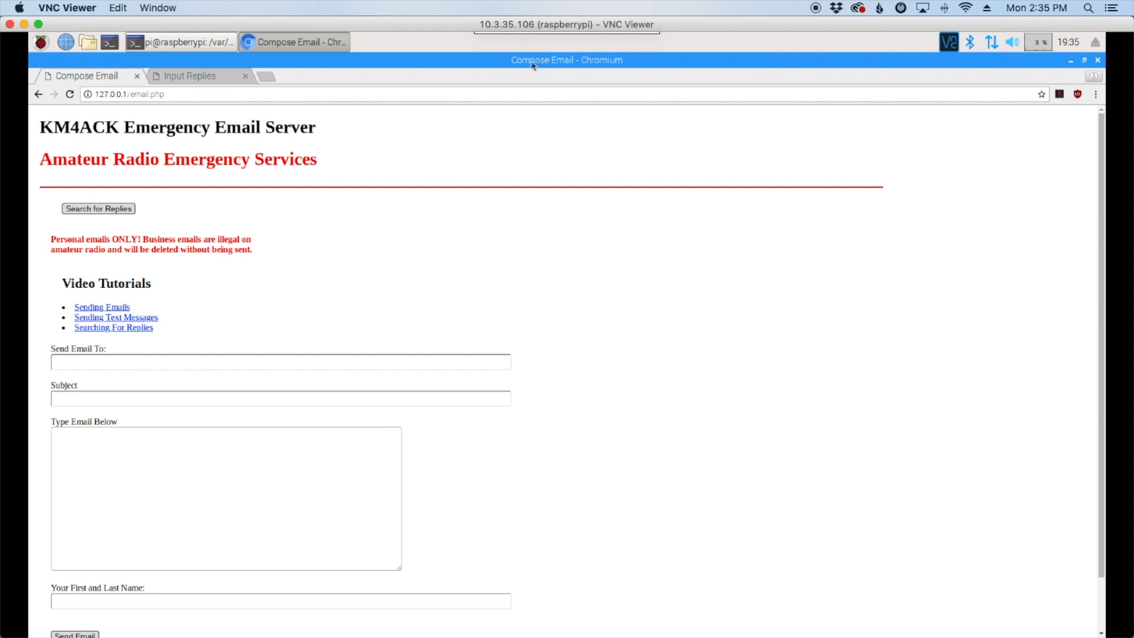
{"action": "mouse_move", "coordinate": [557, 209]}
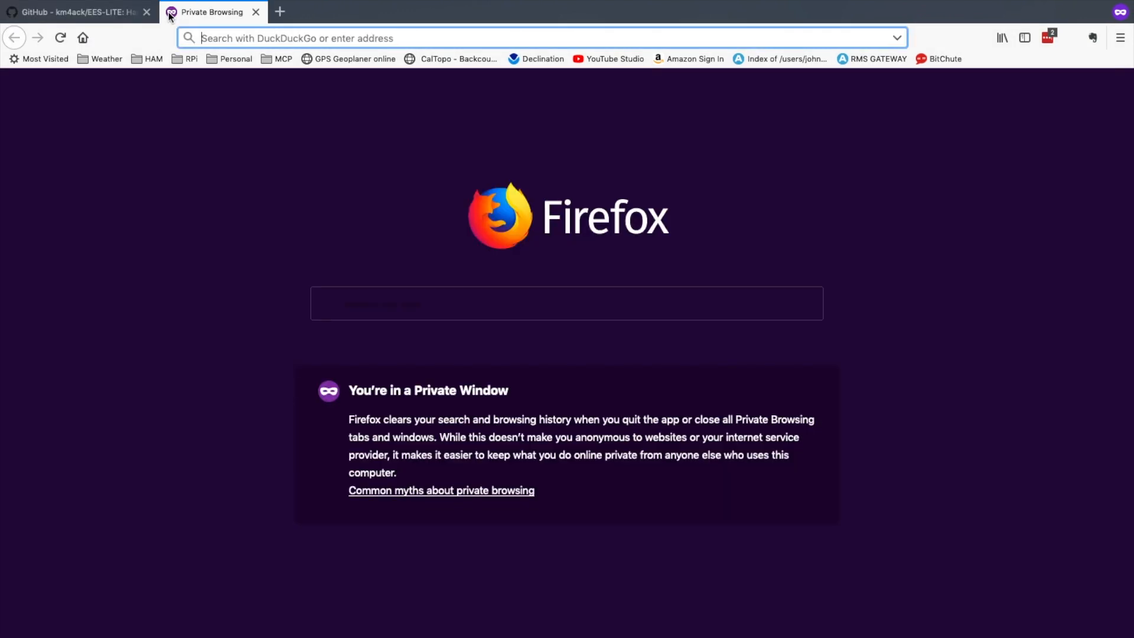
Load the EES-LITE Compose Email page at 10.3.35.106/email.php in Firefox.
{"action": "type", "text": "10.3.35.99/"}
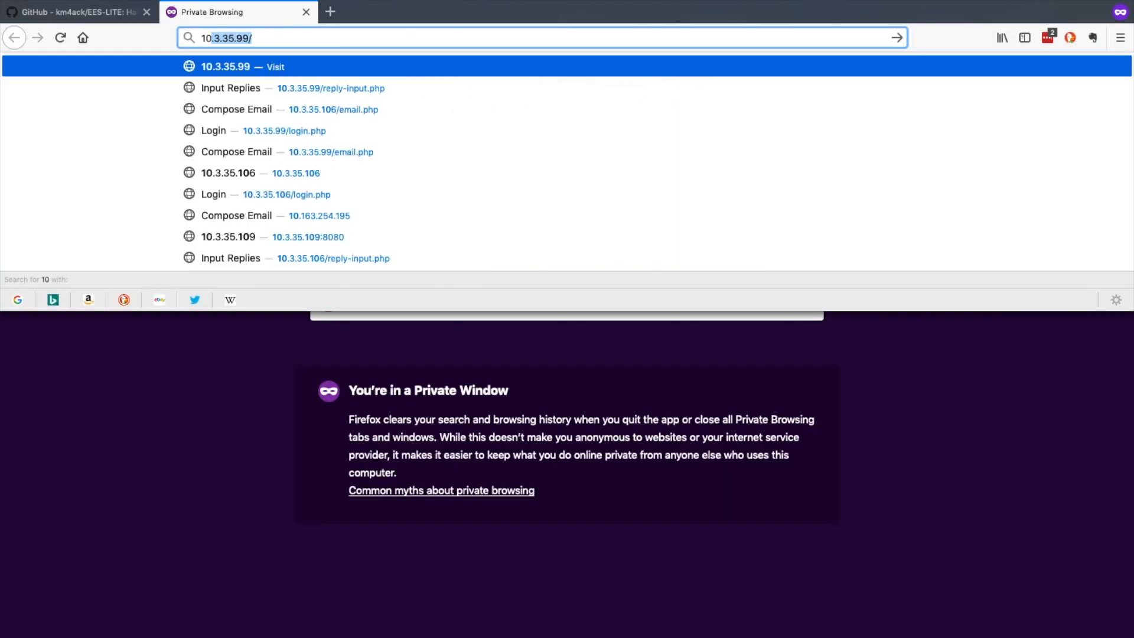
{"action": "key", "text": "Backspace"}
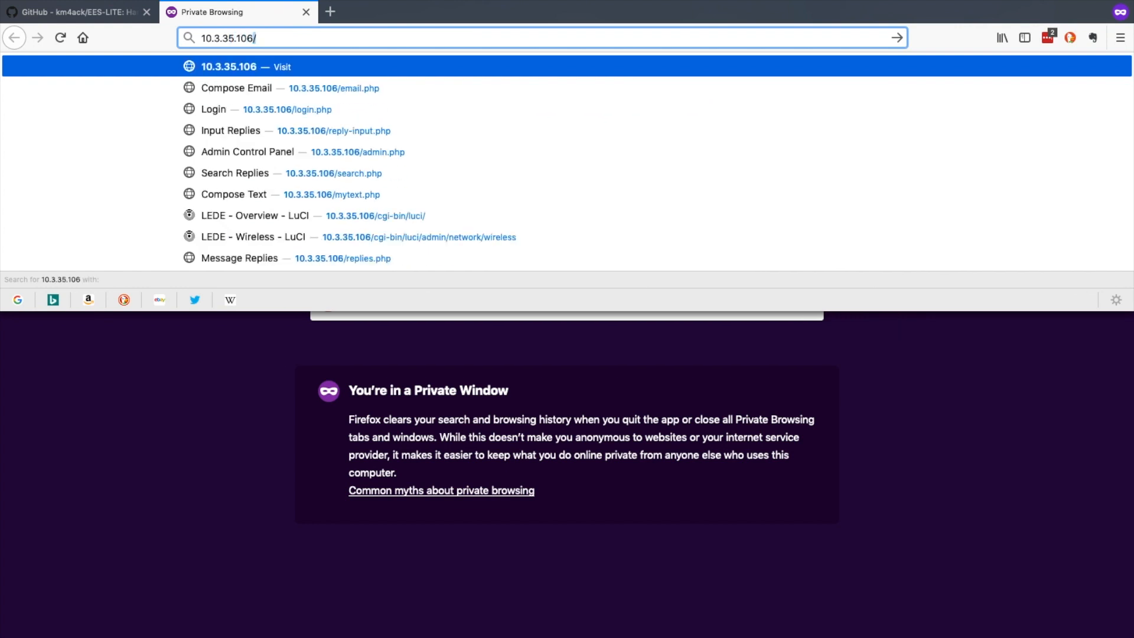
{"action": "type", "text": "/"}
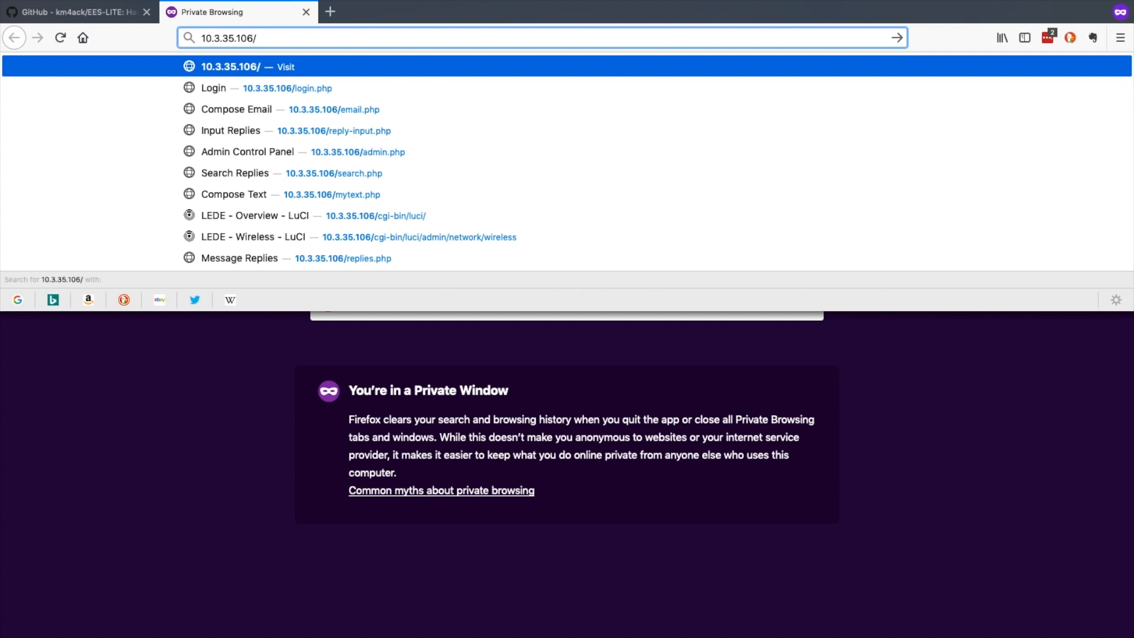
{"action": "left_click", "coordinate": [236, 109]}
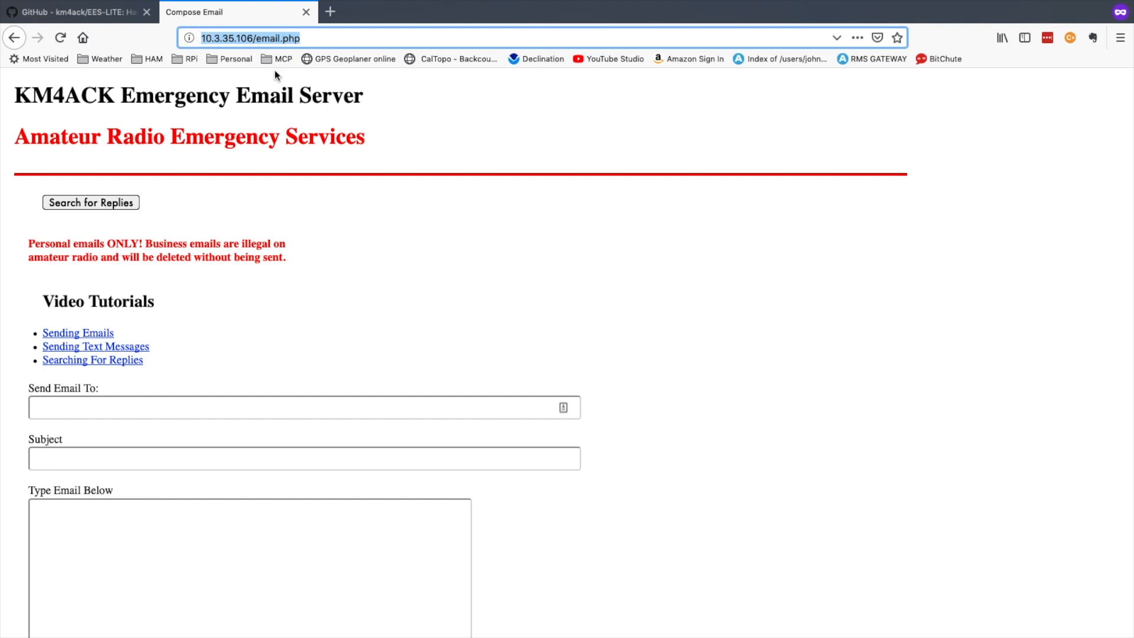
{"action": "mouse_move", "coordinate": [332, 74]}
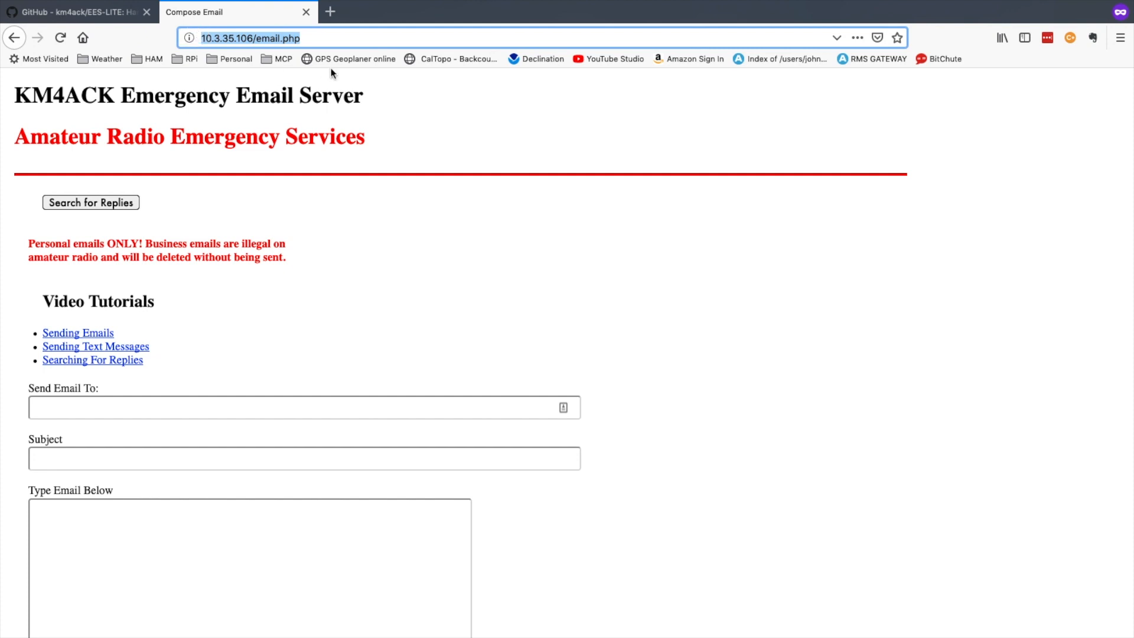
{"action": "mouse_move", "coordinate": [330, 11]}
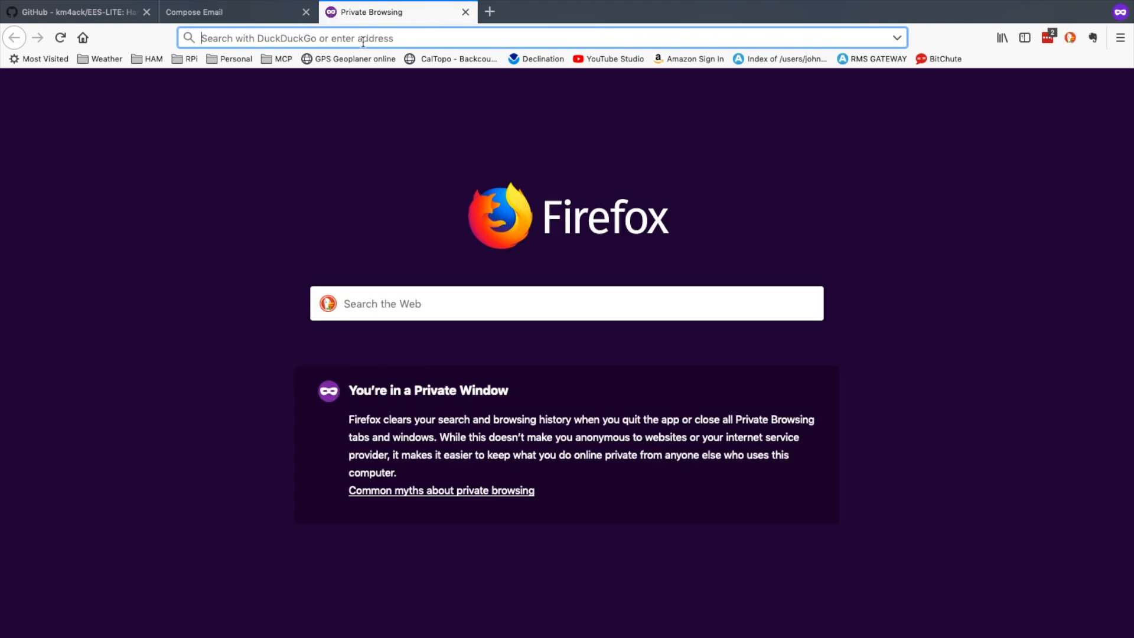
Log in as admin at 10.3.35.106/reply-input.php and decline saving the login.
{"action": "type", "text": "10.3.35.99/"}
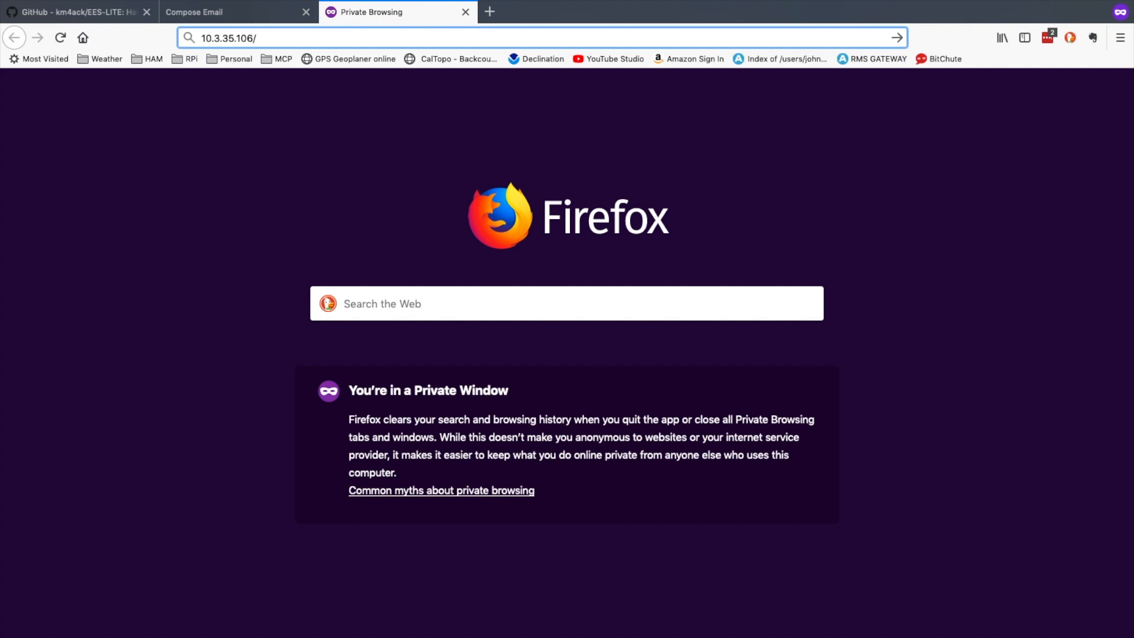
{"action": "type", "text": "reply-input.php"}
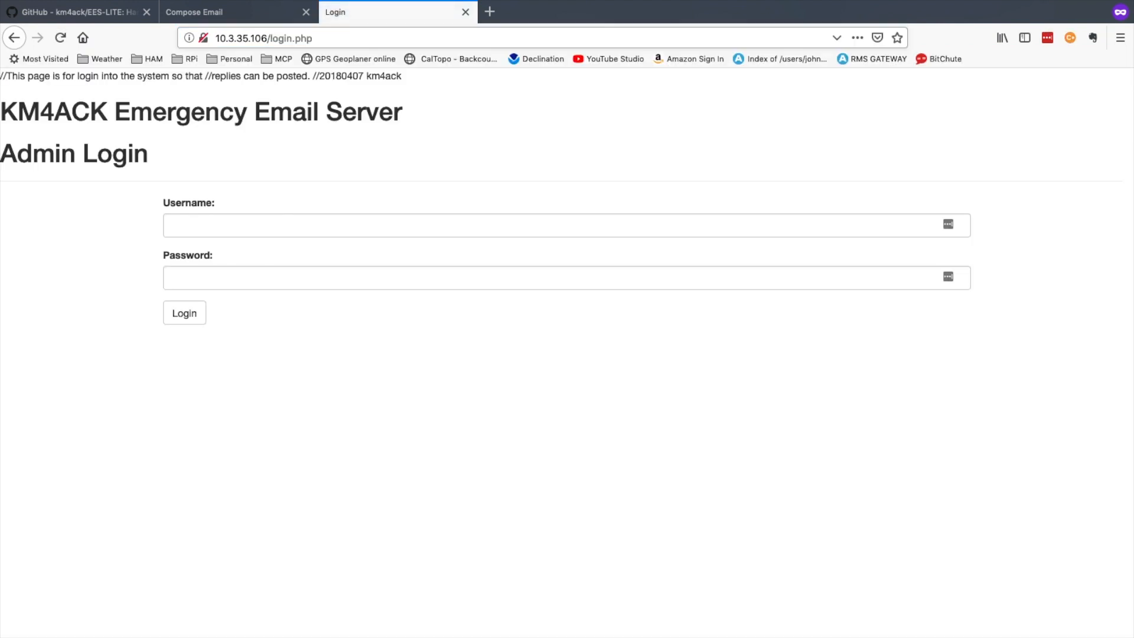
{"action": "type", "text": "admin"}
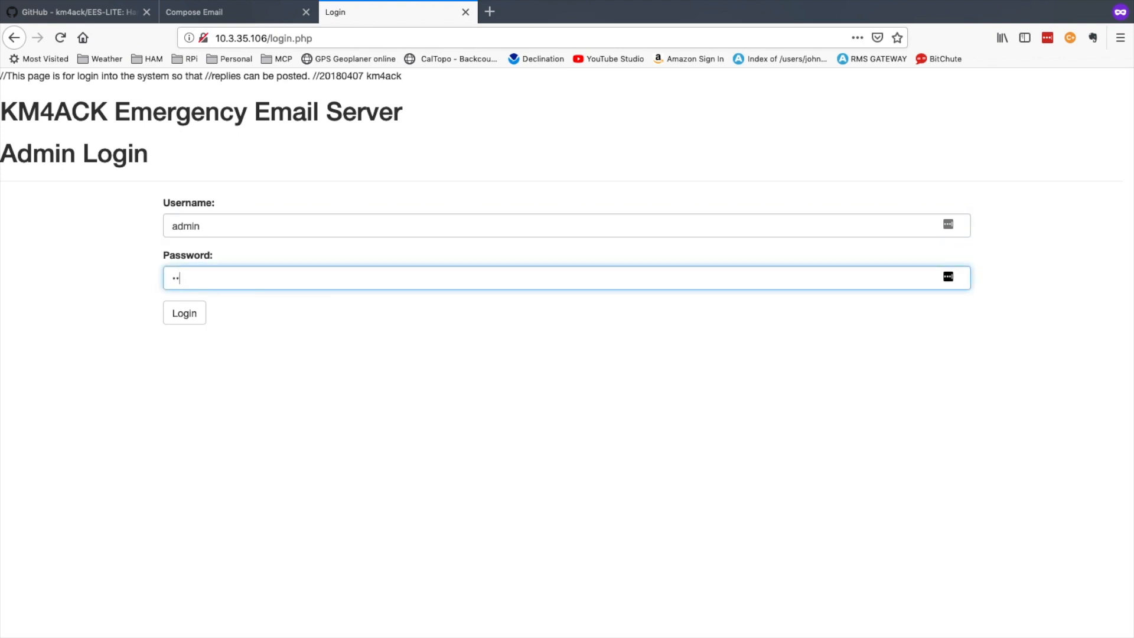
{"action": "left_click", "coordinate": [184, 312]}
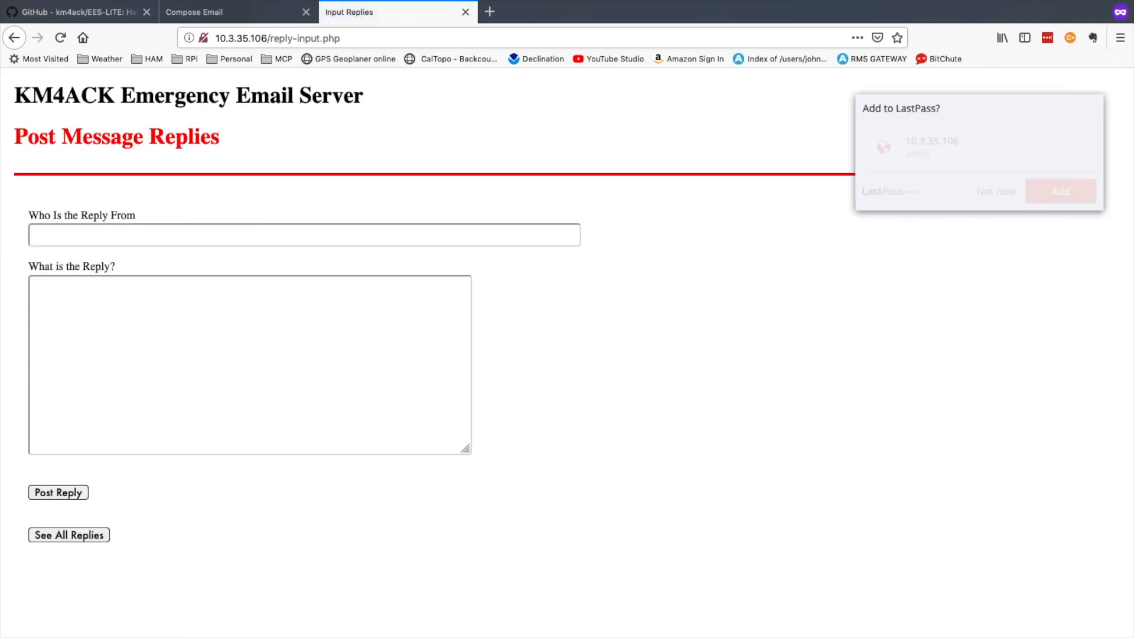
{"action": "left_click", "coordinate": [996, 191]}
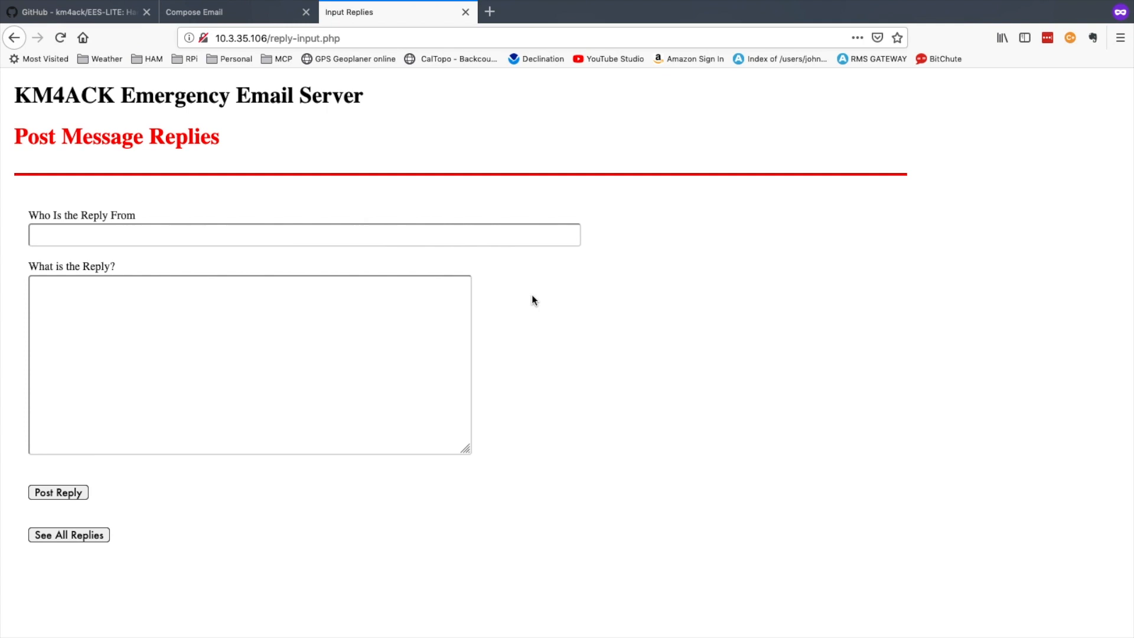
{"action": "mouse_move", "coordinate": [323, 384]}
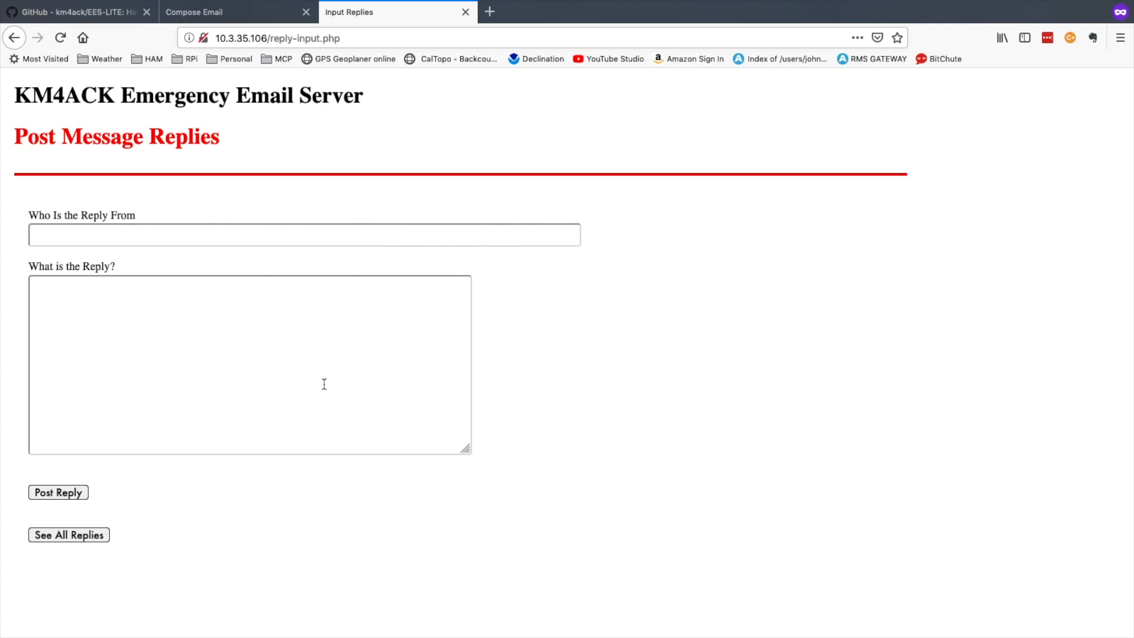
{"action": "mouse_move", "coordinate": [556, 87]}
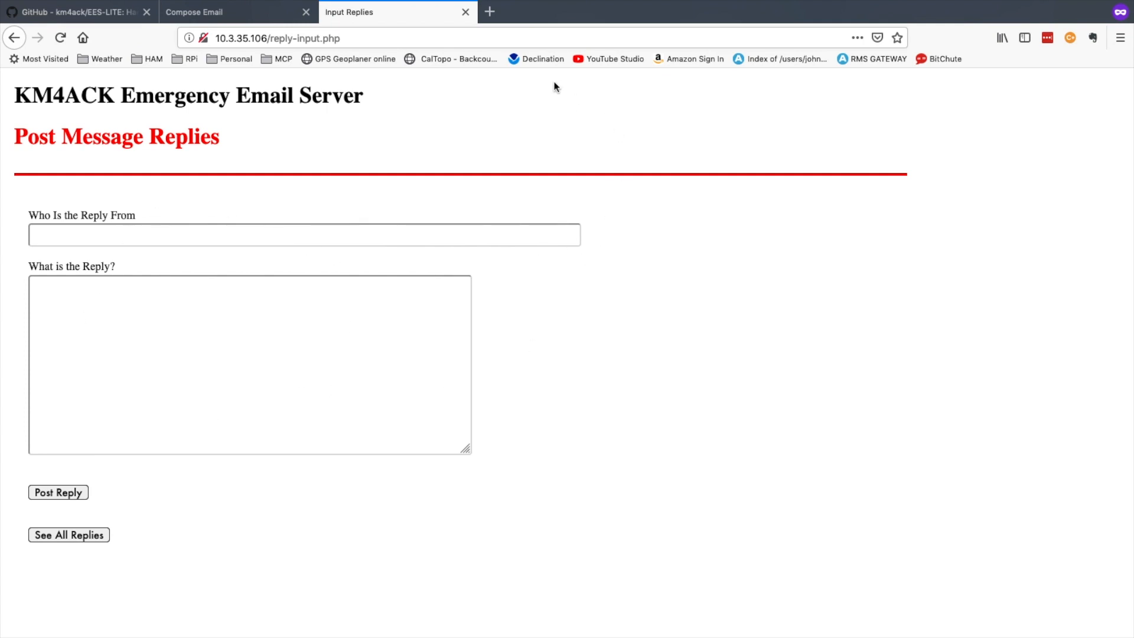
{"action": "mouse_move", "coordinate": [490, 12]}
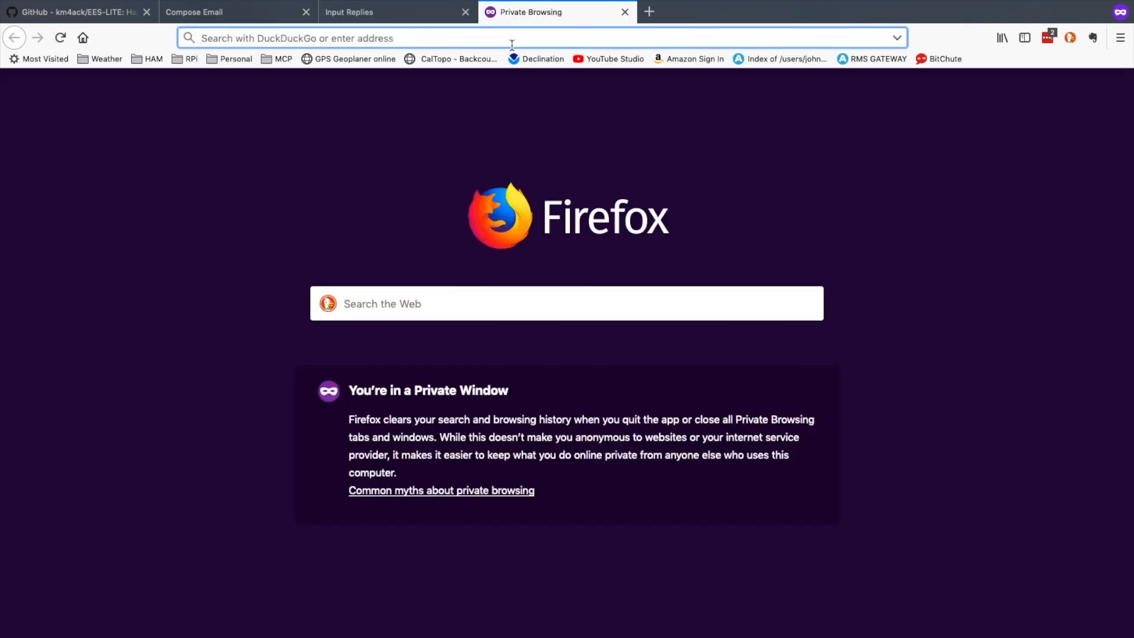
Load the Pat Mailbox at 10.3.35.106:5000 in the new tab.
{"action": "type", "text": "10.3.35.106/"}
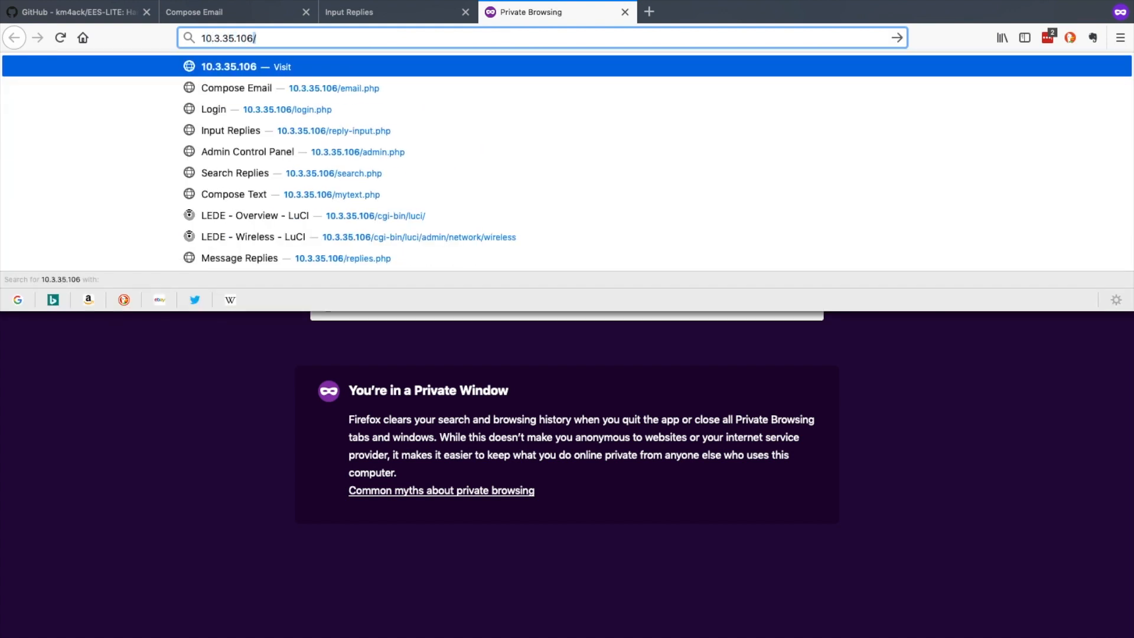
{"action": "type", "text": ":"}
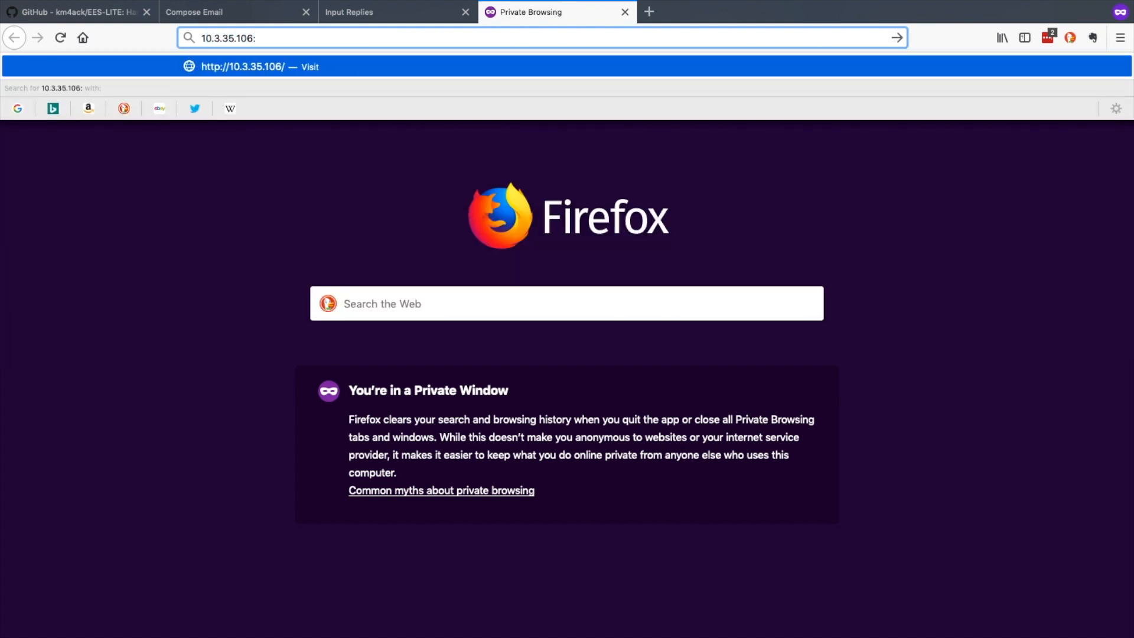
{"action": "type", "text": "5000"}
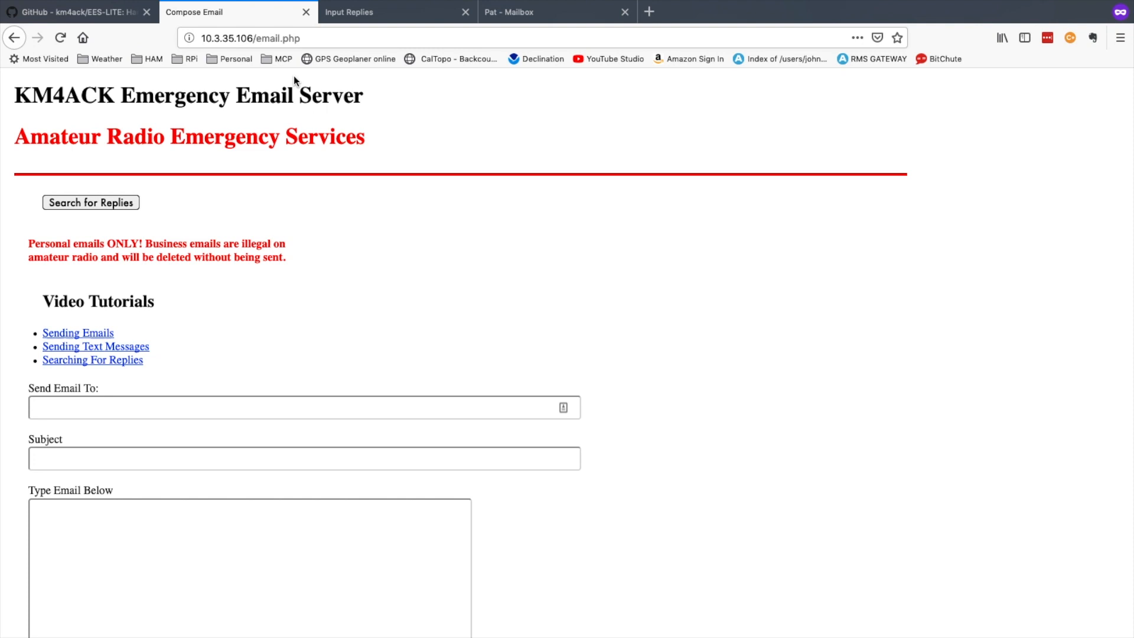
{"action": "mouse_move", "coordinate": [170, 67]}
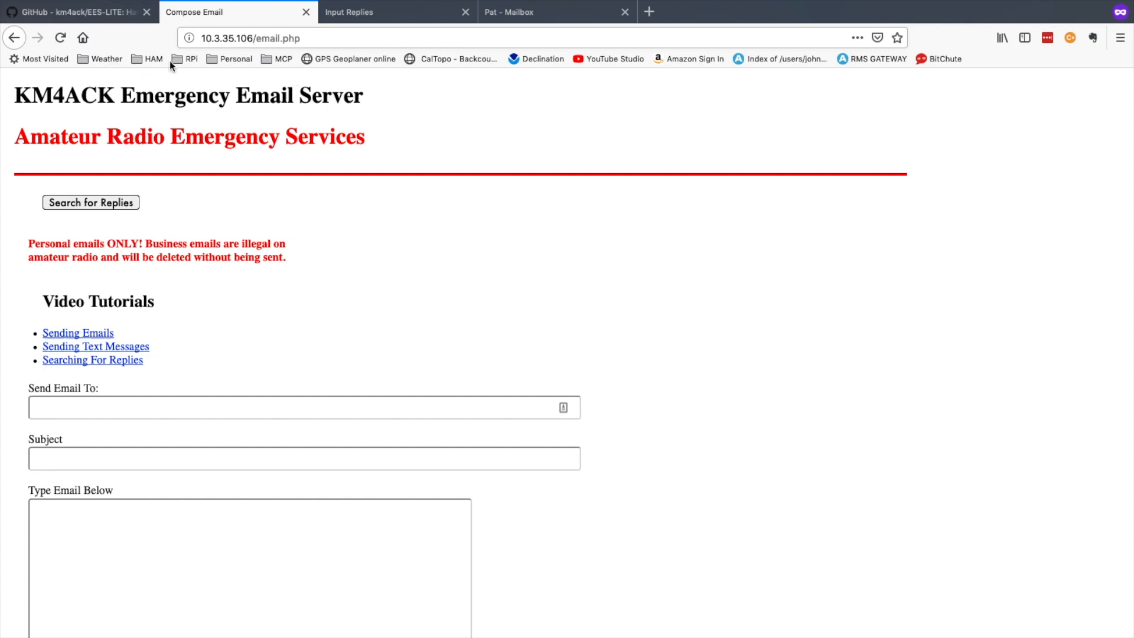
{"action": "left_click", "coordinate": [254, 37]}
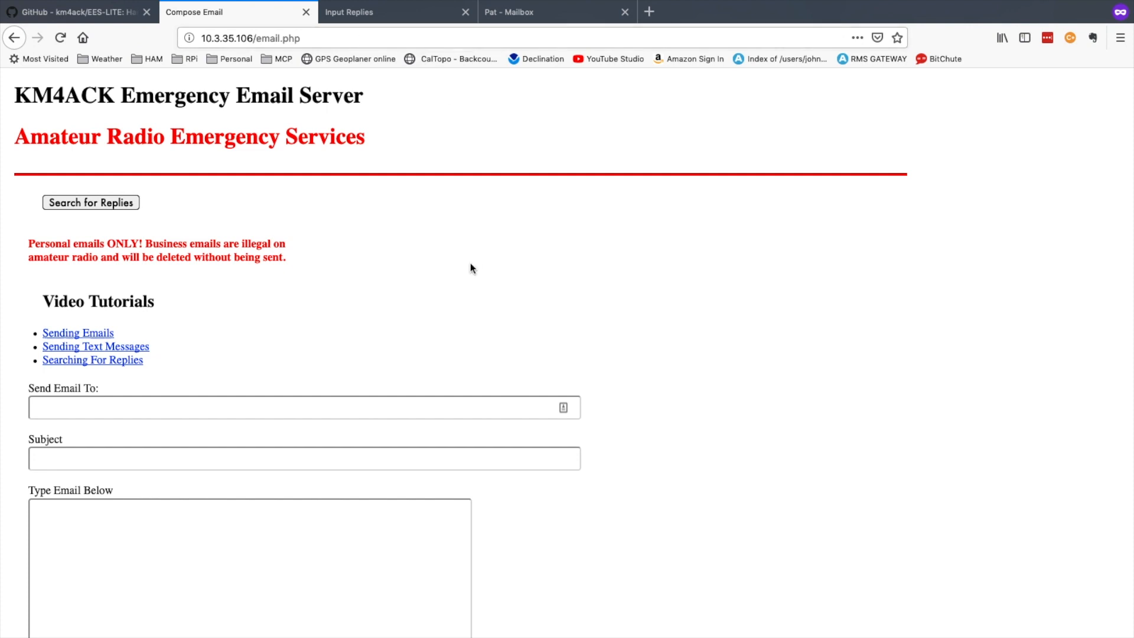
{"action": "scroll", "scroll_direction": "down", "scroll_amount": 3}
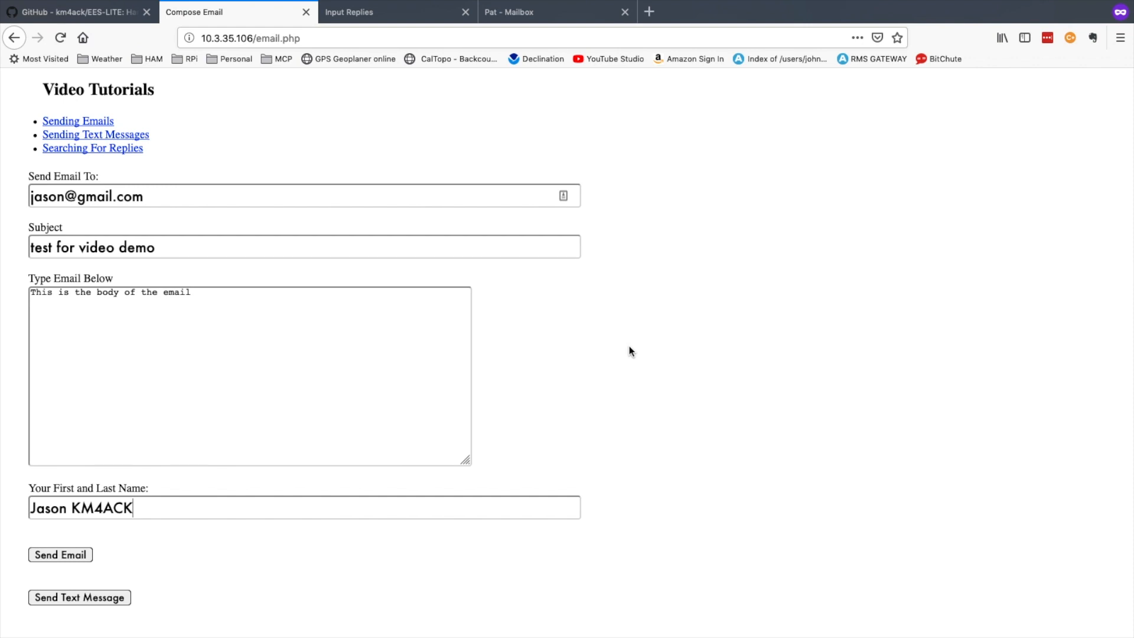
{"action": "mouse_move", "coordinate": [220, 109]}
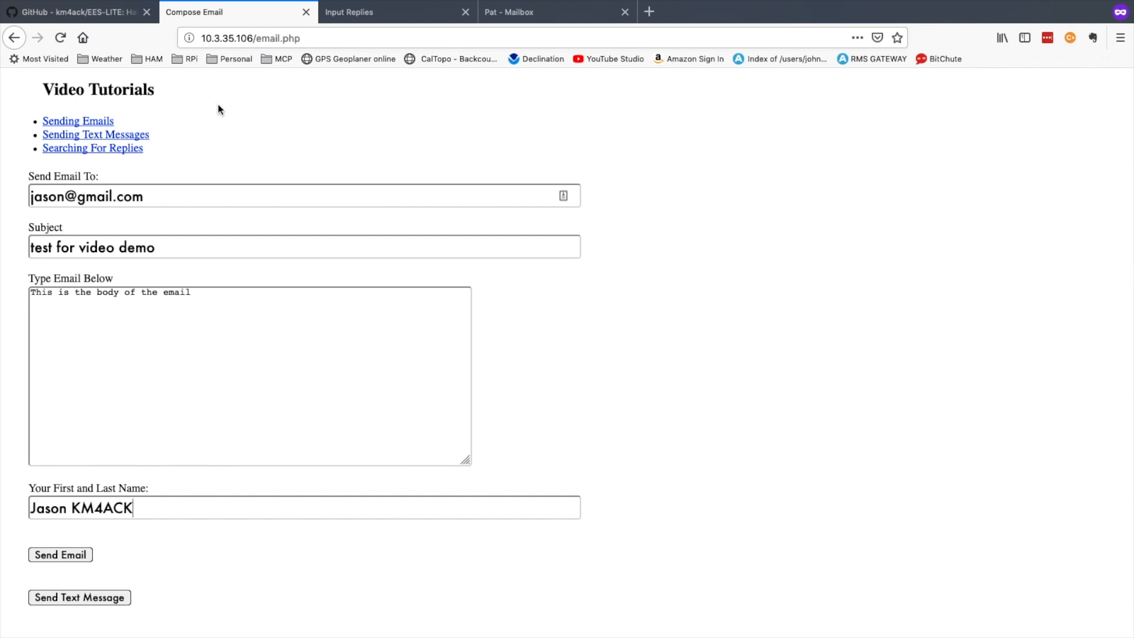
{"action": "mouse_move", "coordinate": [99, 121]}
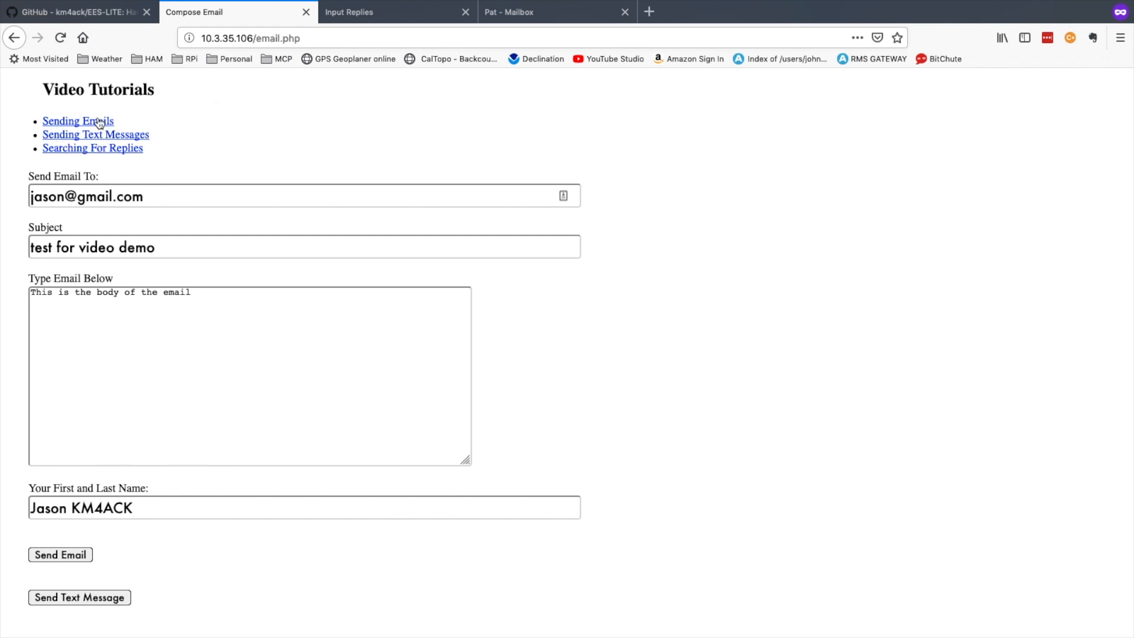
{"action": "mouse_move", "coordinate": [92, 148]}
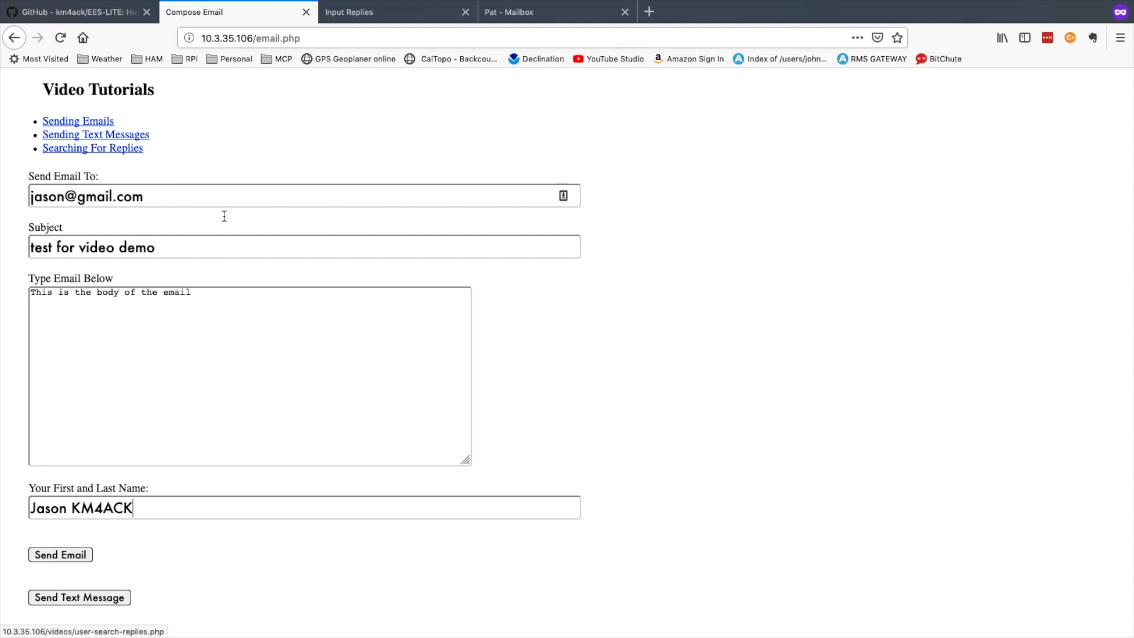
{"action": "left_click", "coordinate": [60, 555]}
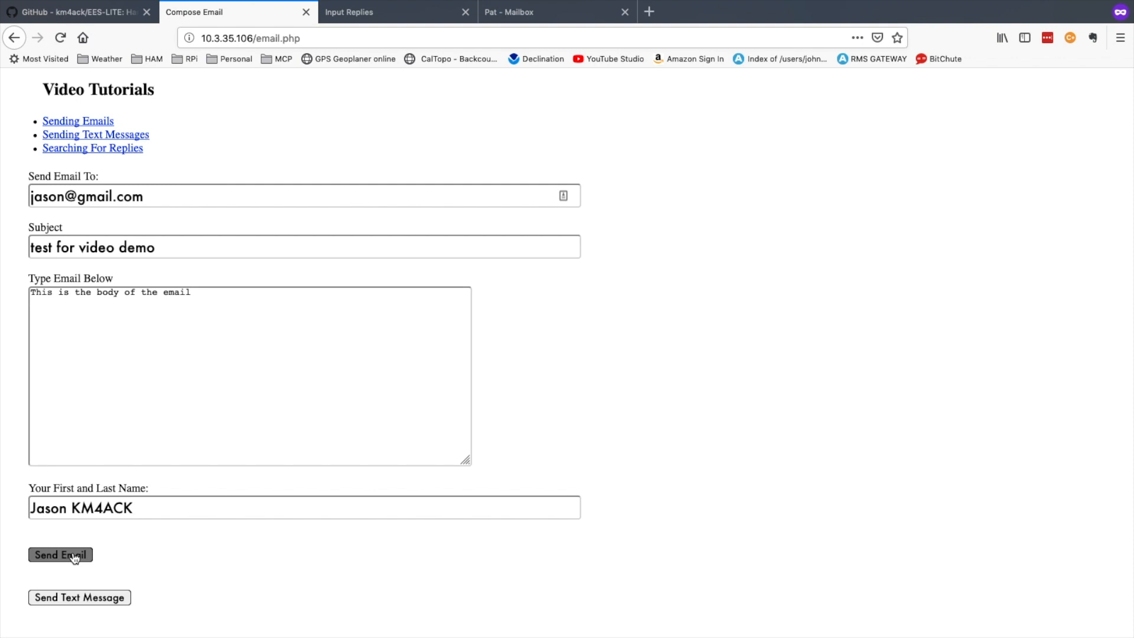
{"action": "left_click", "coordinate": [61, 554]}
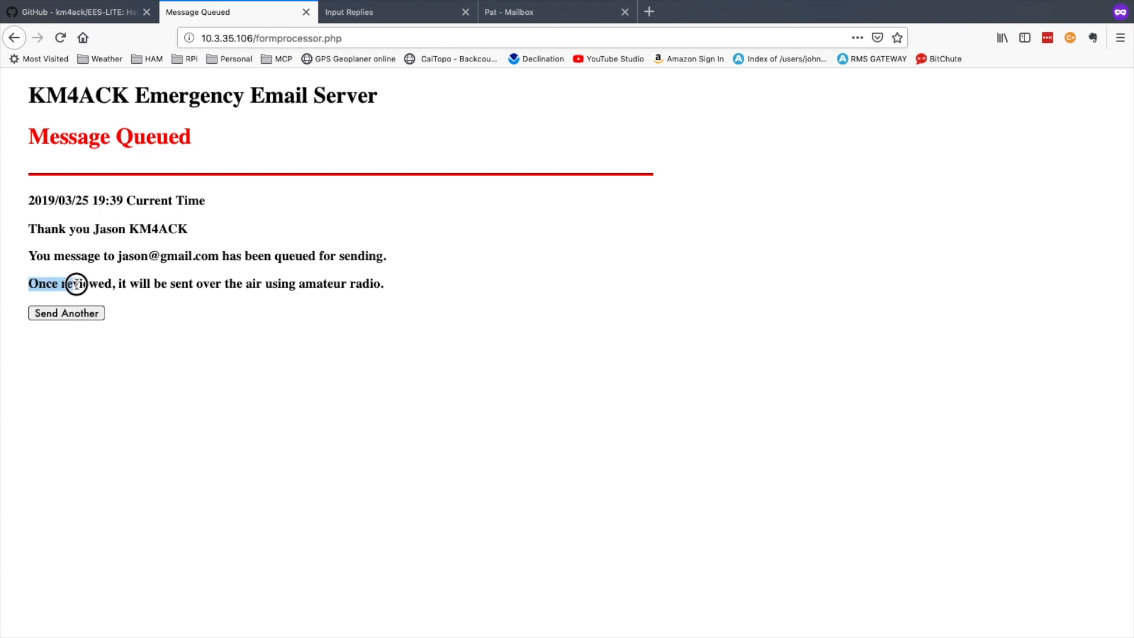
{"action": "left_click_drag", "start_coordinate": [80, 283], "coordinate": [365, 283]}
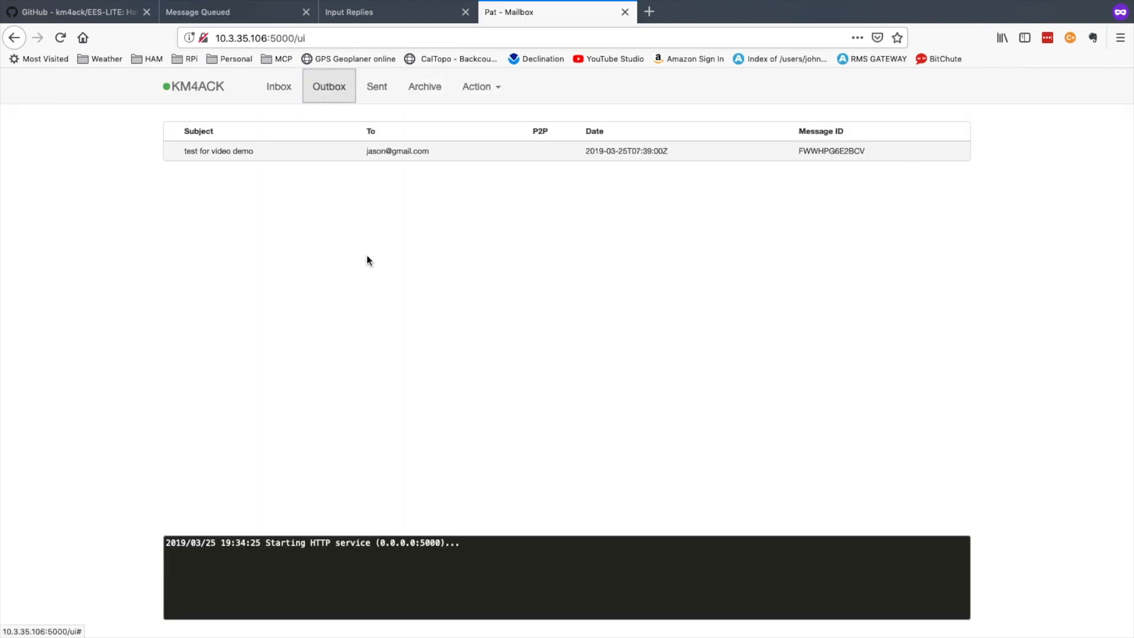
{"action": "mouse_move", "coordinate": [369, 260]}
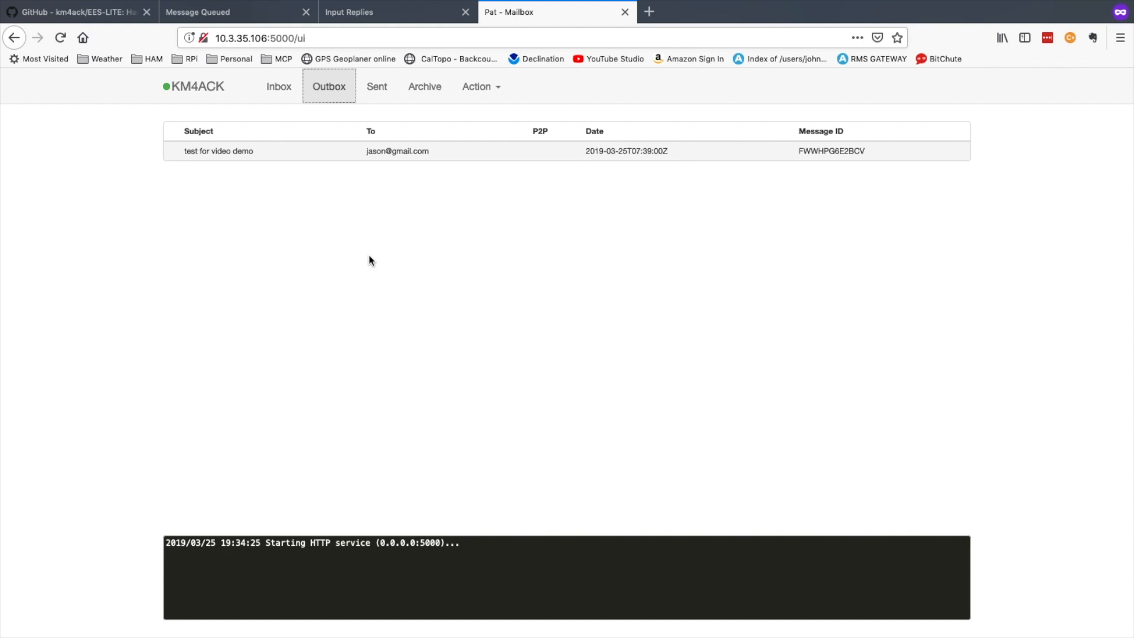
{"action": "mouse_move", "coordinate": [365, 257]}
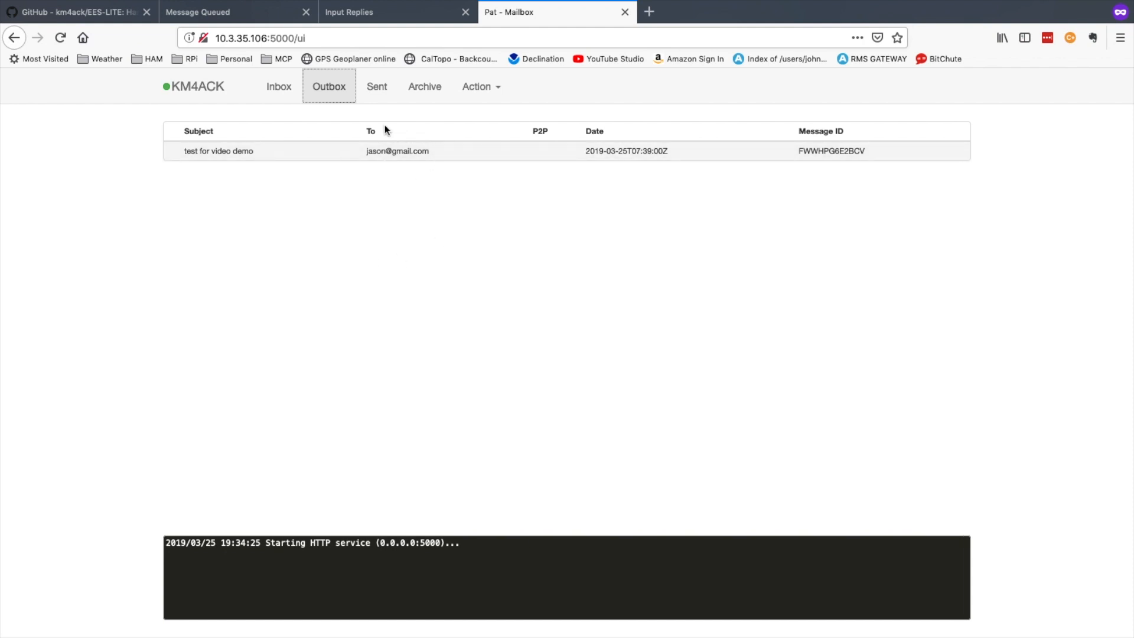
{"action": "mouse_move", "coordinate": [415, 183]}
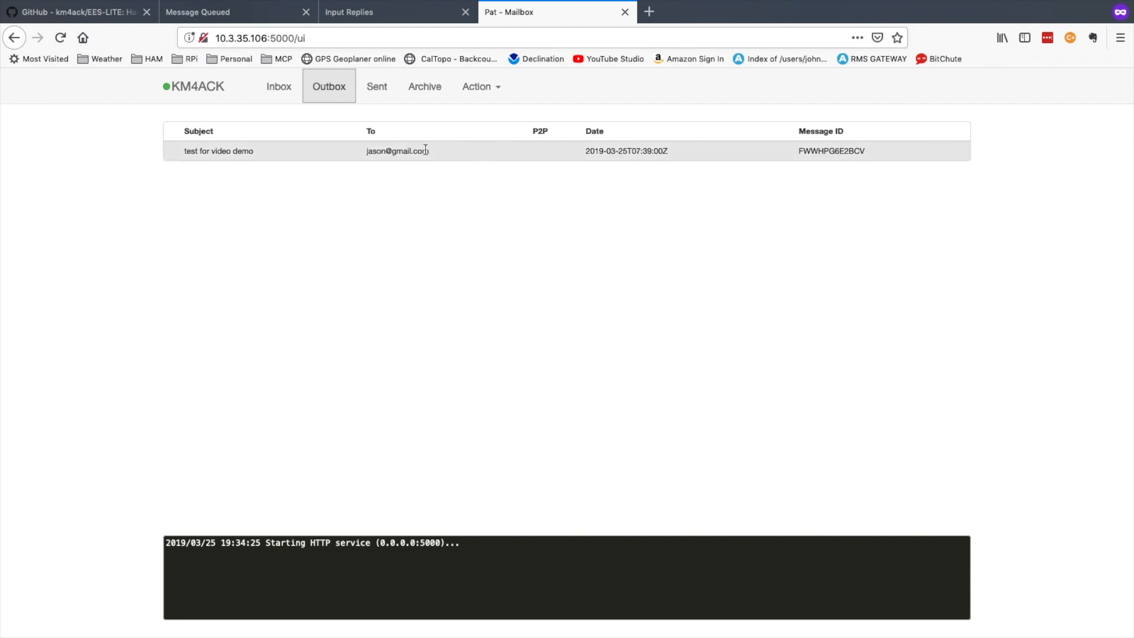
{"action": "left_click", "coordinate": [219, 150]}
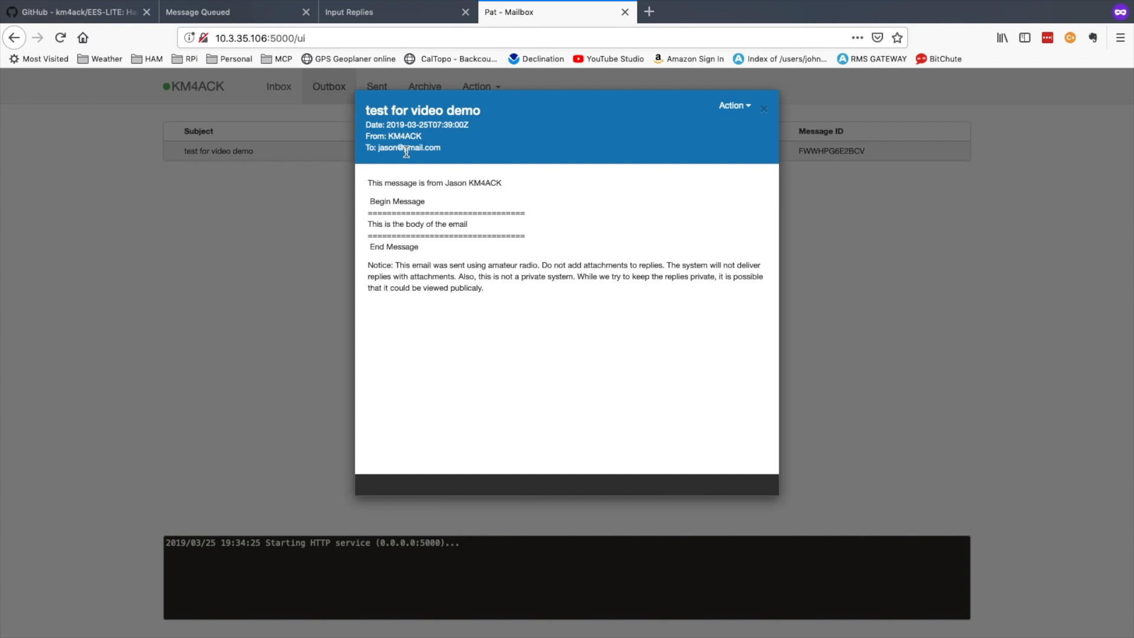
{"action": "mouse_move", "coordinate": [489, 293]}
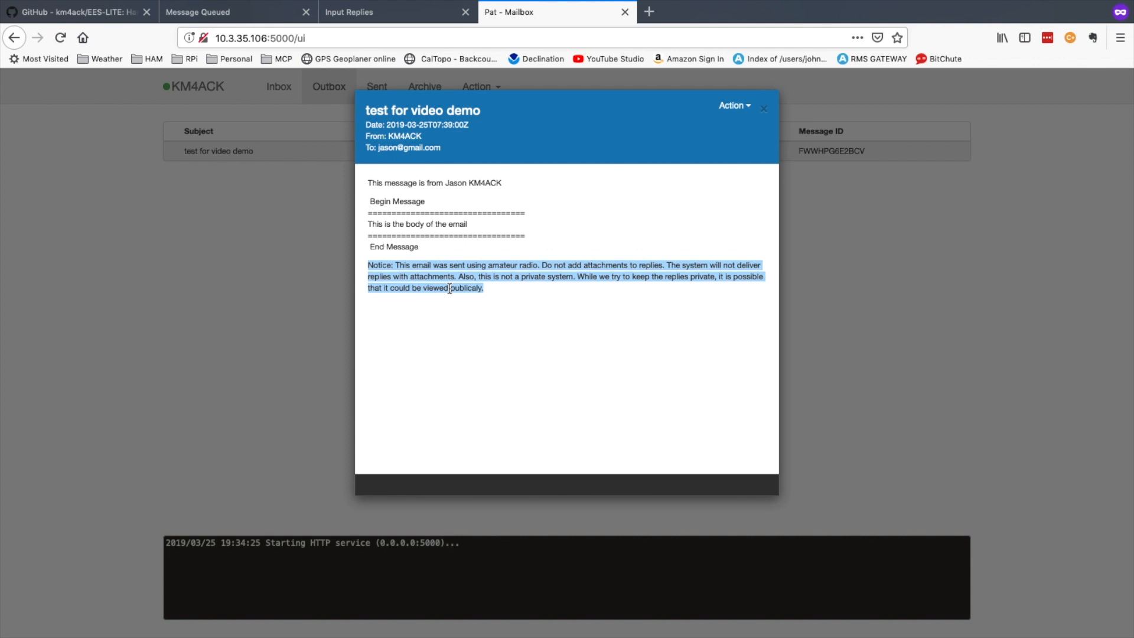
{"action": "mouse_move", "coordinate": [498, 297]}
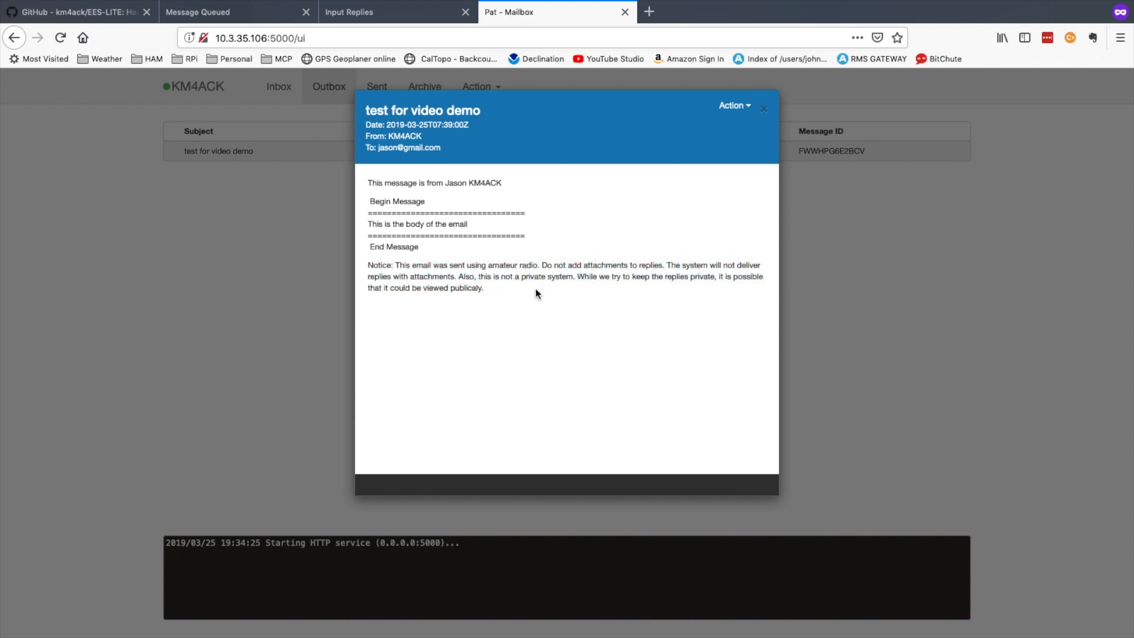
{"action": "mouse_move", "coordinate": [728, 157]}
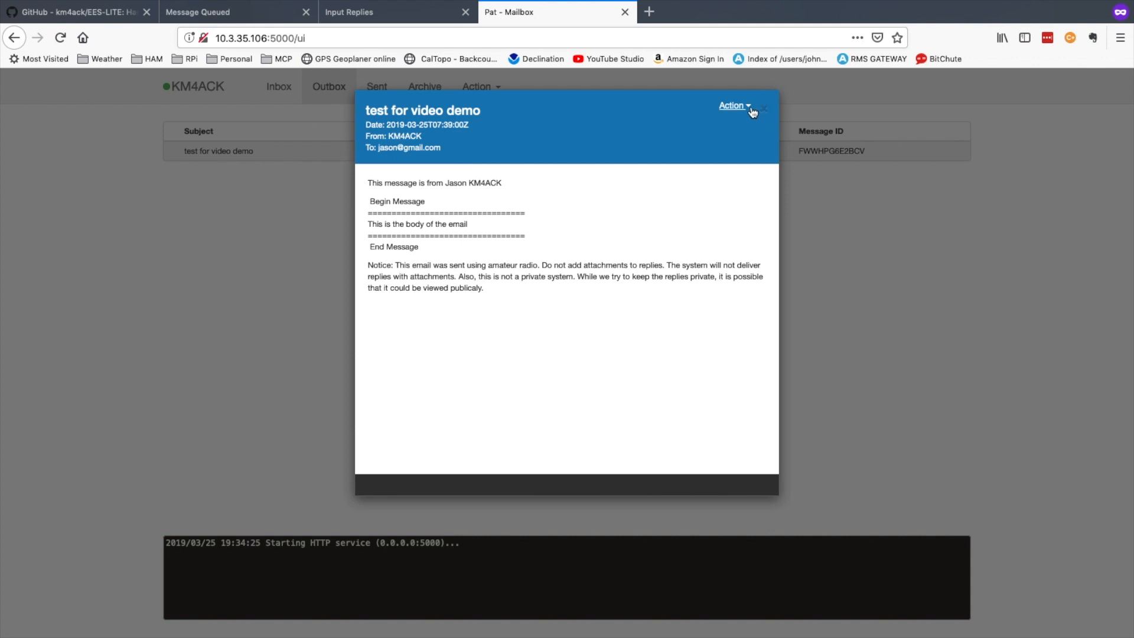
{"action": "left_click", "coordinate": [735, 106]}
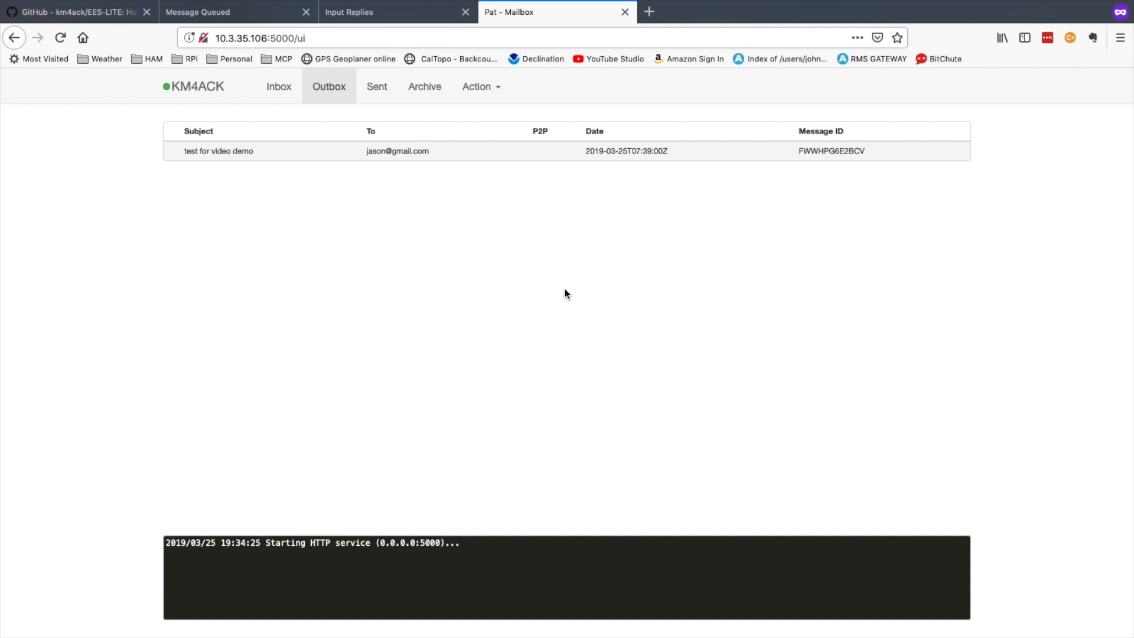
Run Action > Connect to send the outbox, then view the Inbox.
{"action": "left_click", "coordinate": [480, 86]}
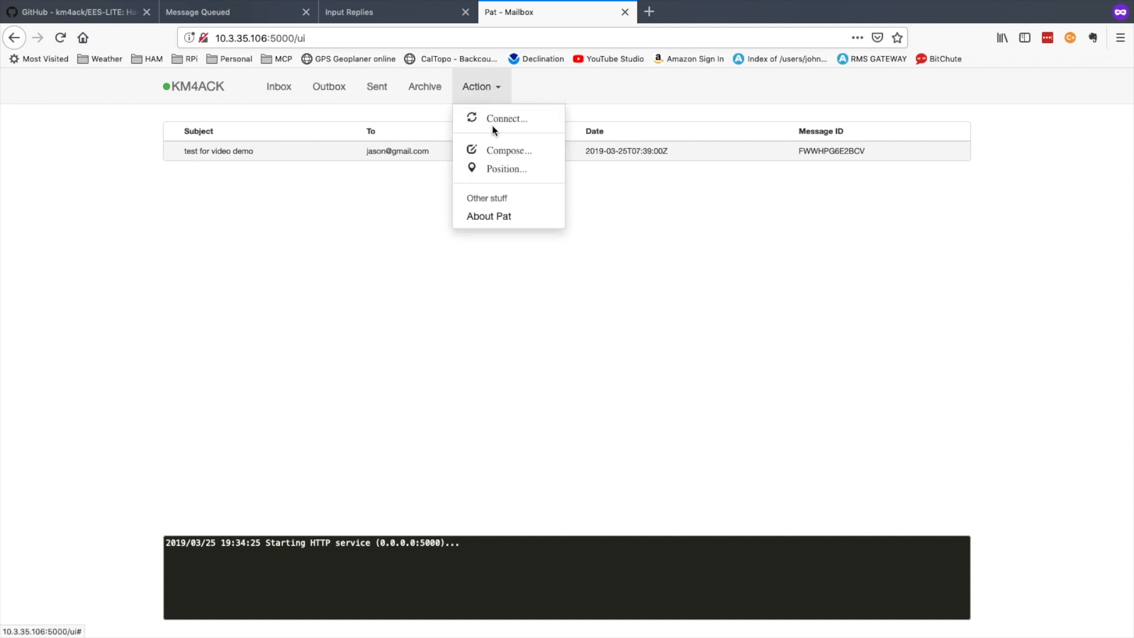
{"action": "mouse_move", "coordinate": [494, 121]}
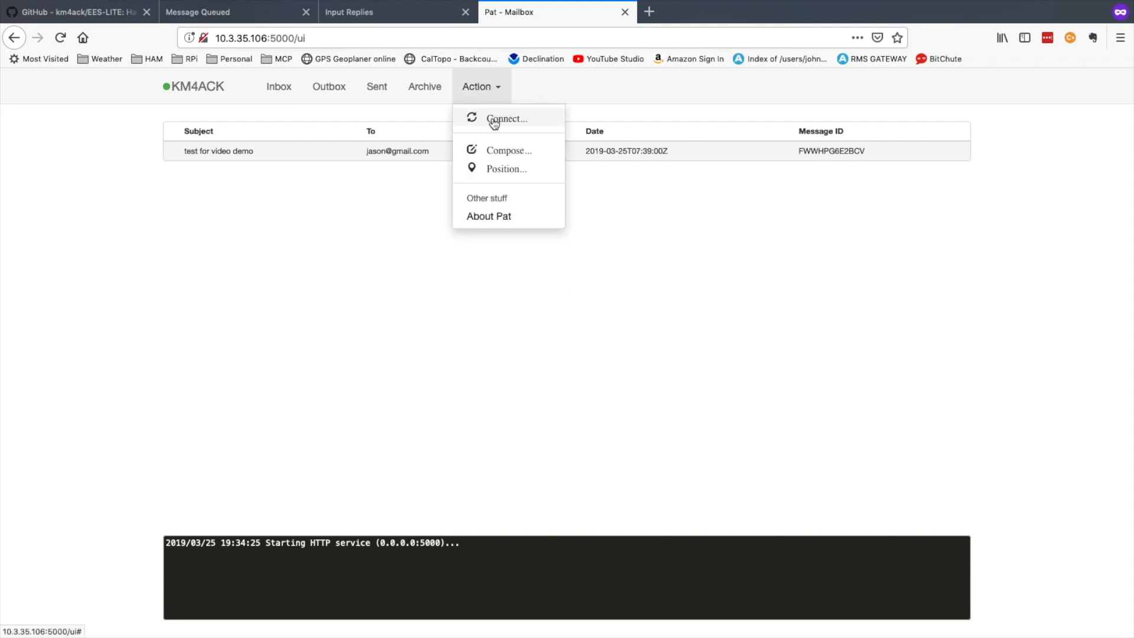
{"action": "left_click", "coordinate": [328, 86]}
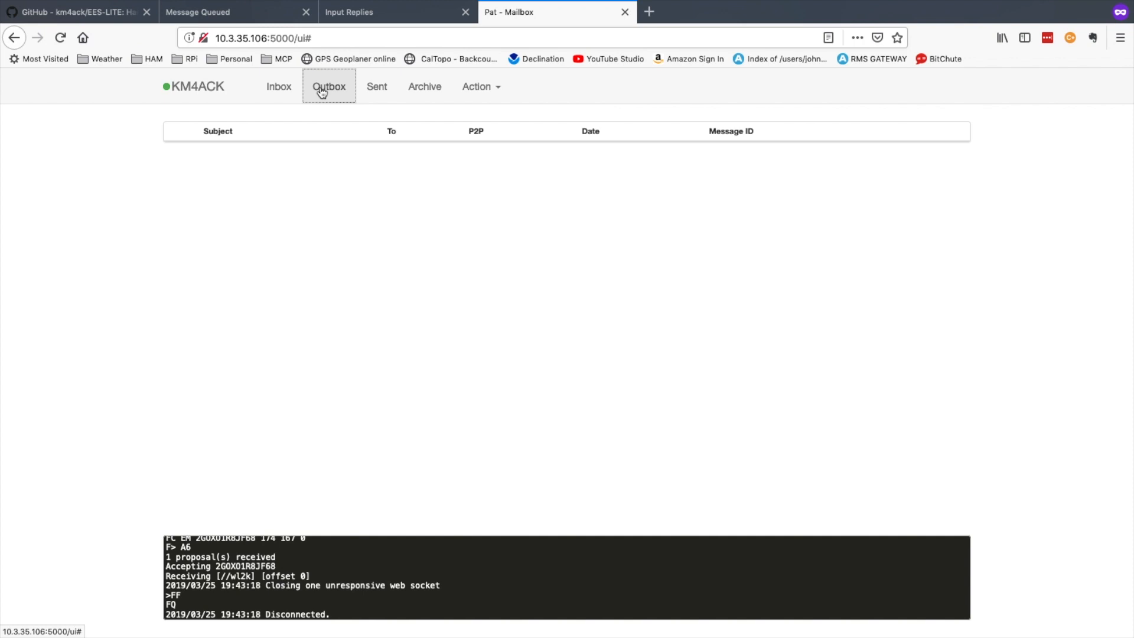
{"action": "left_click", "coordinate": [278, 86]}
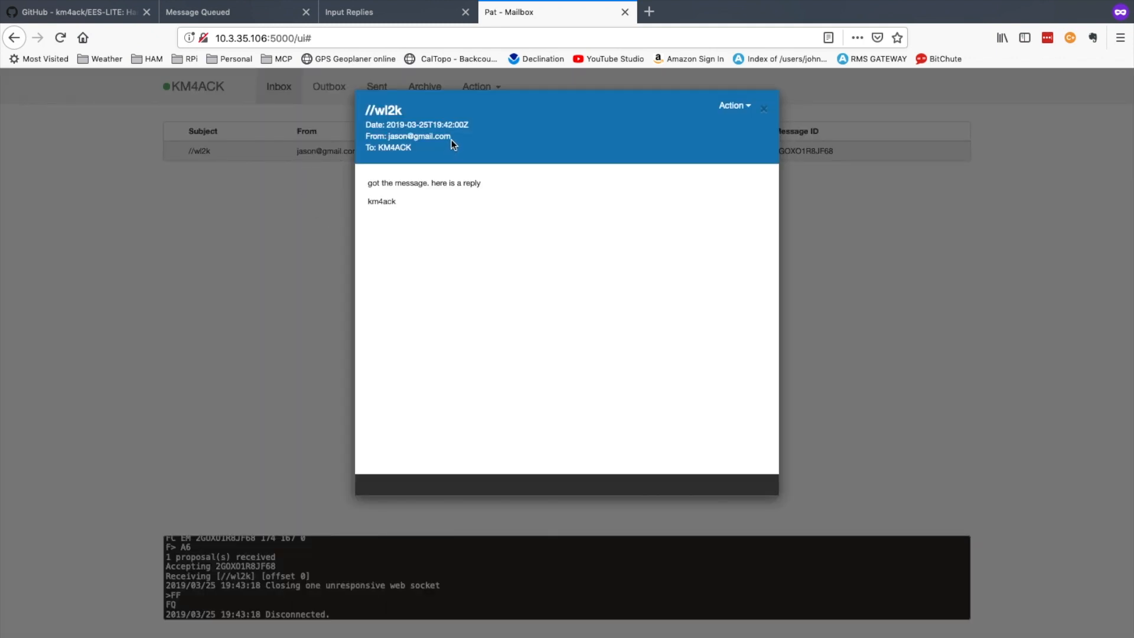
{"action": "mouse_move", "coordinate": [441, 138]}
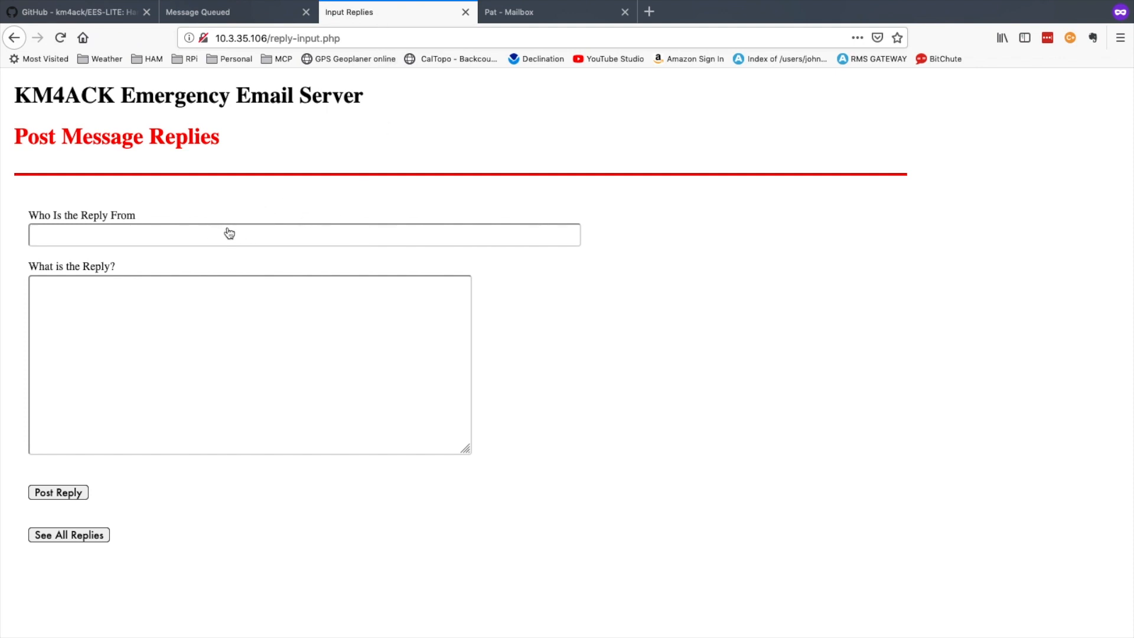
{"action": "type", "text": "jason"}
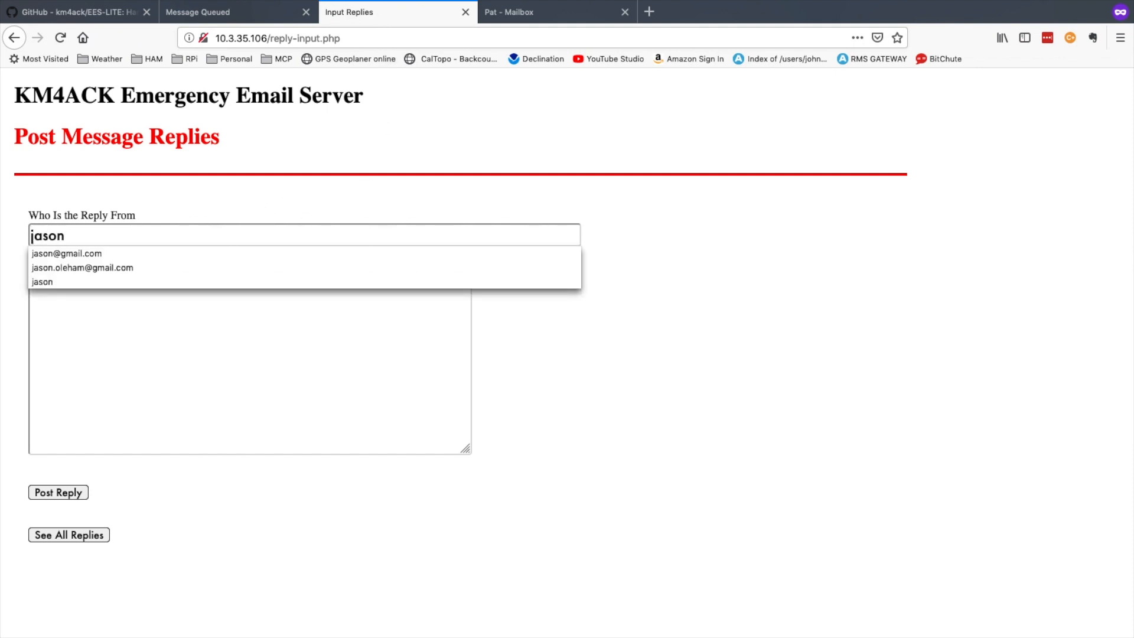
{"action": "left_click", "coordinate": [66, 253]}
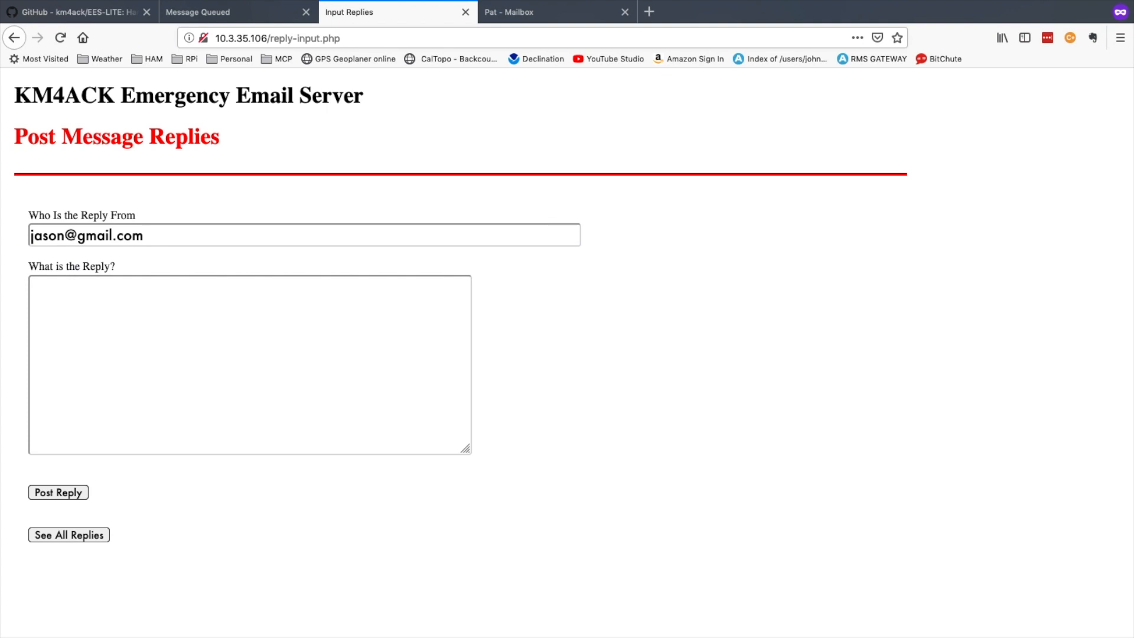
{"action": "mouse_move", "coordinate": [90, 289]}
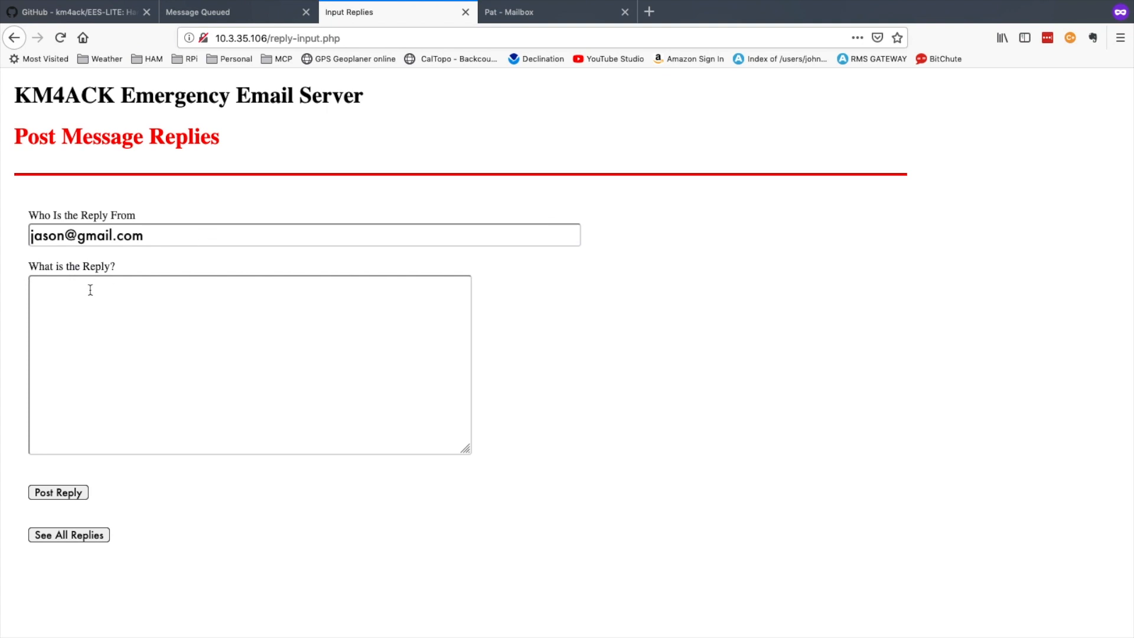
{"action": "type", "text": "got the message. here is a reply"}
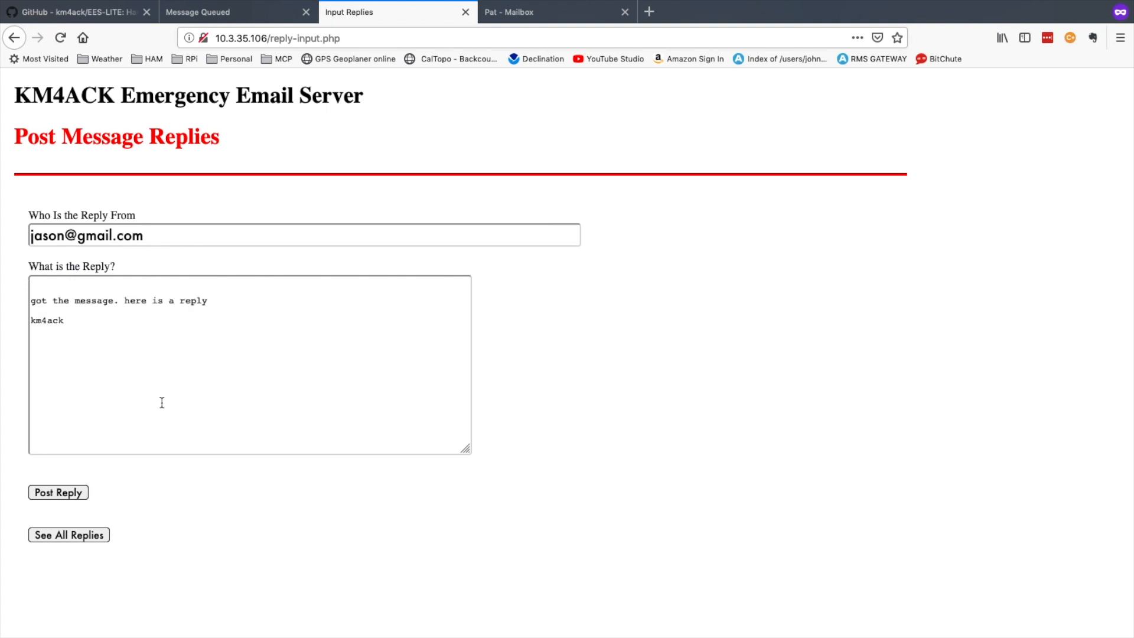
{"action": "left_click", "coordinate": [58, 492]}
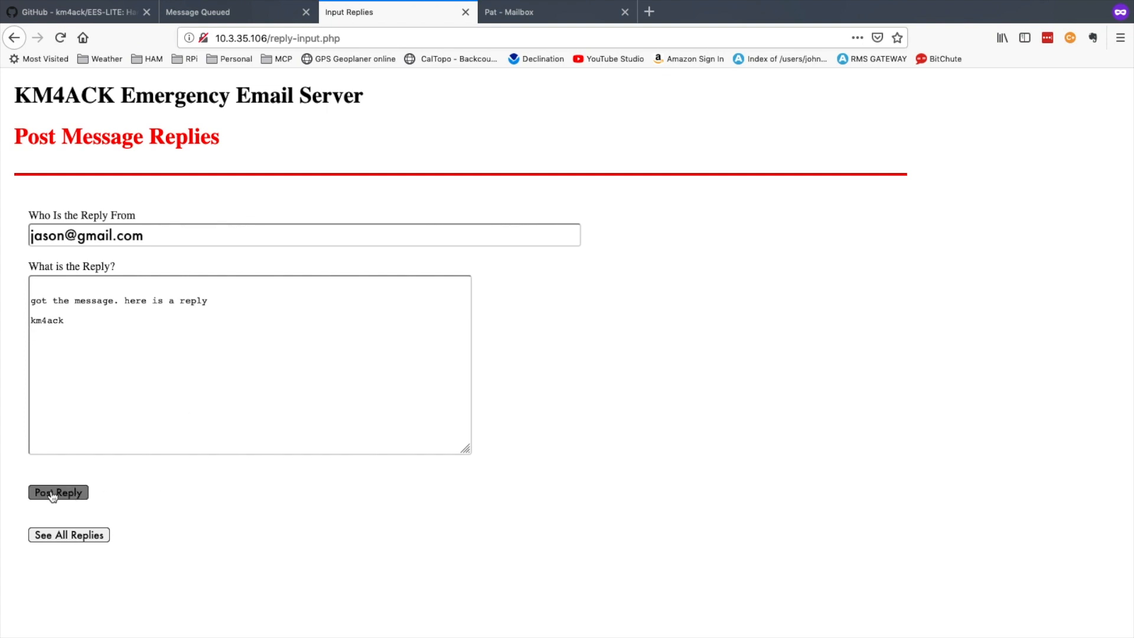
{"action": "left_click", "coordinate": [58, 493]}
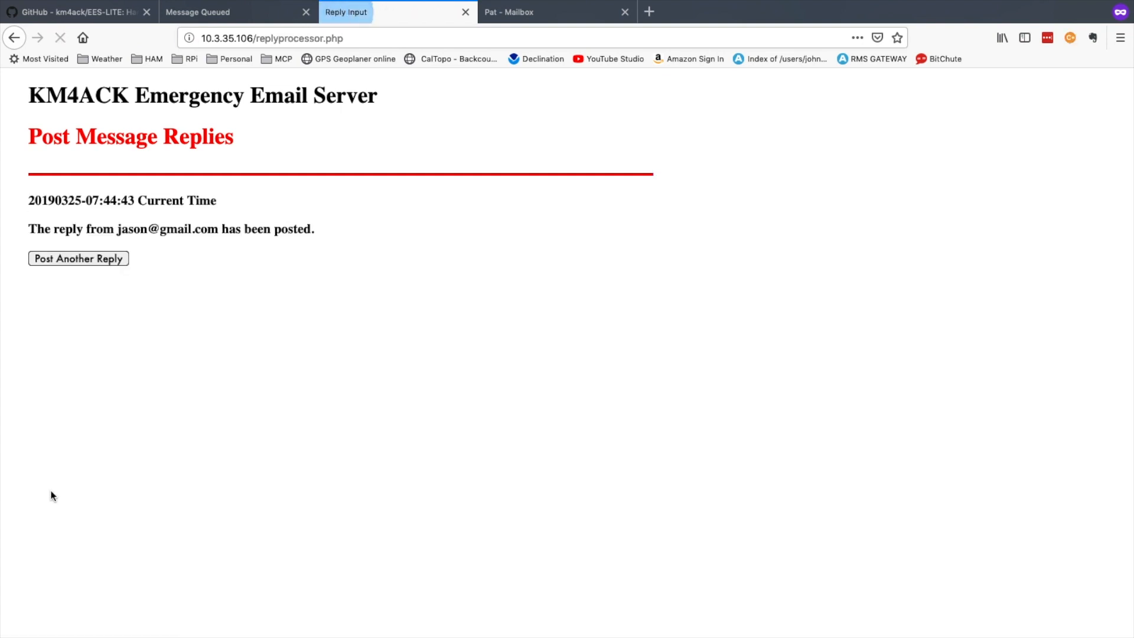
{"action": "left_click", "coordinate": [78, 258]}
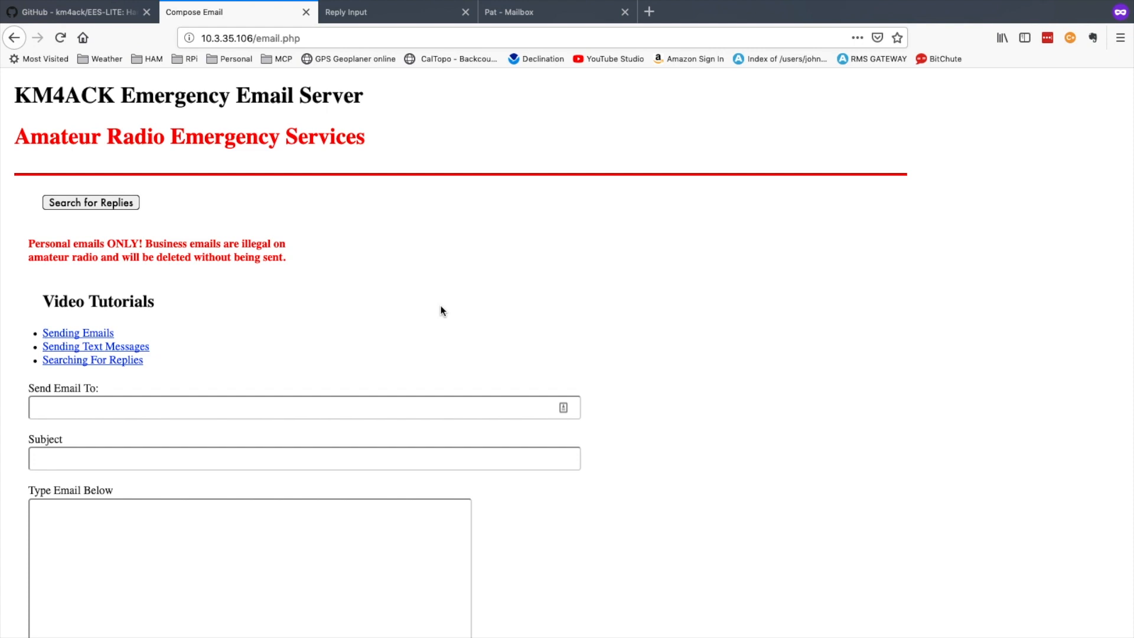
{"action": "left_click", "coordinate": [267, 38]}
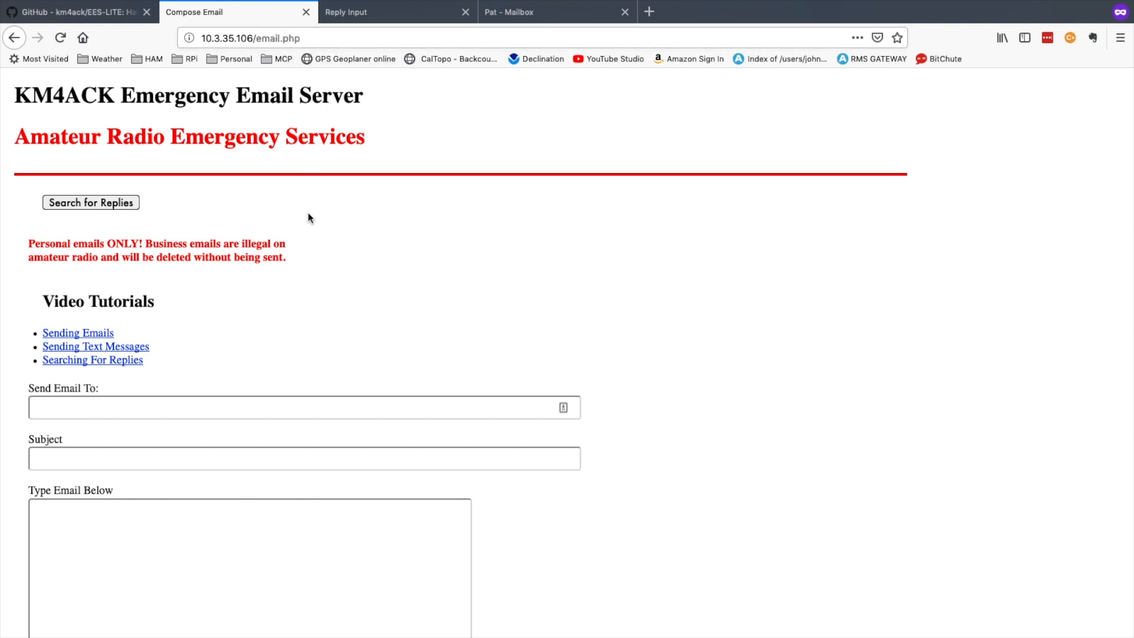
{"action": "left_click", "coordinate": [90, 203]}
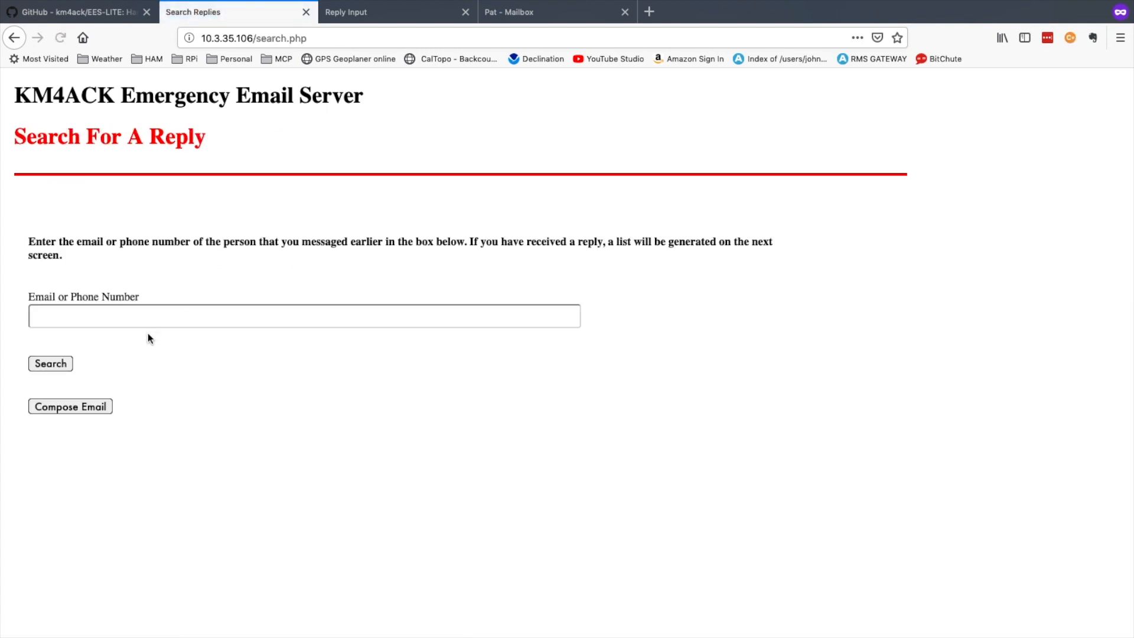
{"action": "left_click", "coordinate": [303, 316]}
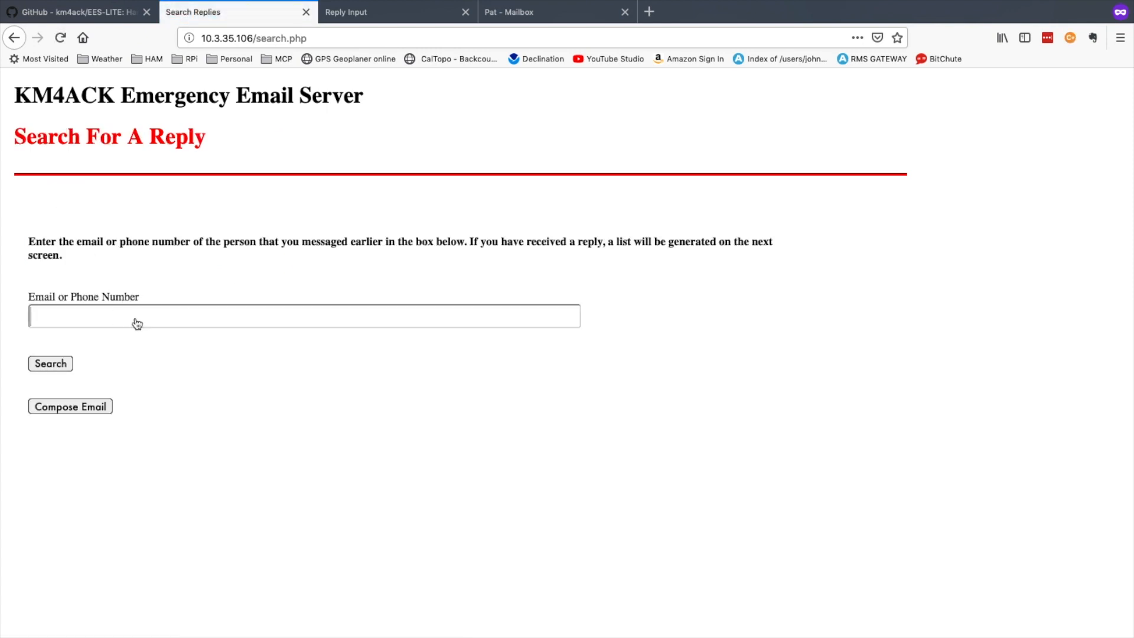
{"action": "type", "text": "jaos"}
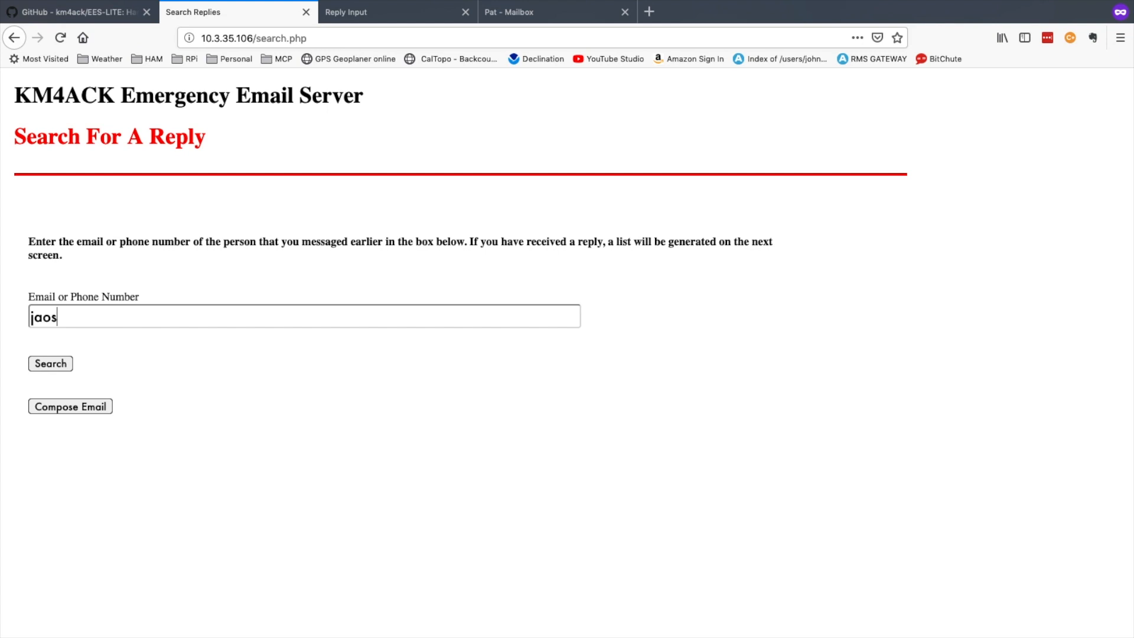
{"action": "type", "text": "jason"}
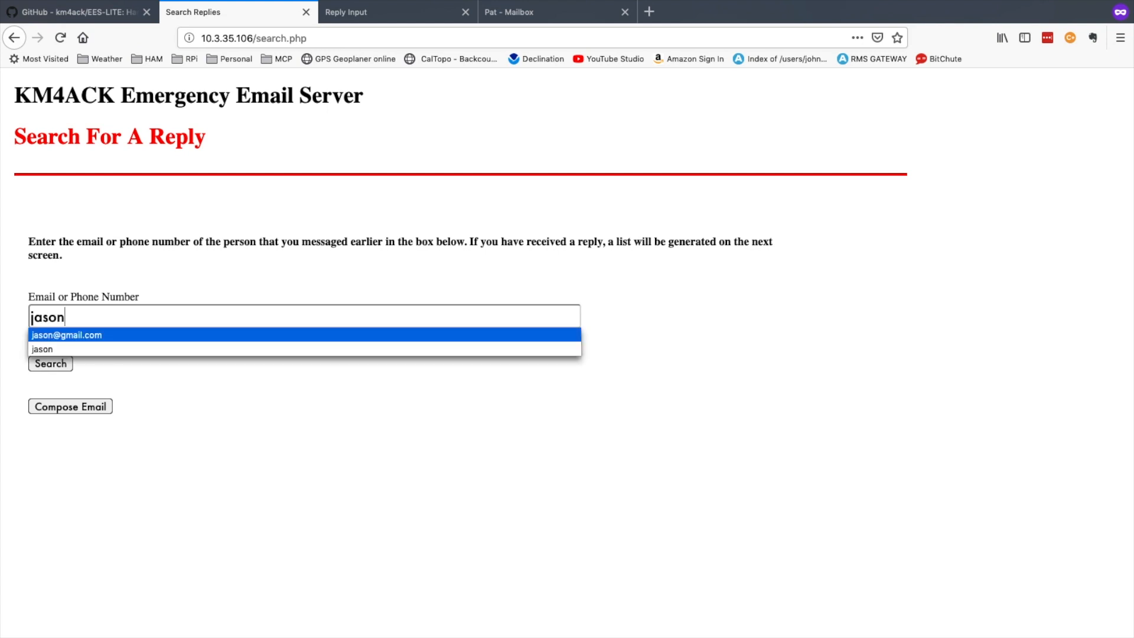
{"action": "left_click", "coordinate": [65, 335]}
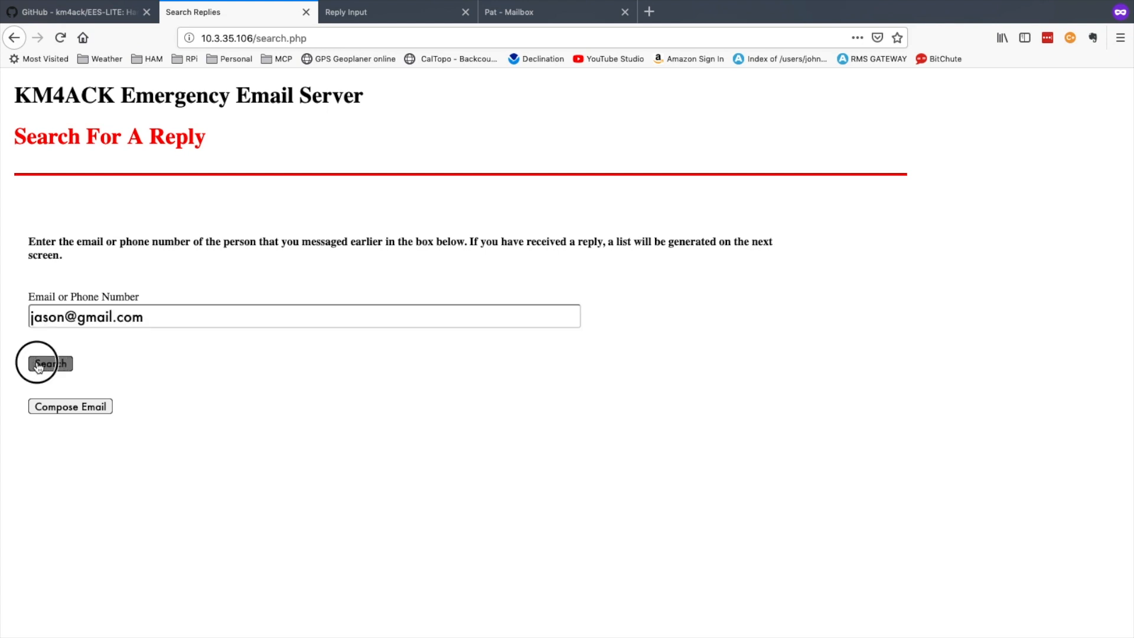
{"action": "left_click", "coordinate": [51, 362]}
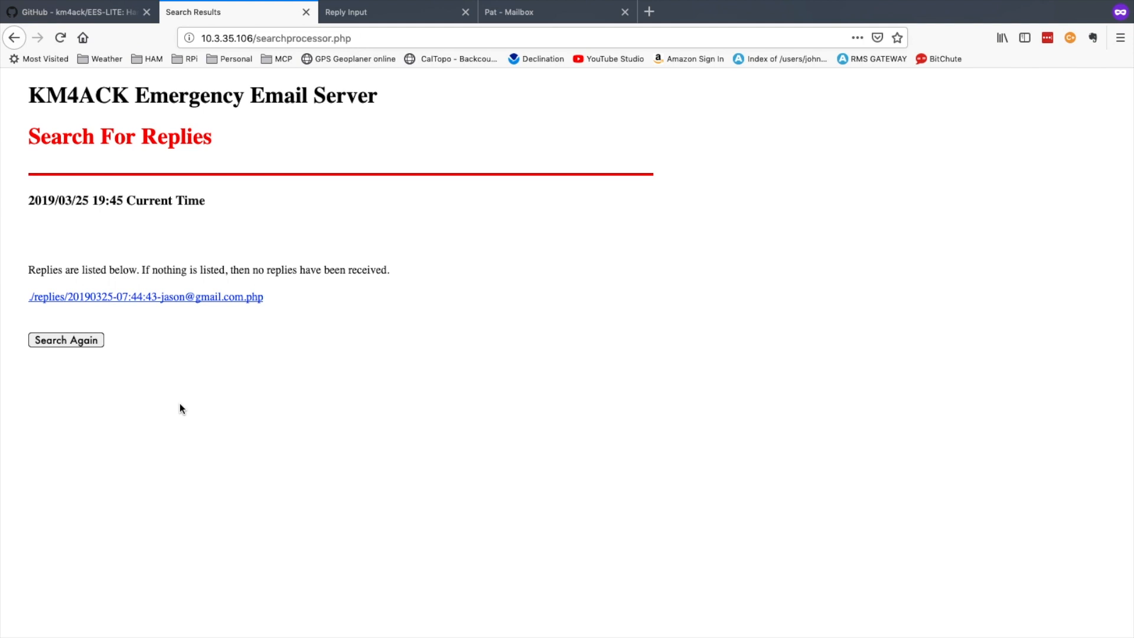
{"action": "mouse_move", "coordinate": [227, 375]}
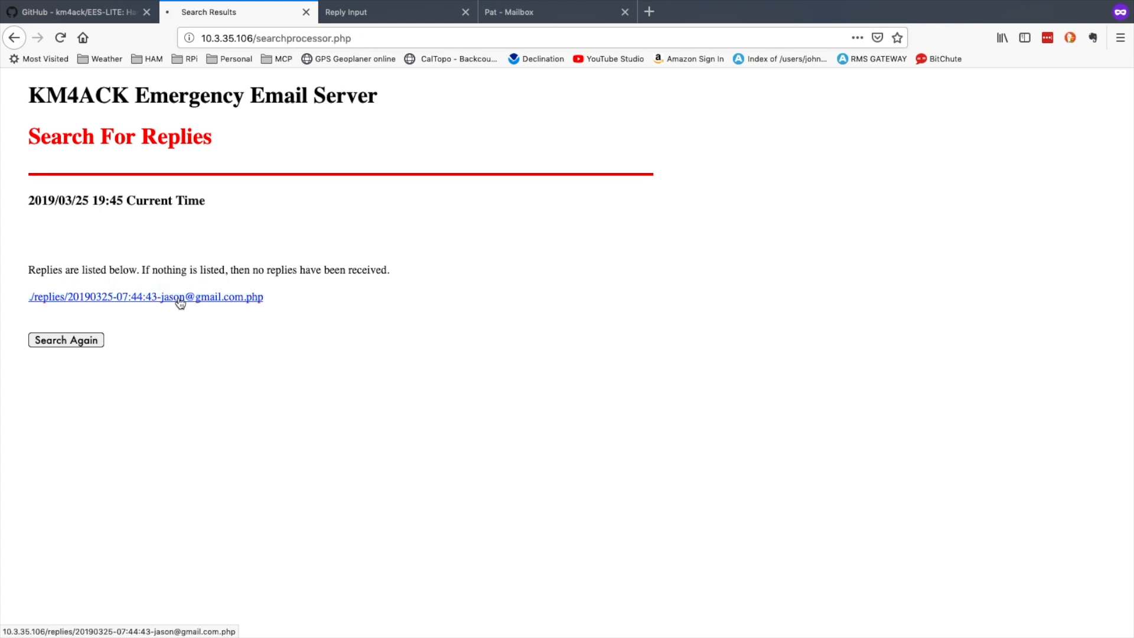
{"action": "left_click", "coordinate": [144, 296]}
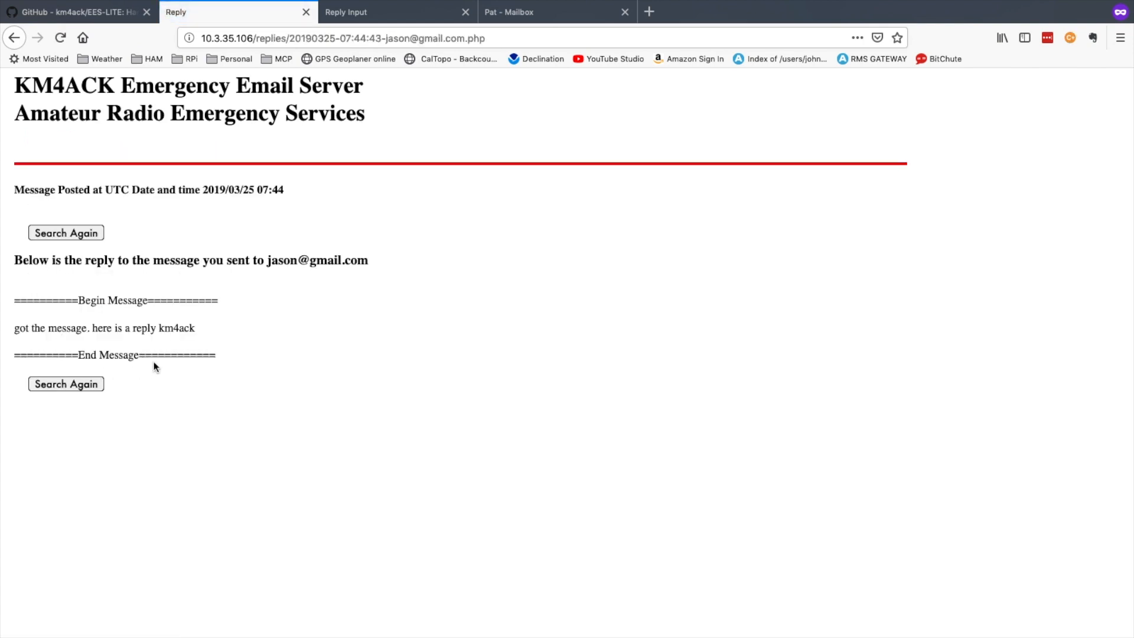
{"action": "mouse_move", "coordinate": [173, 306]}
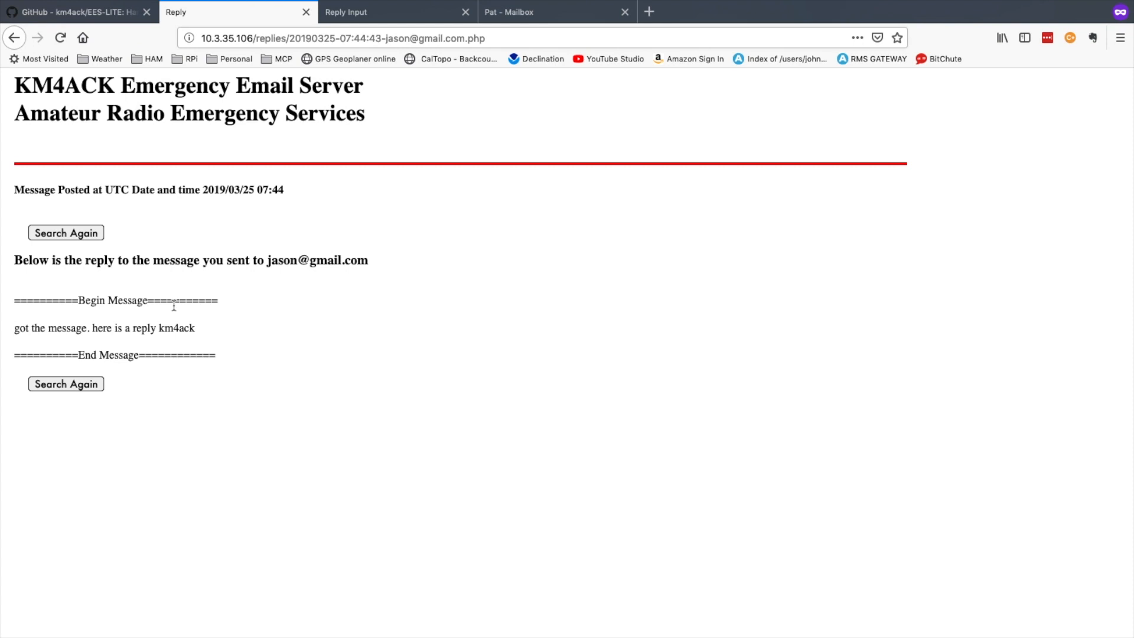